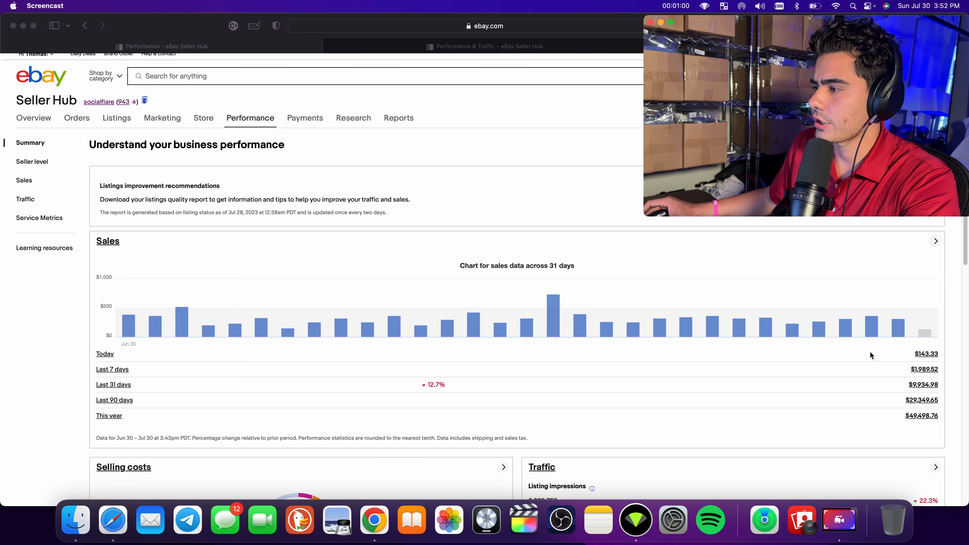
mouse_move(923, 391)
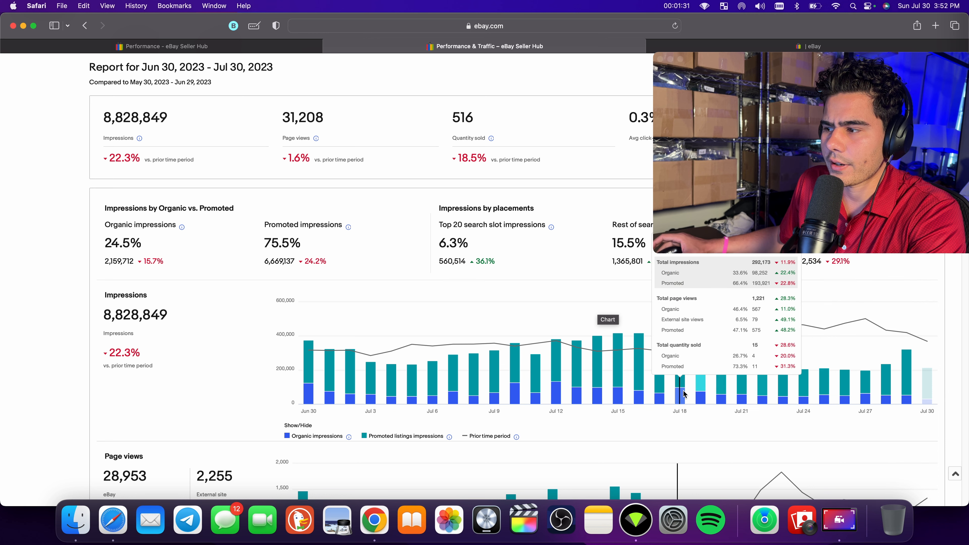
mouse_move(514, 355)
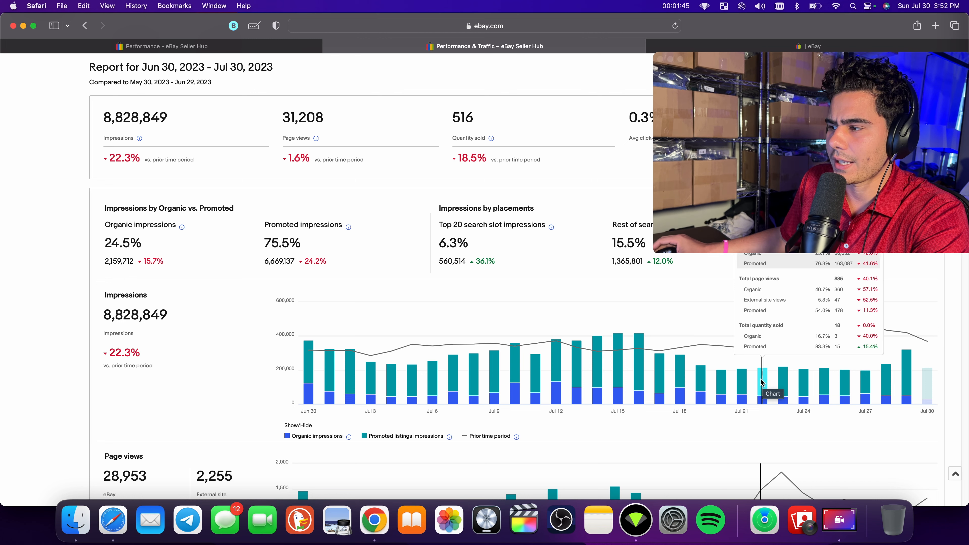
mouse_move(720, 380)
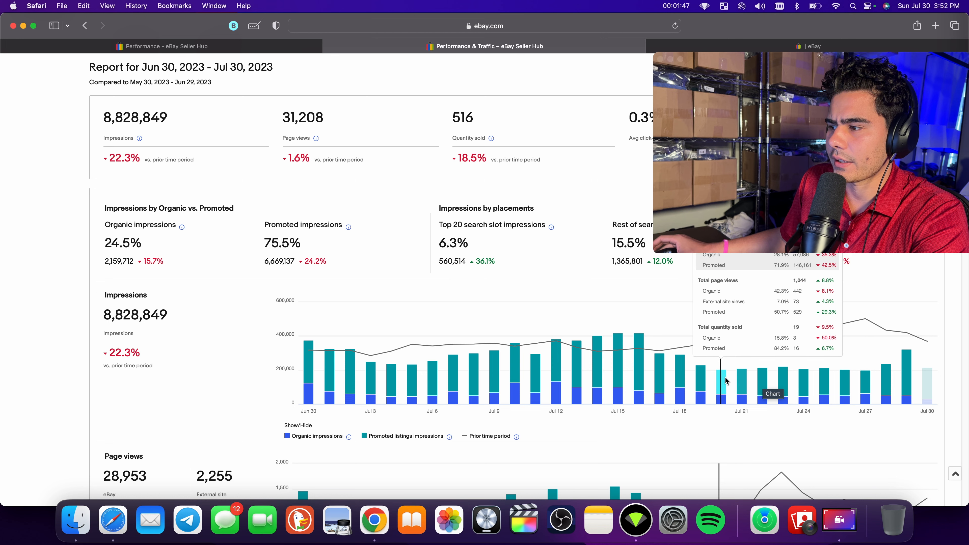
mouse_move(840, 379)
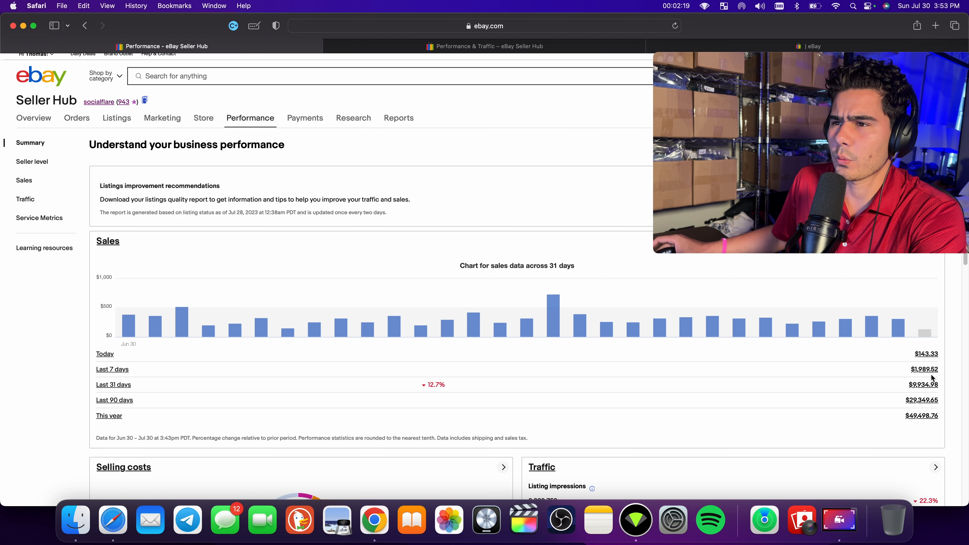
mouse_move(837, 343)
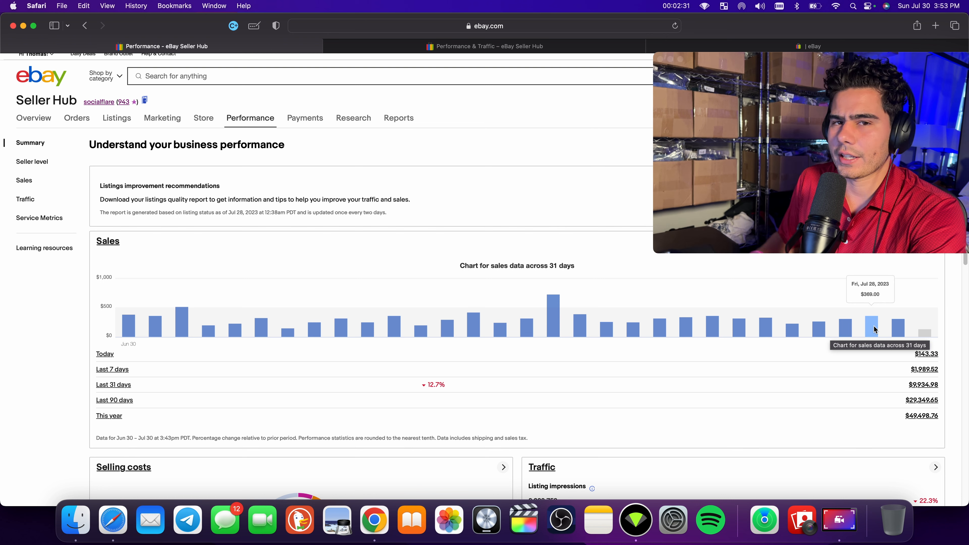
mouse_move(897, 321)
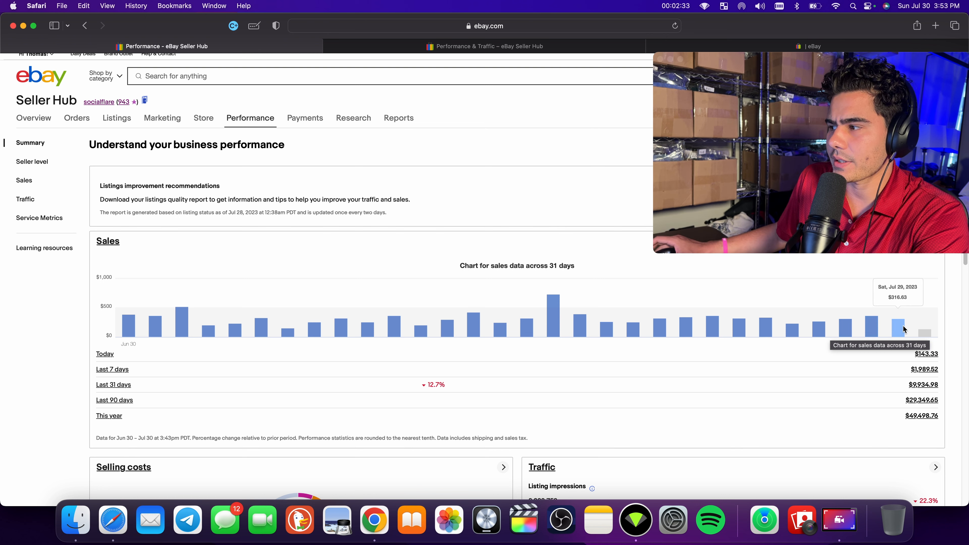
mouse_move(870, 325)
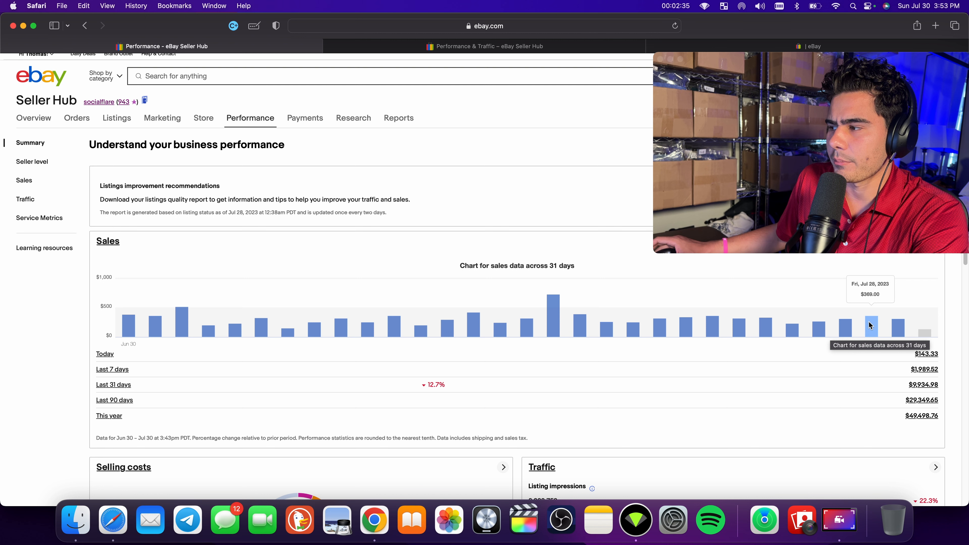
mouse_move(844, 326)
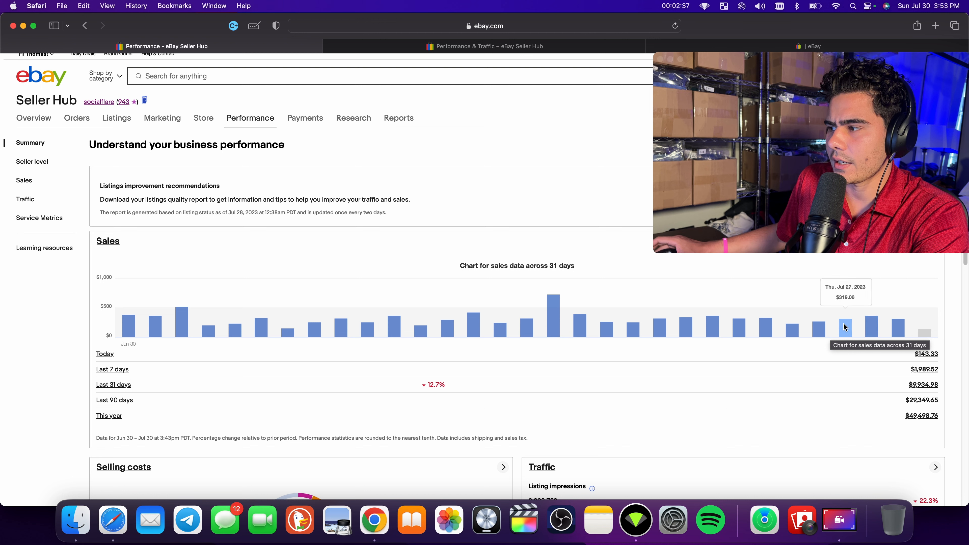
mouse_move(817, 328)
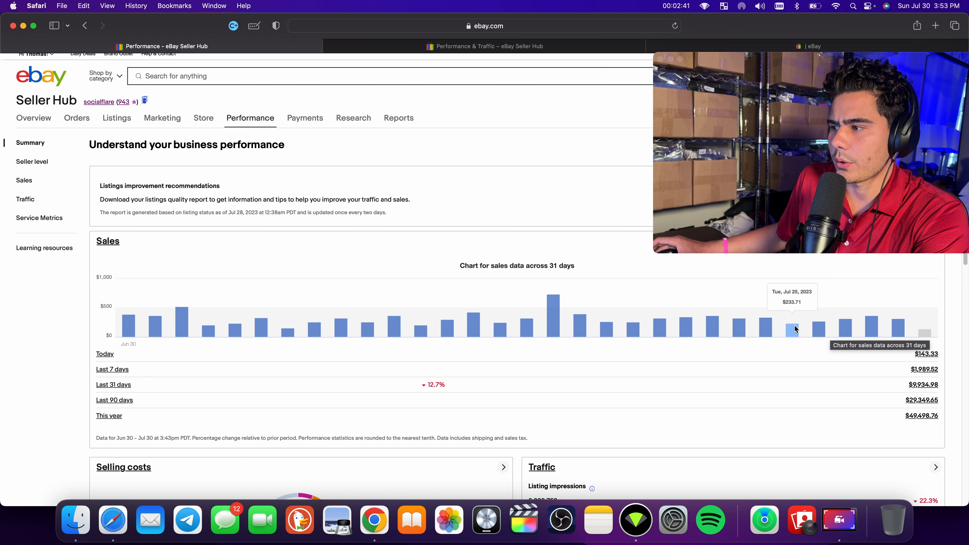
mouse_move(765, 328)
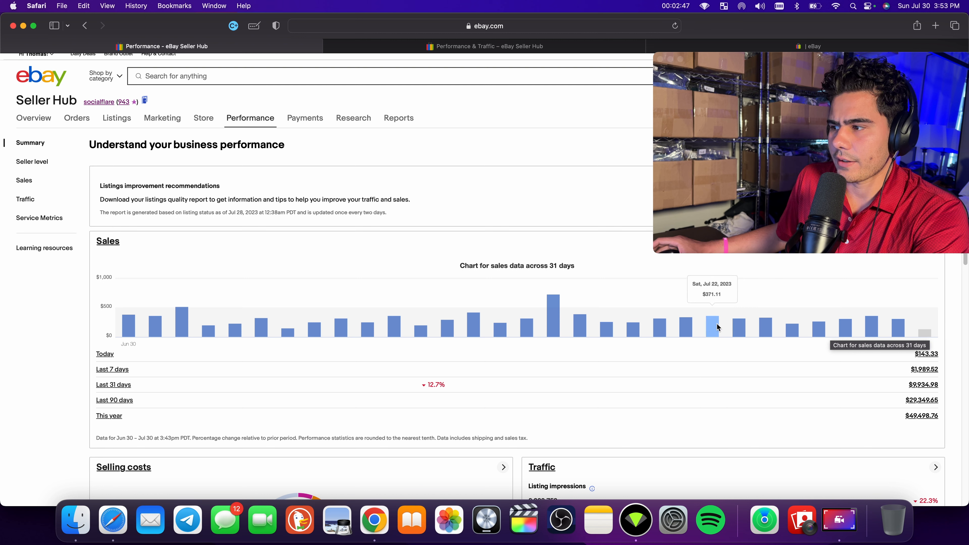
mouse_move(657, 327)
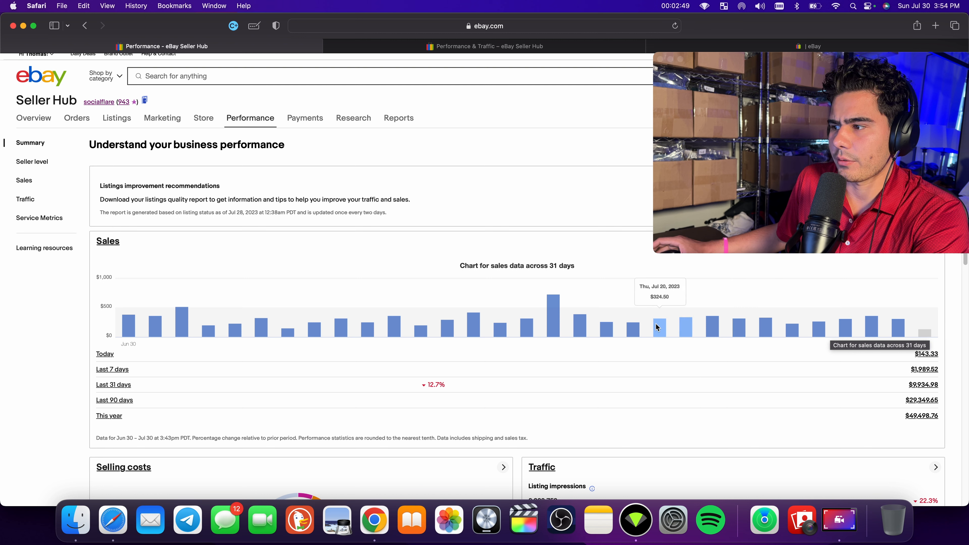
mouse_move(635, 327)
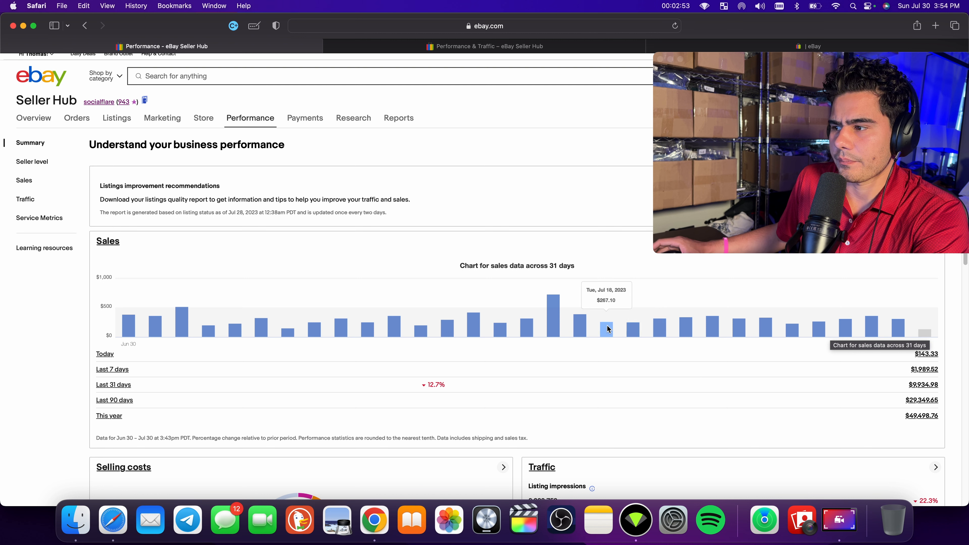
mouse_move(580, 322)
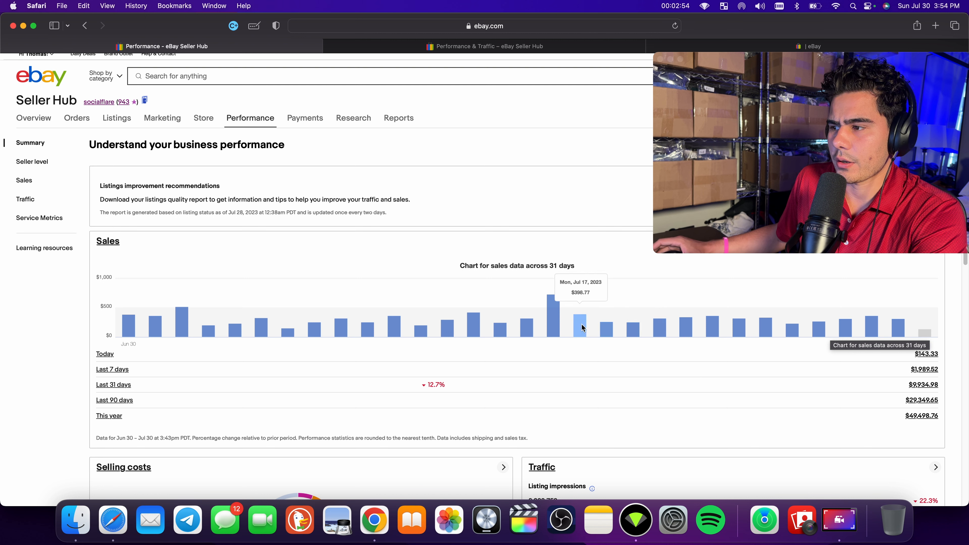
mouse_move(553, 308)
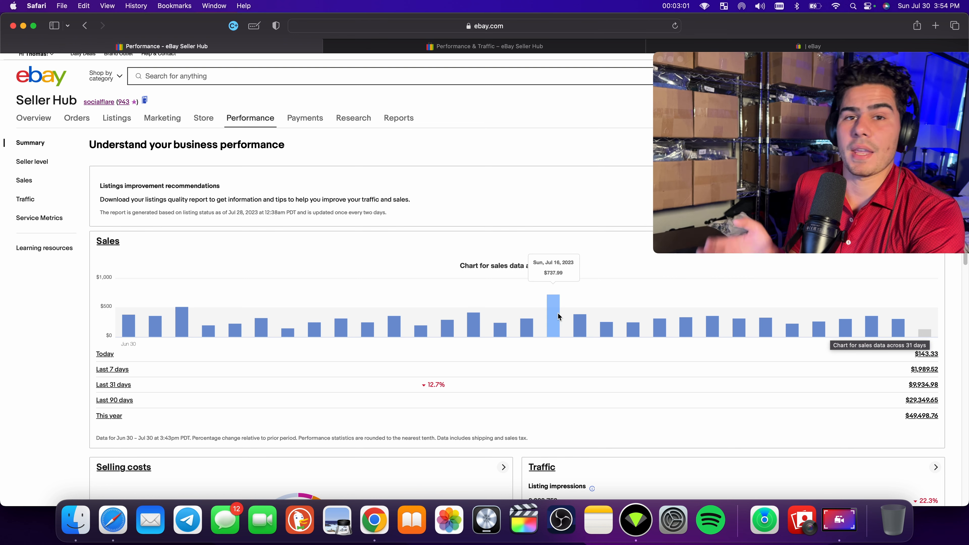
mouse_move(561, 65)
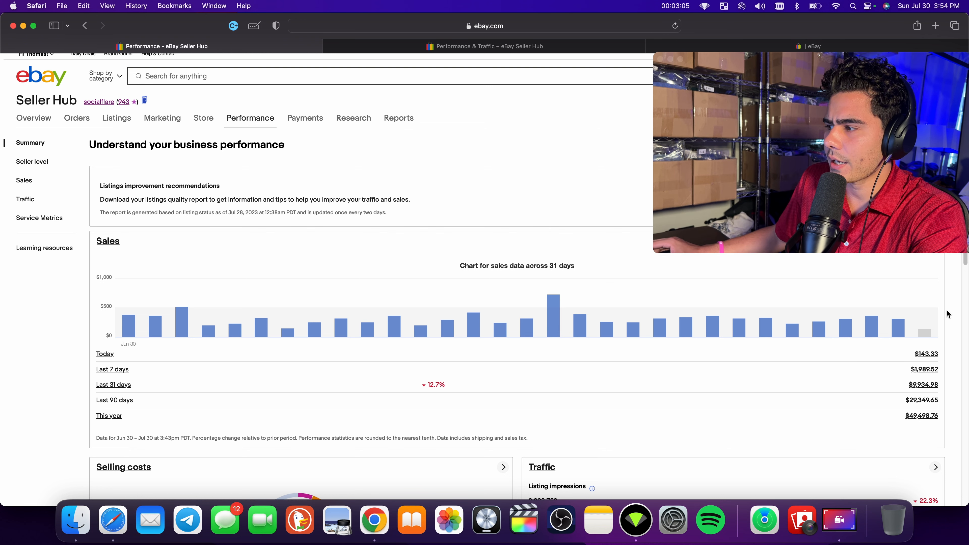
mouse_move(932, 338)
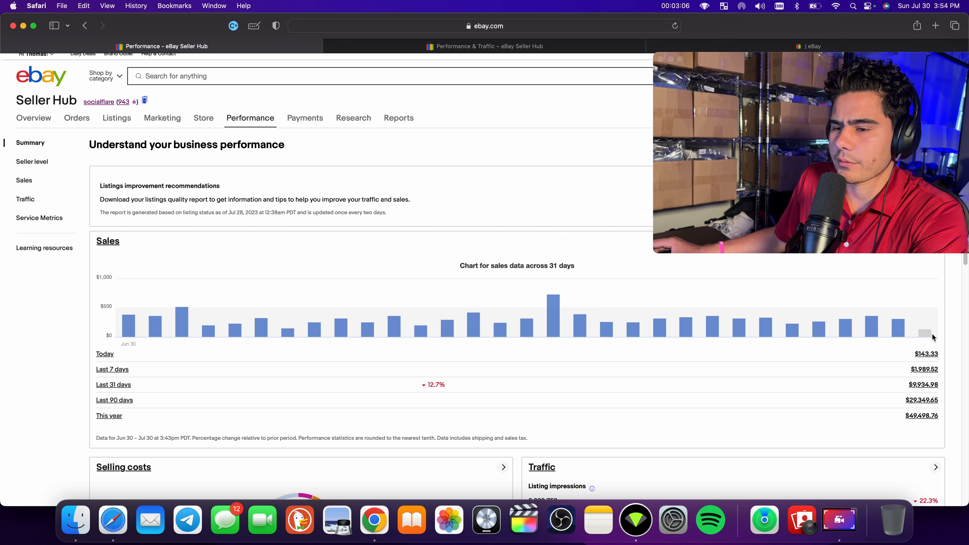
scroll("down", 3)
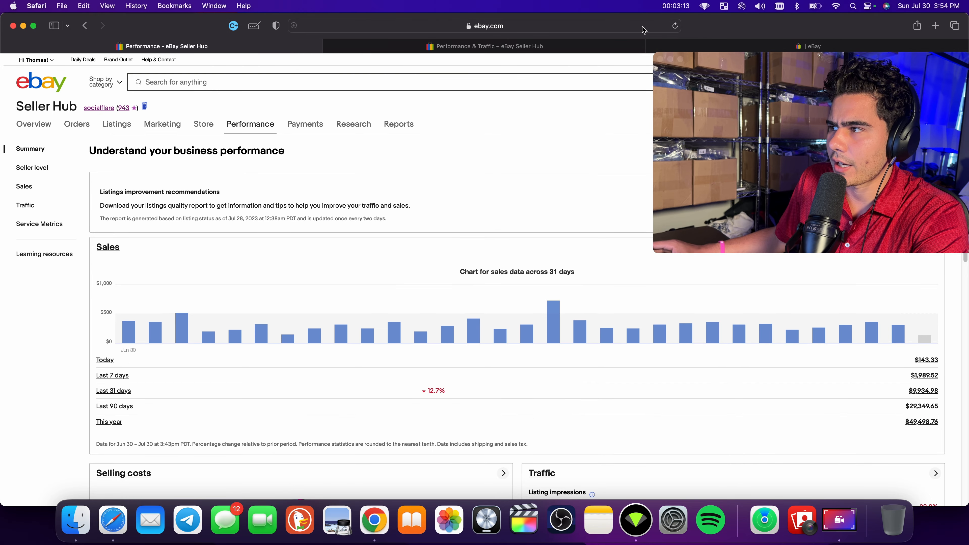
mouse_move(488, 46)
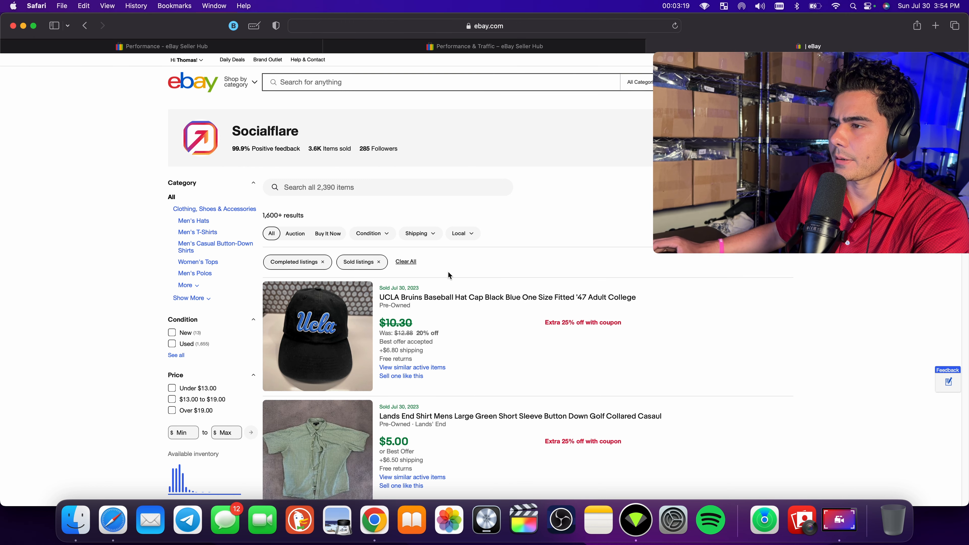
Step: Return to the Seller Hub traffic report for Jun 30 – Jul 30, 2023
left_click(162, 47)
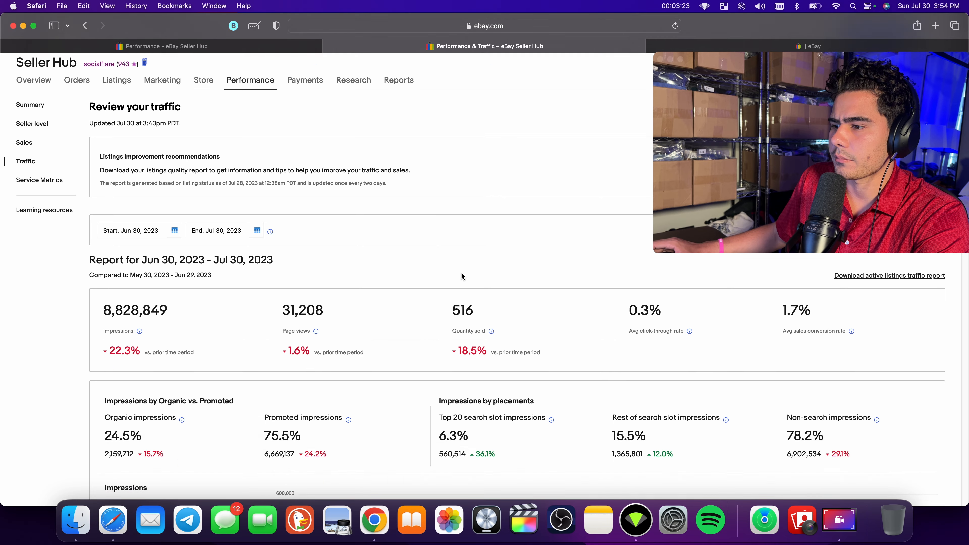
scroll("down", 3)
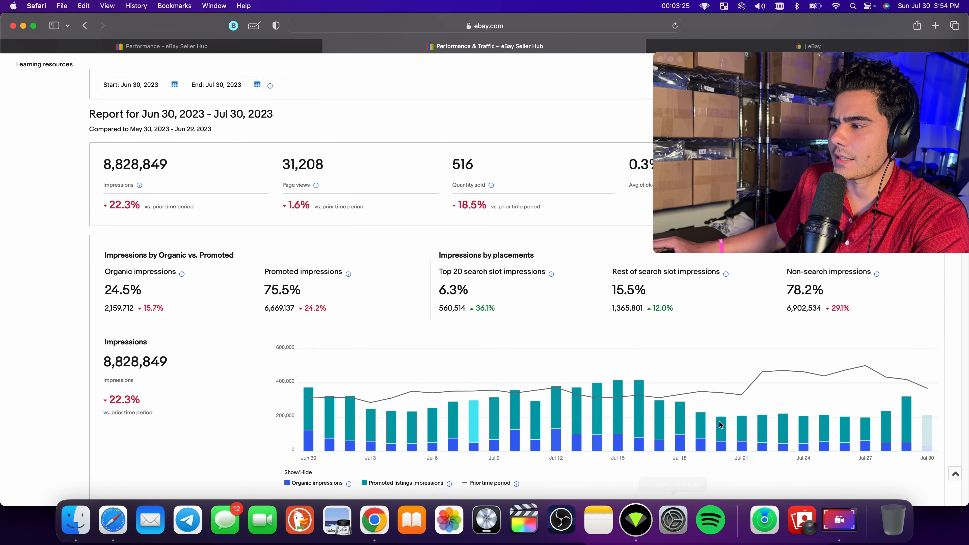
scroll("down", 3)
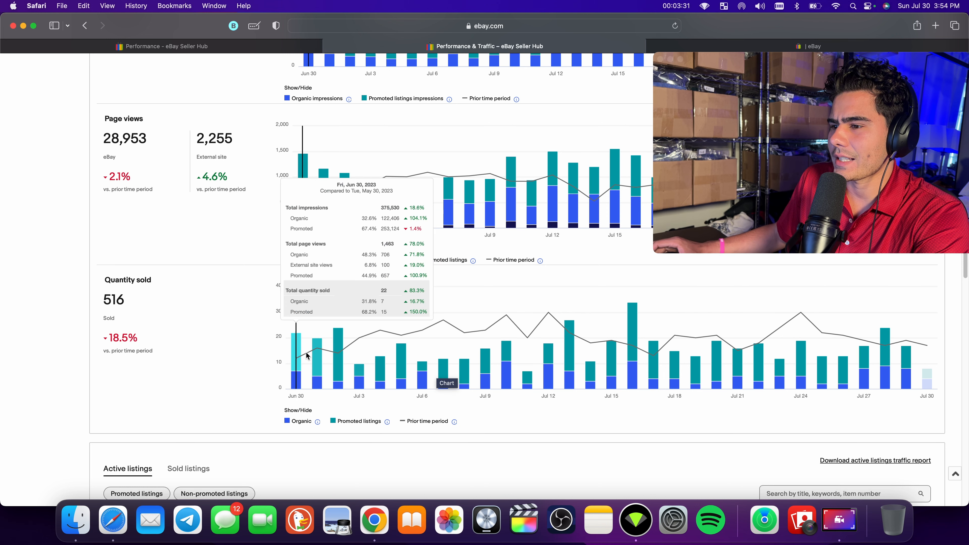
scroll("down", 3)
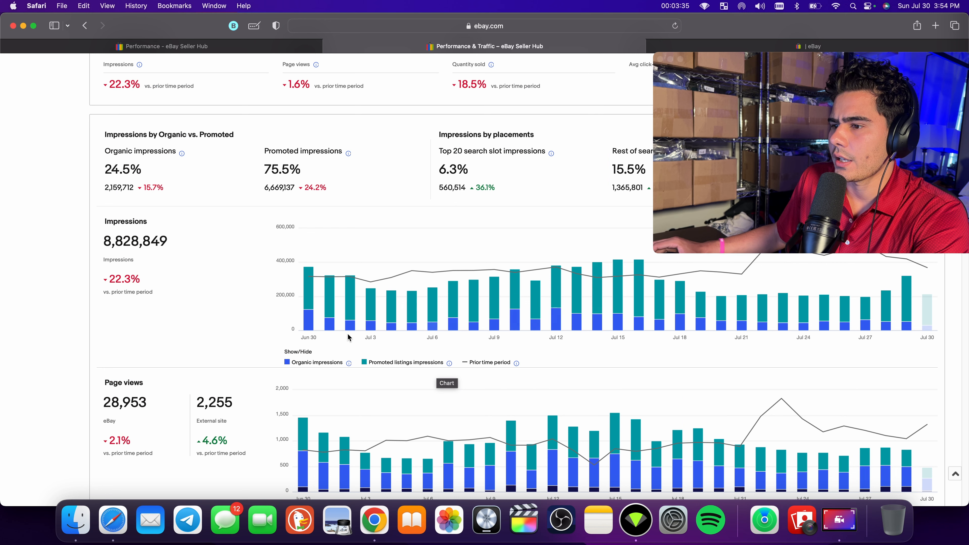
mouse_move(530, 290)
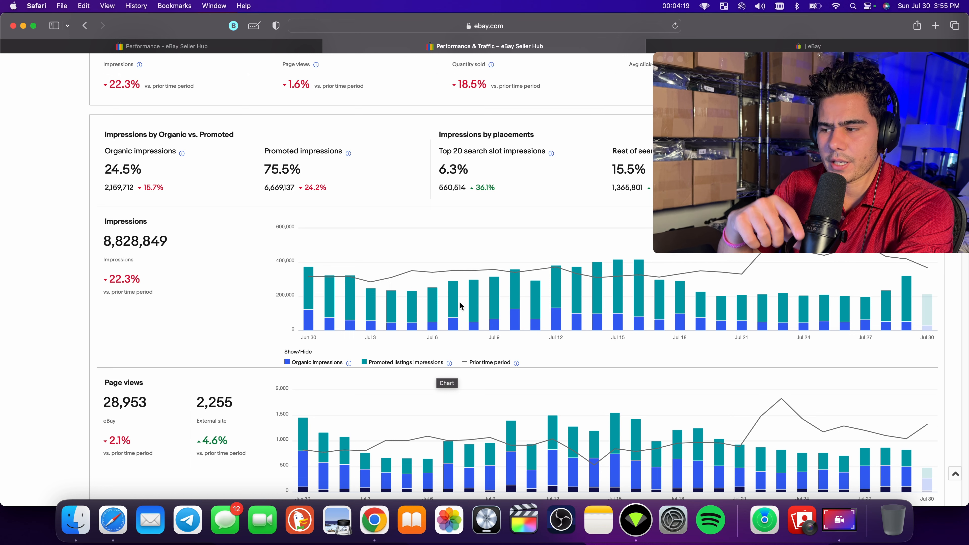
left_click(635, 520)
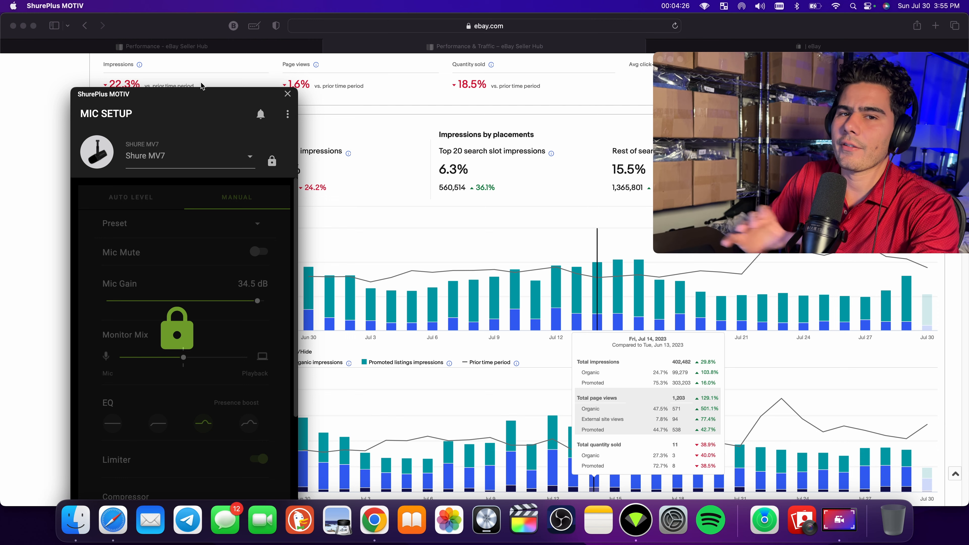
mouse_move(346, 113)
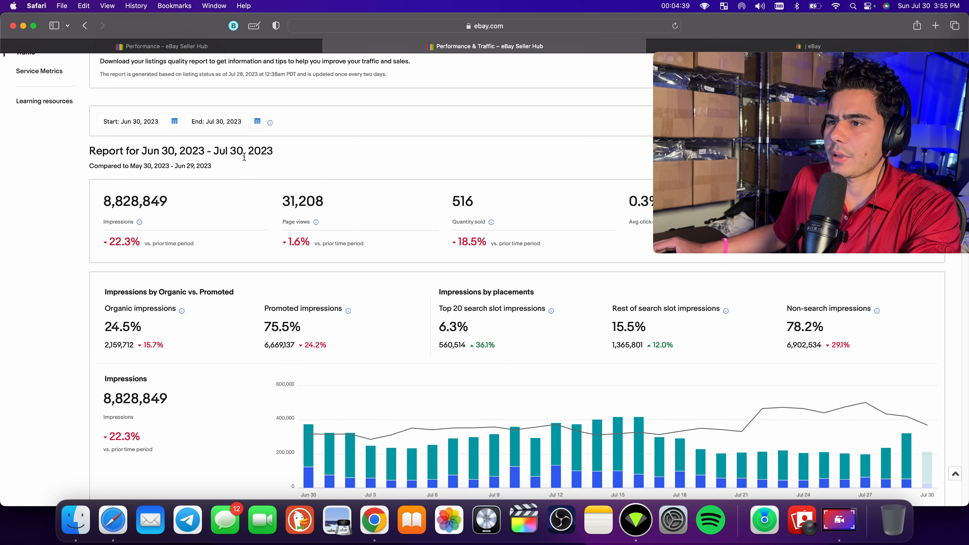
Step: Bring up Socialflare's recently sold listings, showing the UCLA hat and Lands' End shirt sold Jul 30
scroll("up", 3)
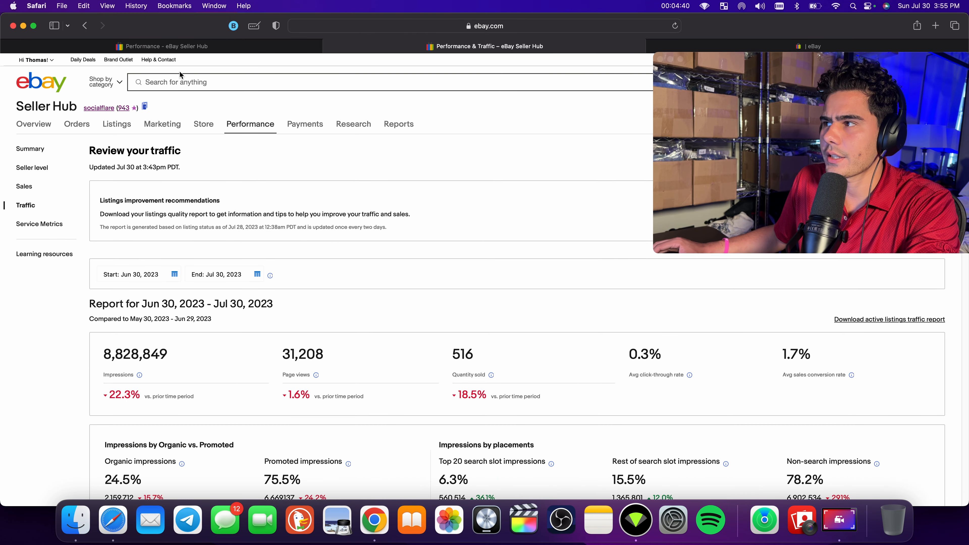
left_click(30, 148)
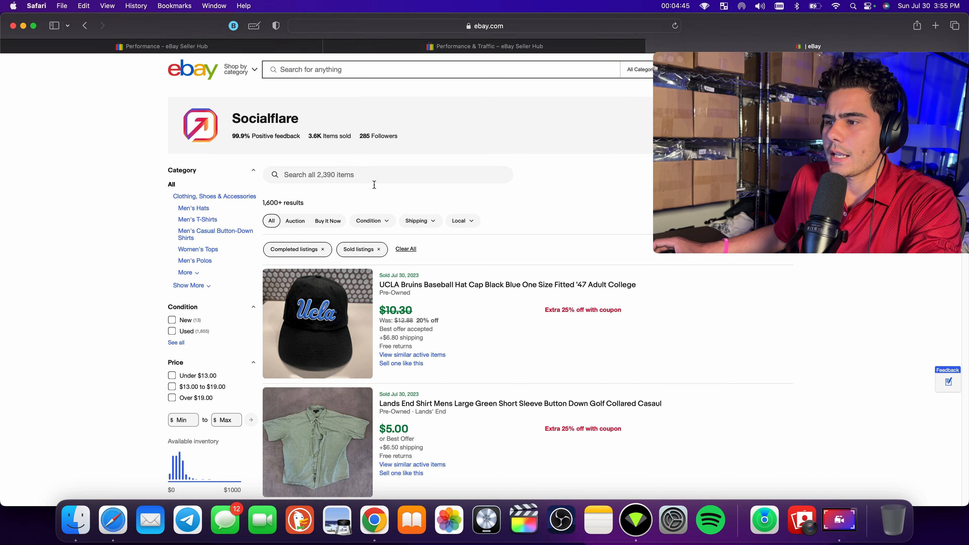
scroll("down", 3)
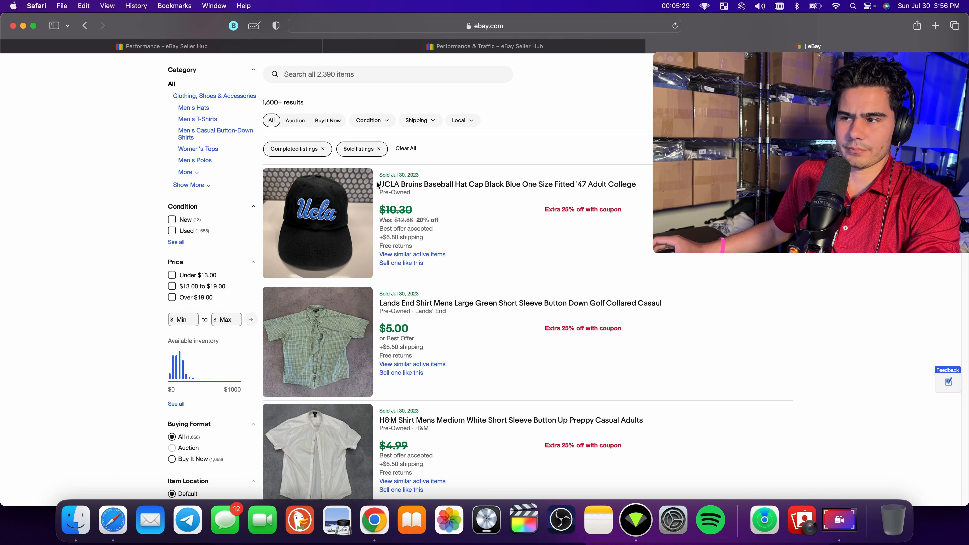
mouse_move(424, 211)
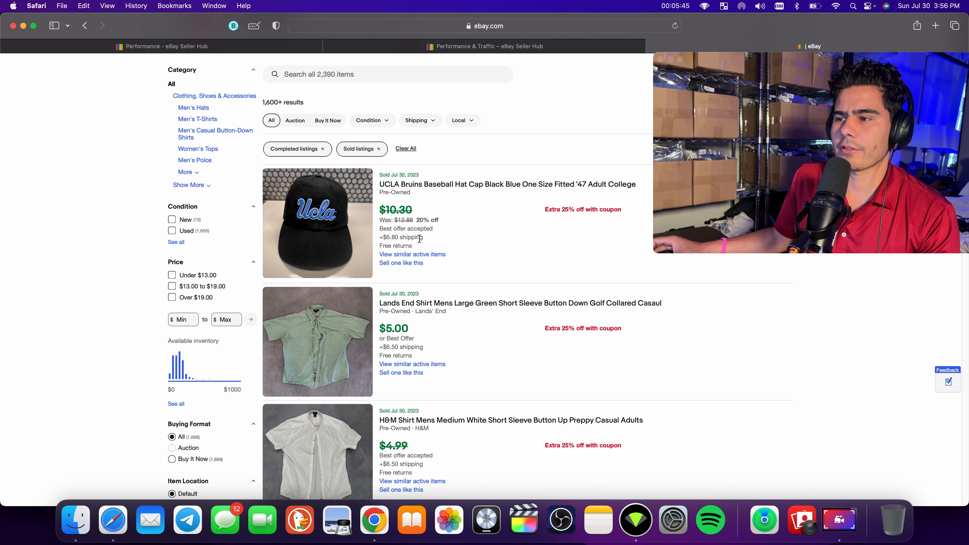
scroll("down", 3)
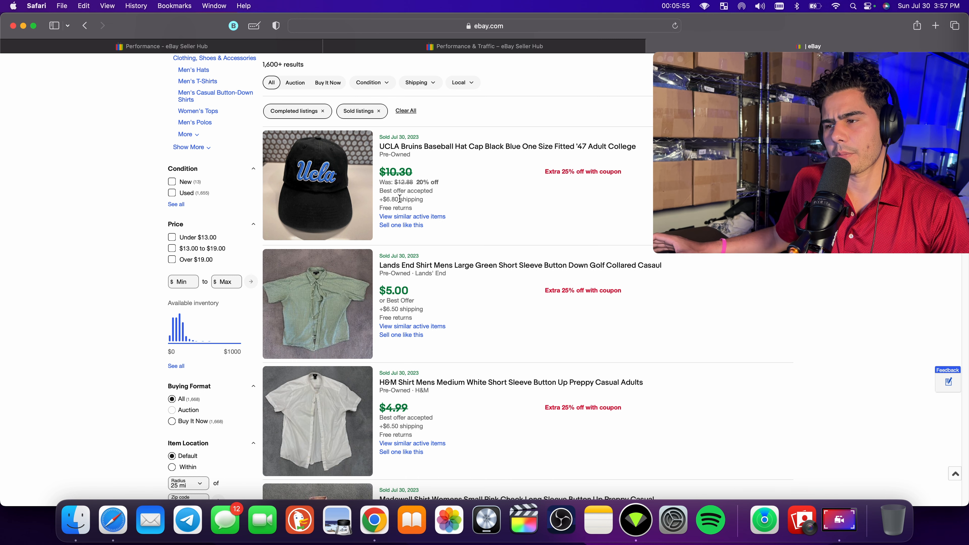
scroll("down", 3)
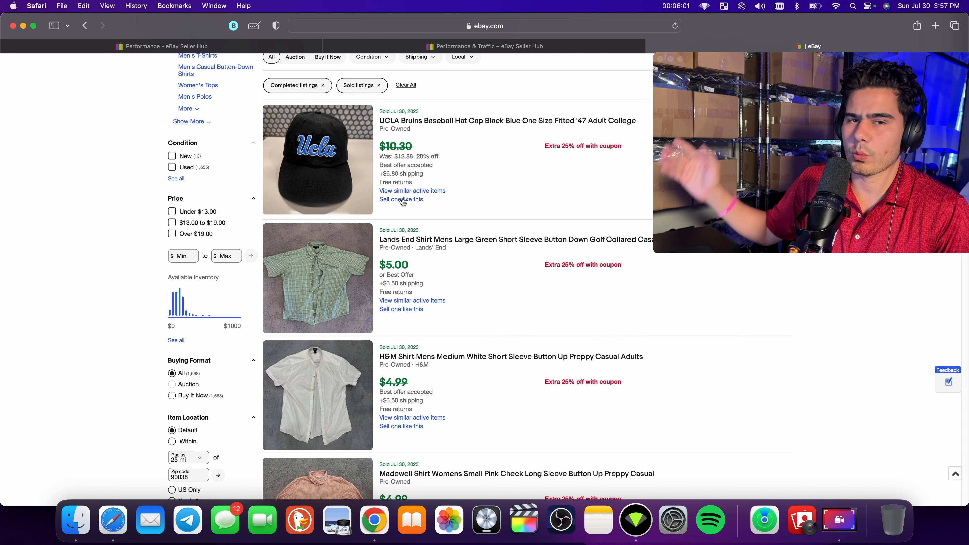
scroll("down", 3)
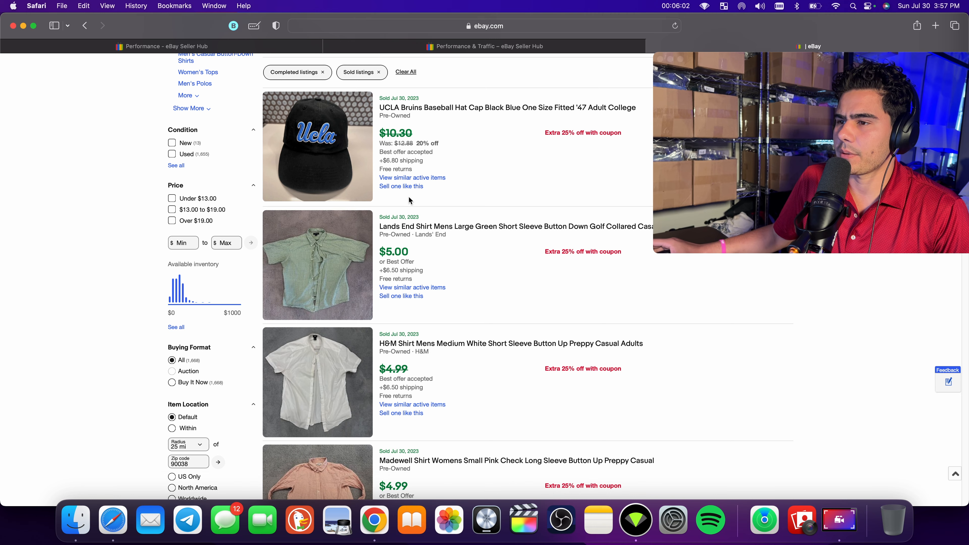
scroll("down", 3)
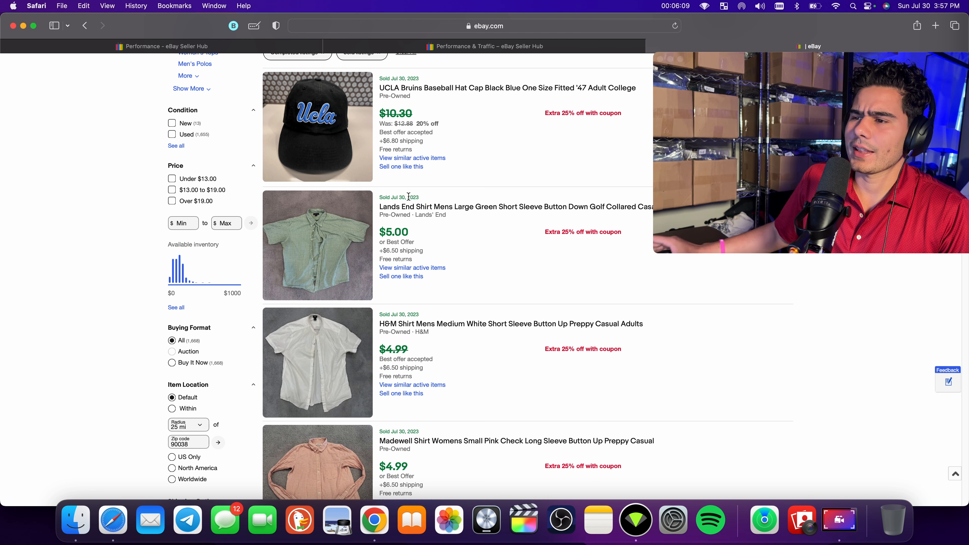
mouse_move(302, 250)
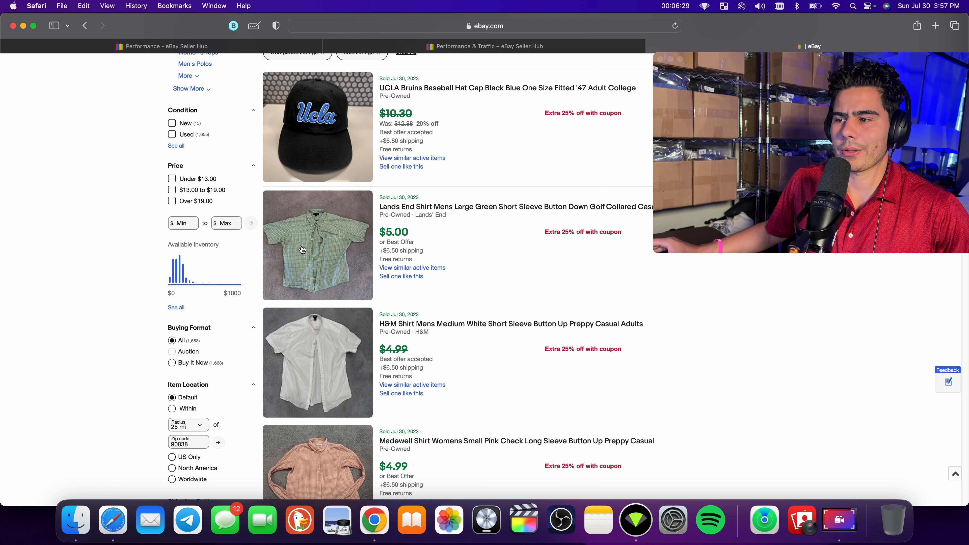
mouse_move(375, 228)
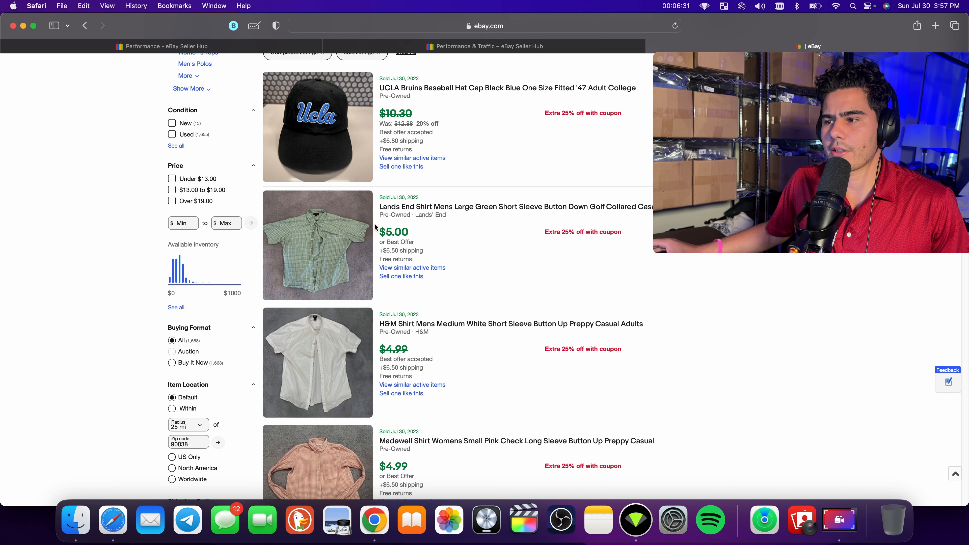
scroll("down", 3)
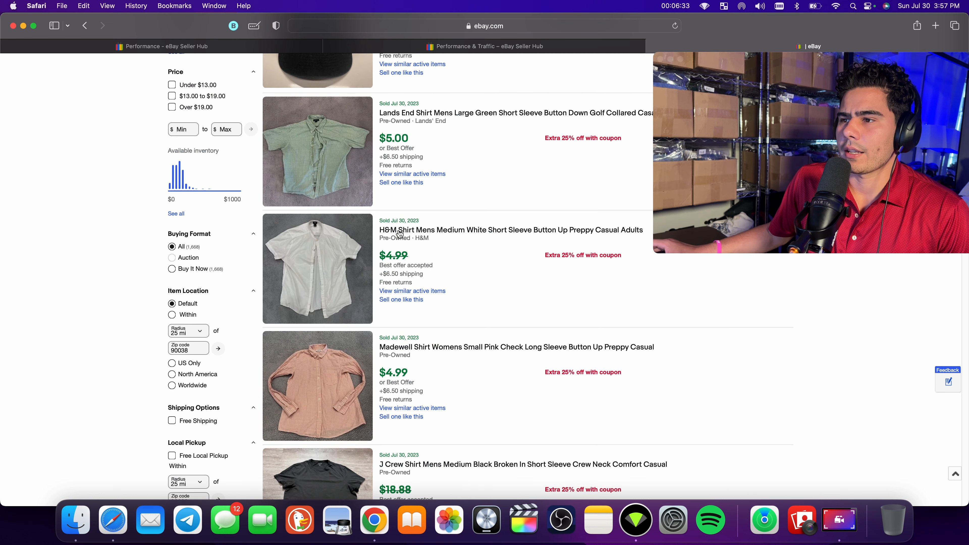
scroll("down", 3)
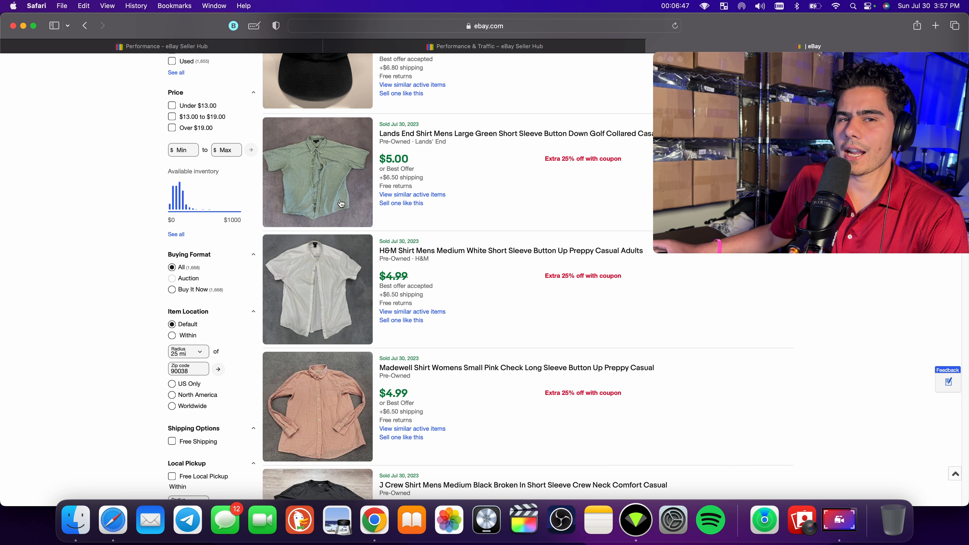
mouse_move(356, 179)
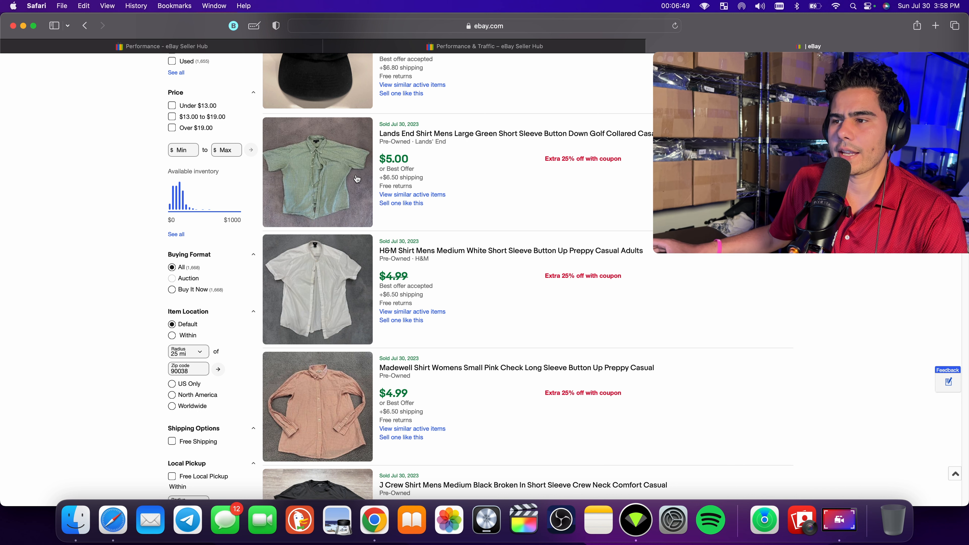
mouse_move(320, 154)
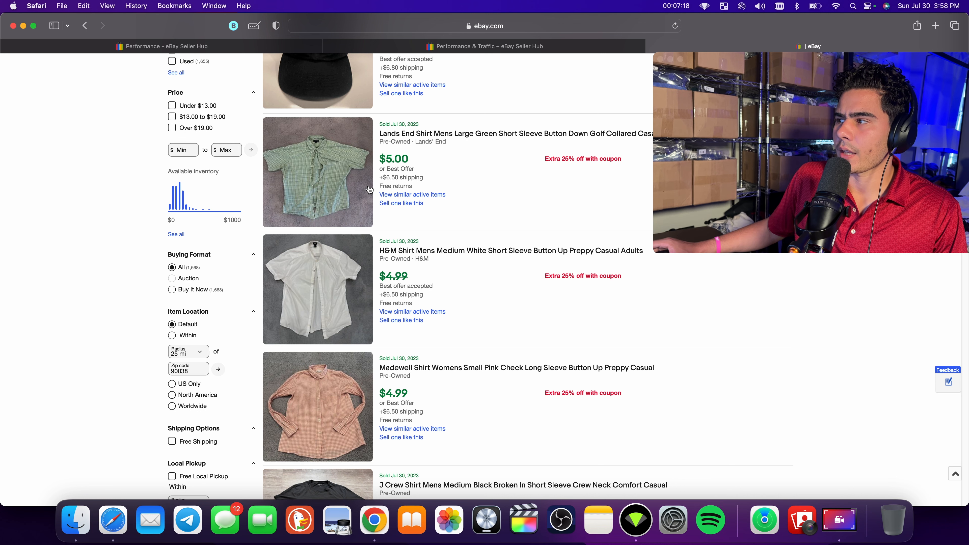
scroll("down", 3)
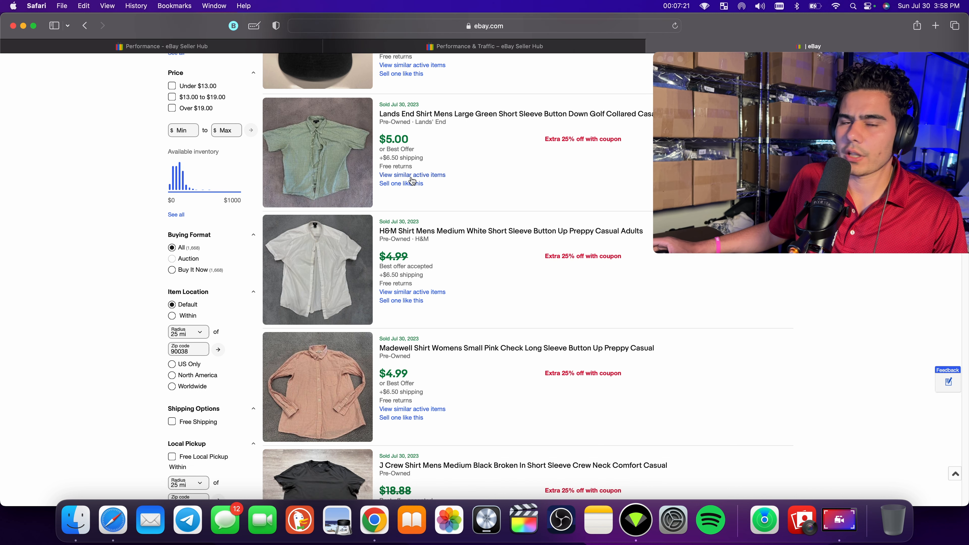
scroll("down", 3)
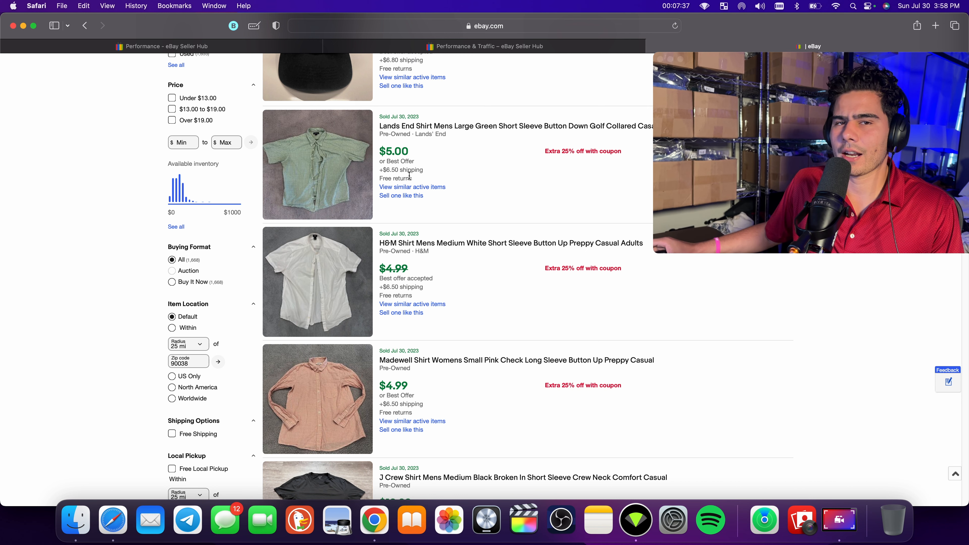
scroll("down", 3)
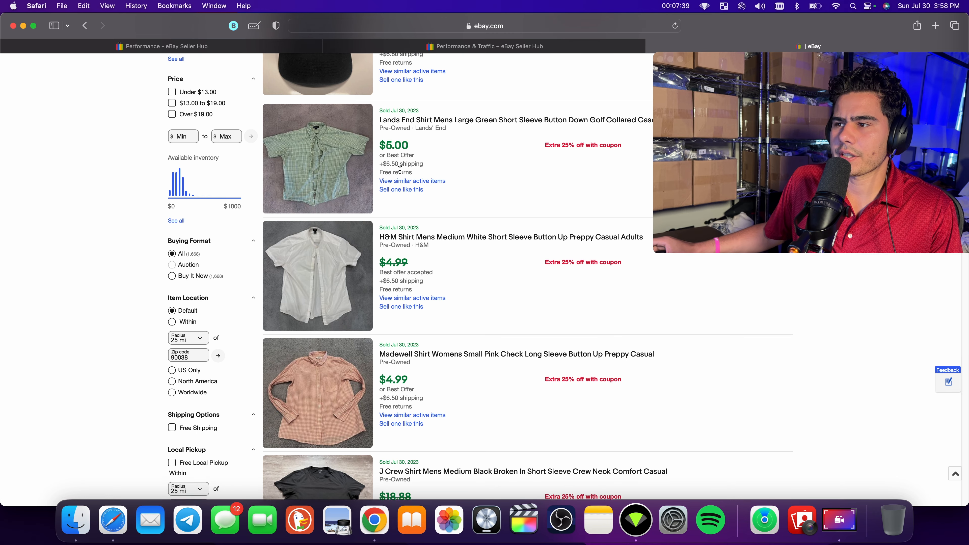
scroll("down", 3)
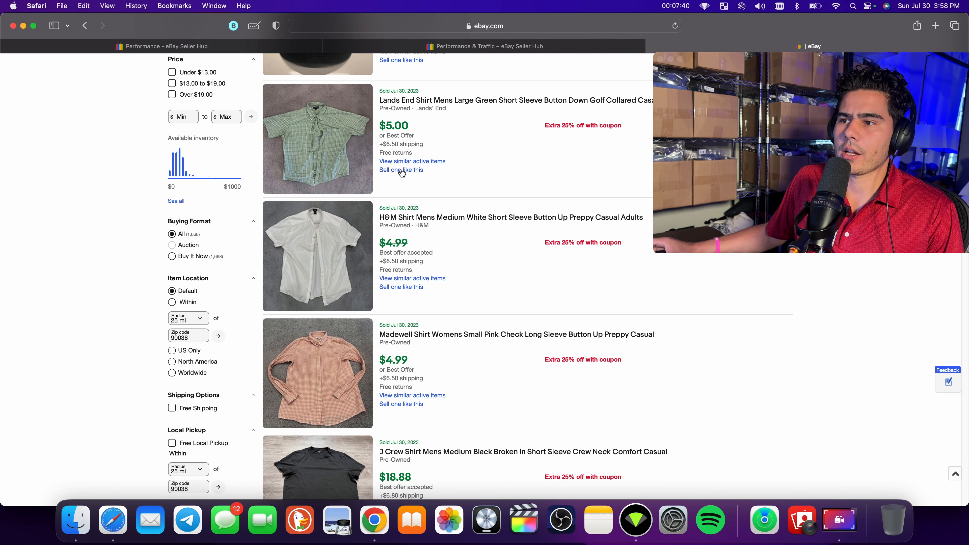
scroll("down", 3)
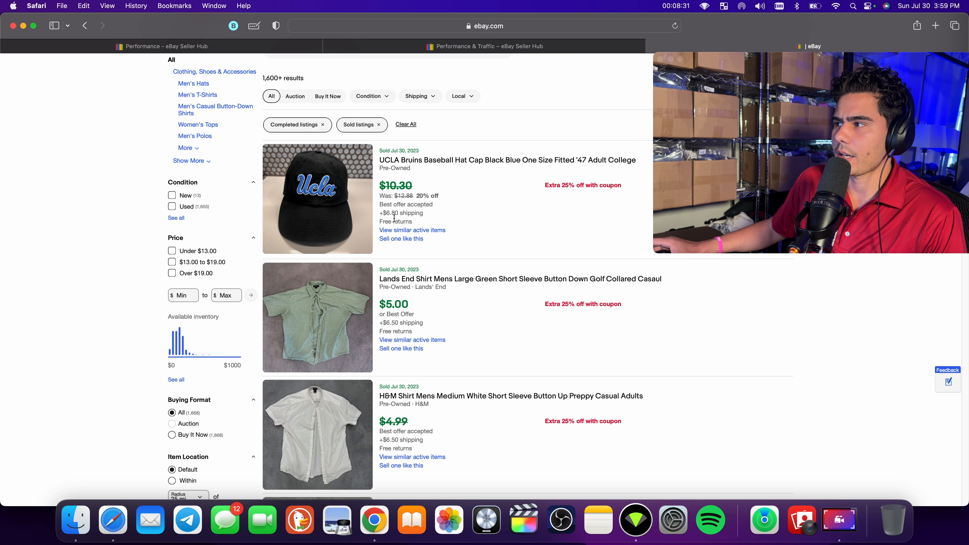
scroll("down", 3)
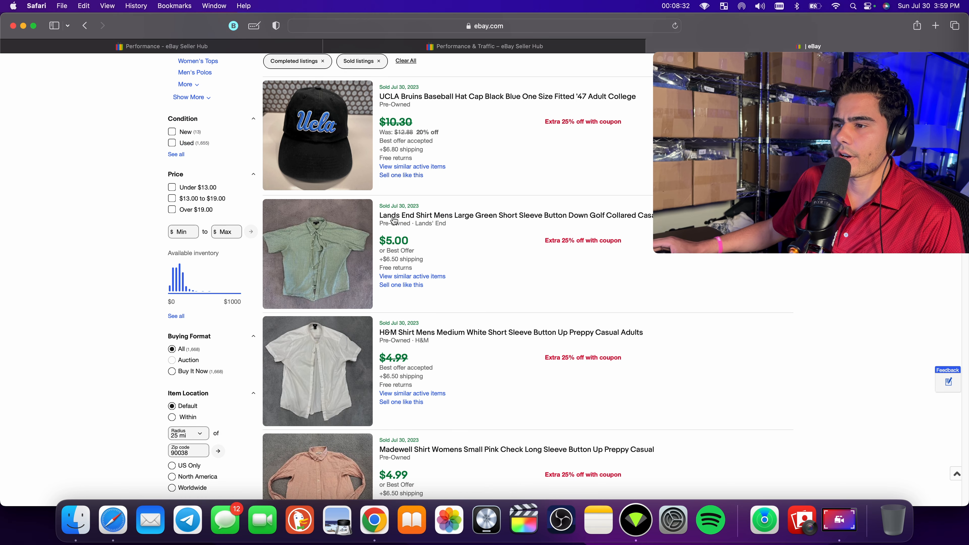
scroll("down", 3)
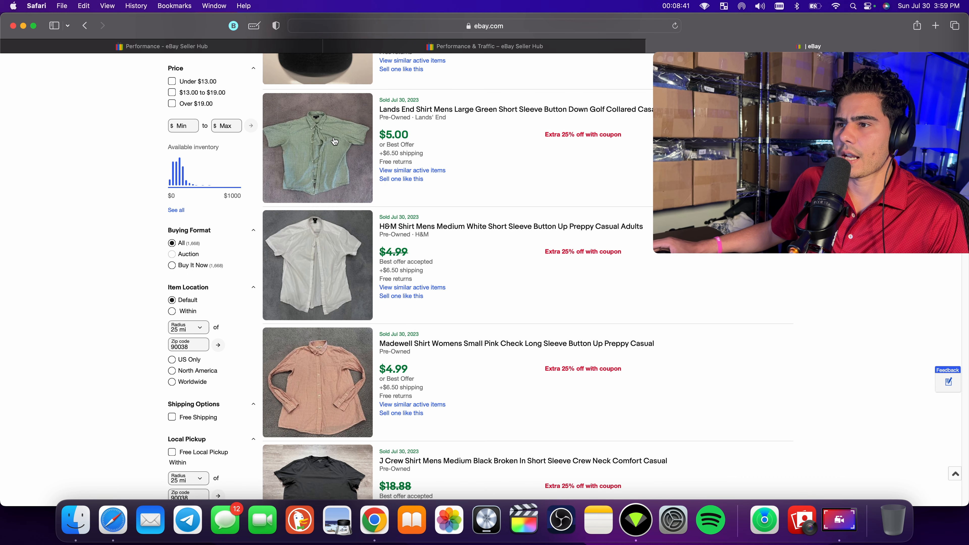
mouse_move(457, 147)
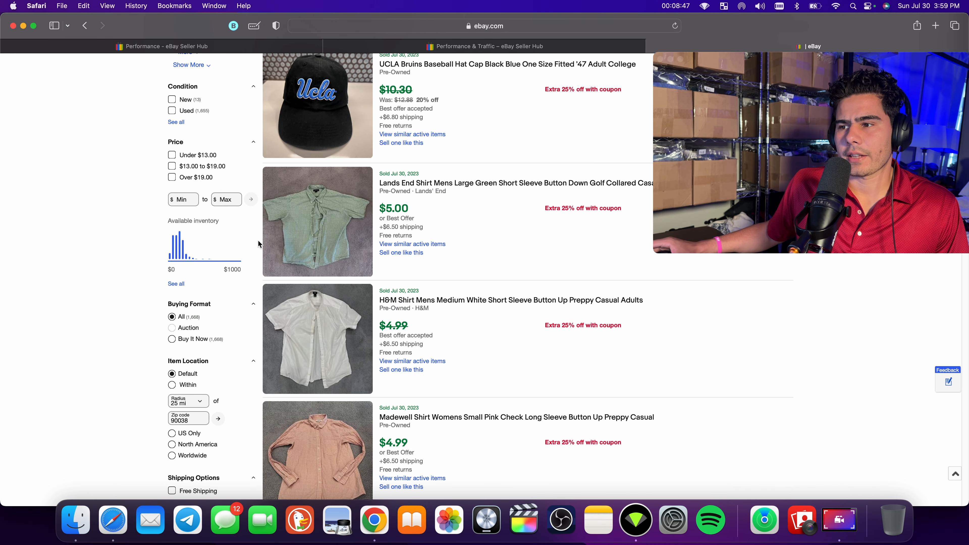
mouse_move(342, 199)
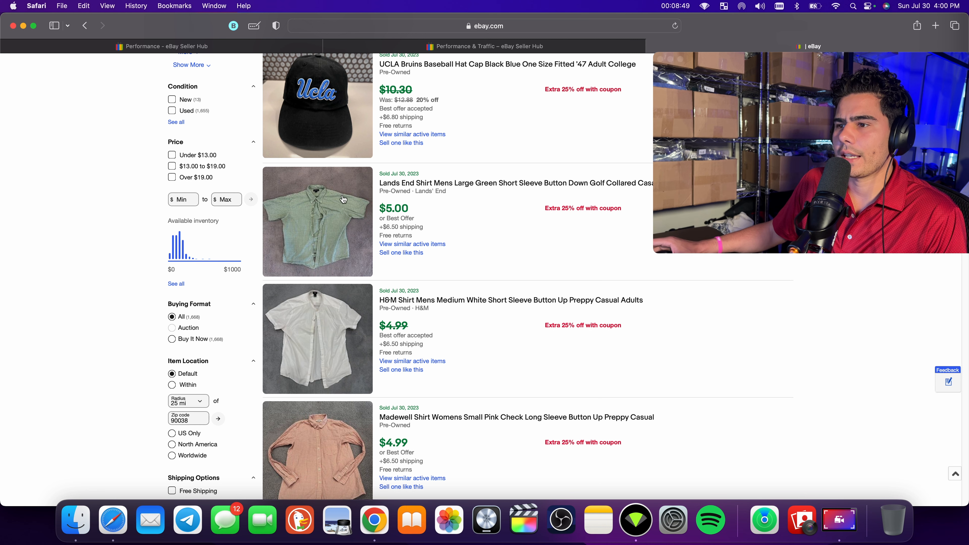
scroll("down", 3)
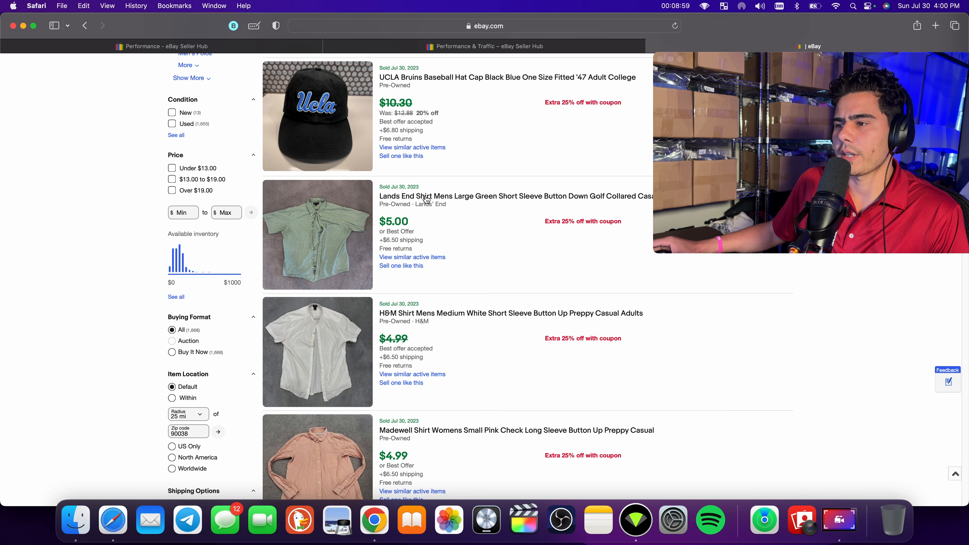
scroll("down", 3)
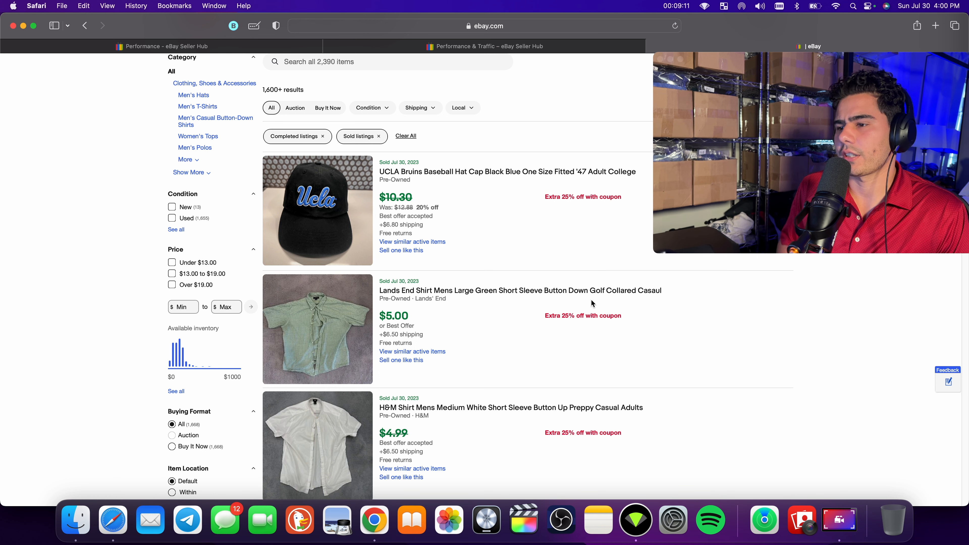
mouse_move(386, 287)
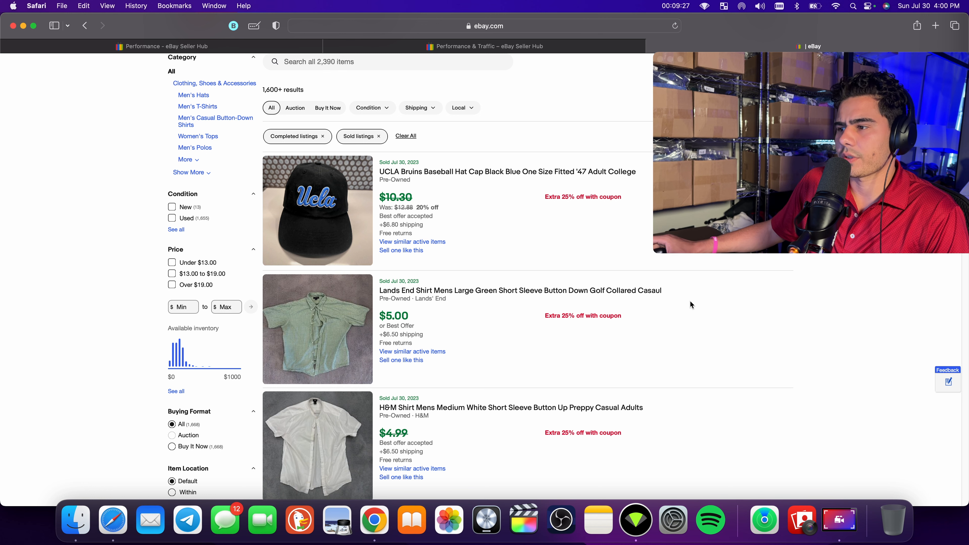
scroll("down", 3)
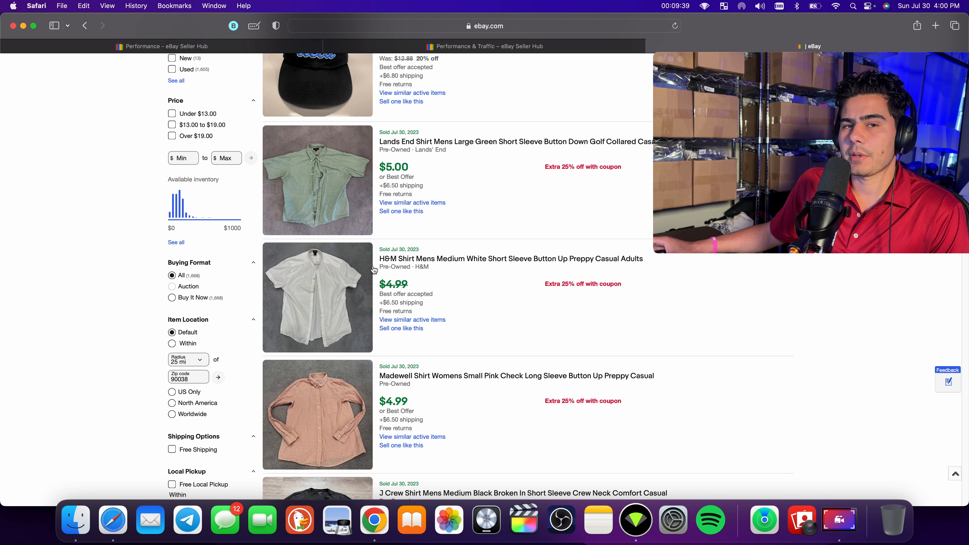
mouse_move(429, 282)
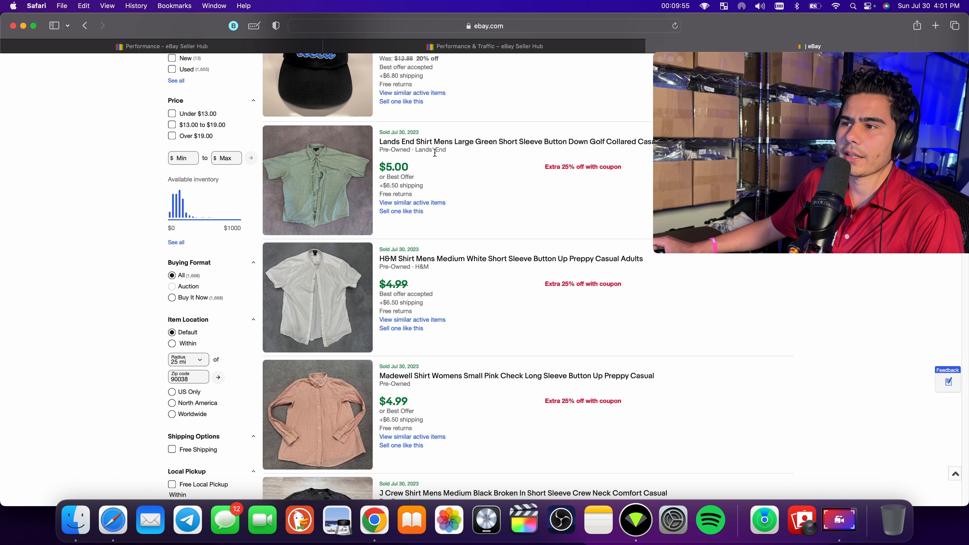
scroll("down", 3)
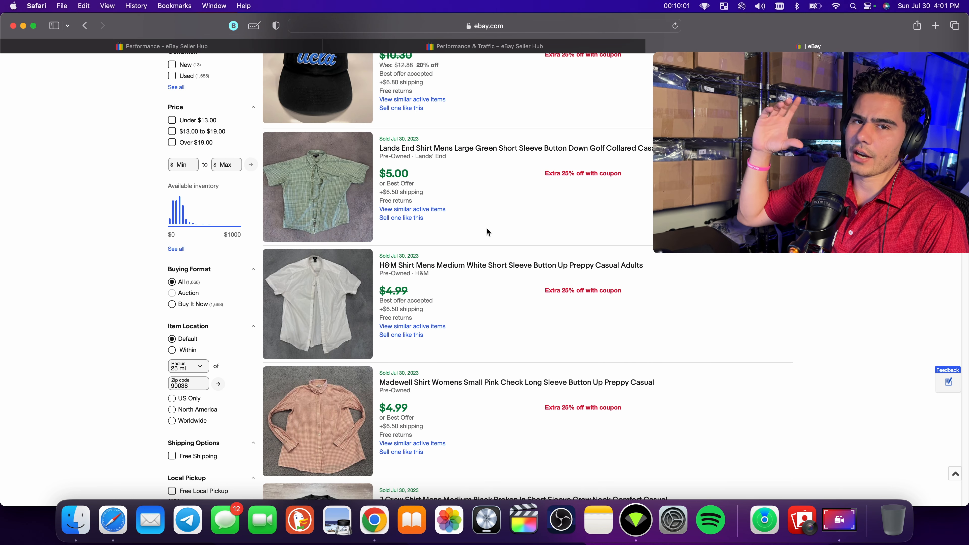
scroll("down", 3)
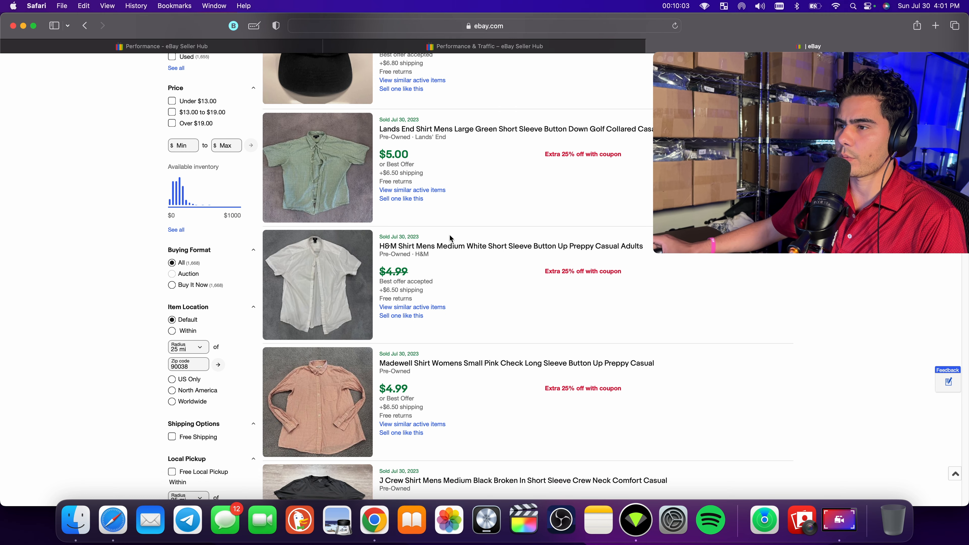
scroll("down", 3)
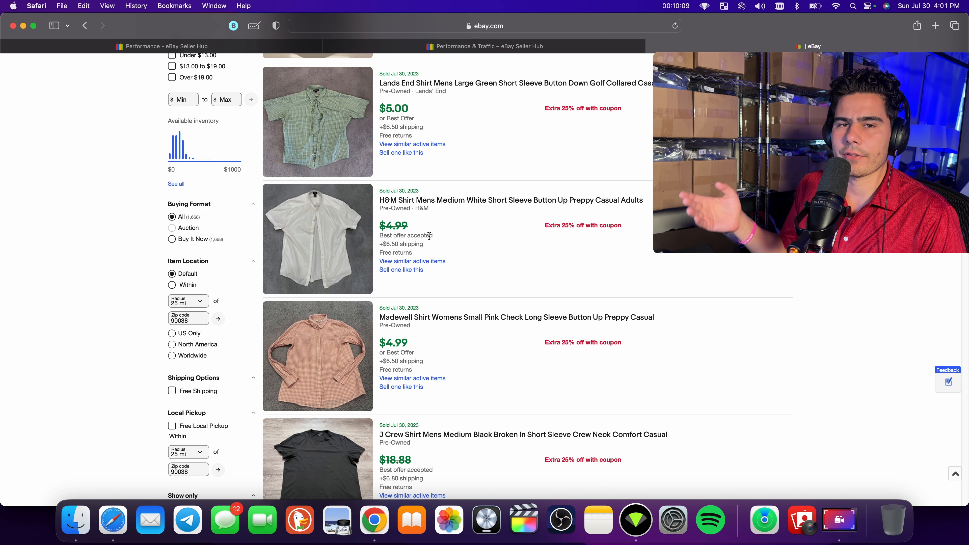
scroll("down", 3)
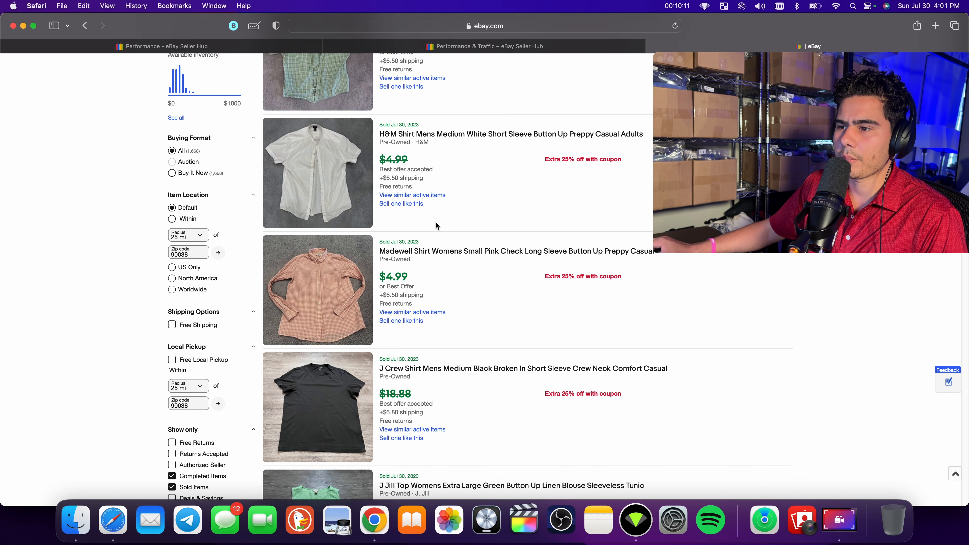
scroll("down", 3)
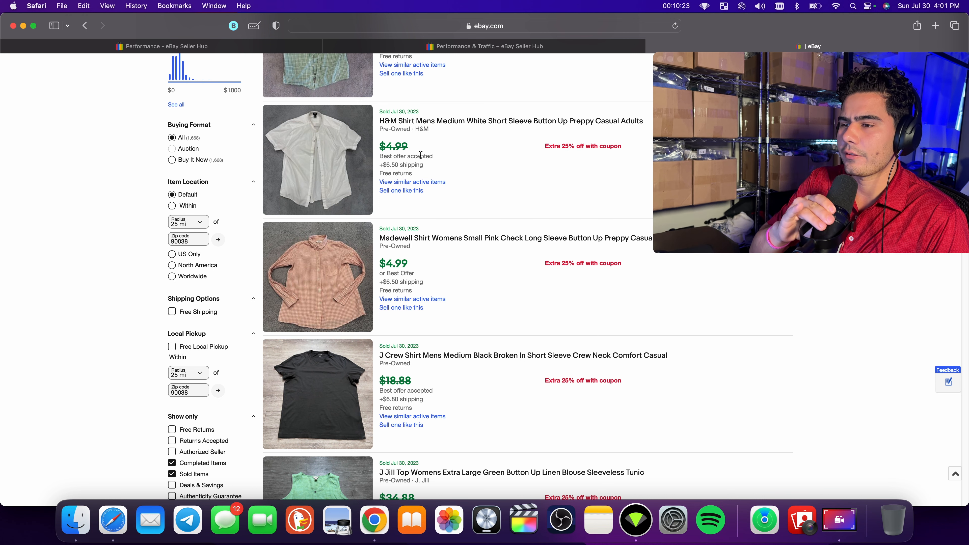
mouse_move(278, 151)
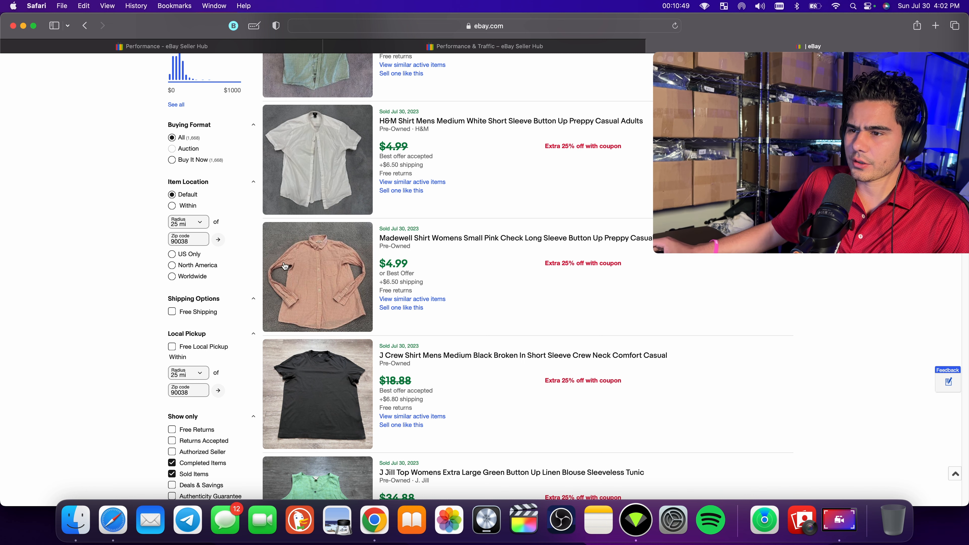
Step: Scroll down the sold listings past the J Crew and J Jill items
scroll("down", 3)
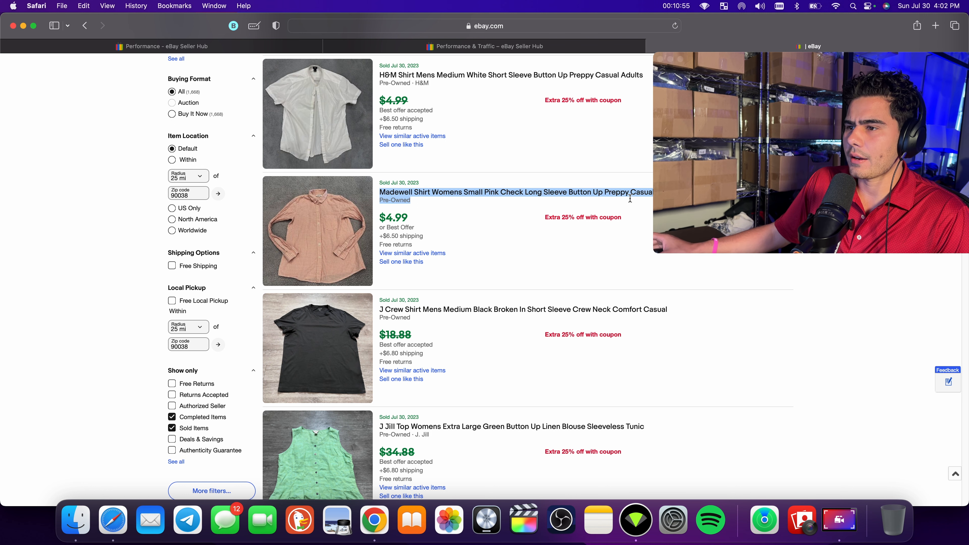
scroll("down", 3)
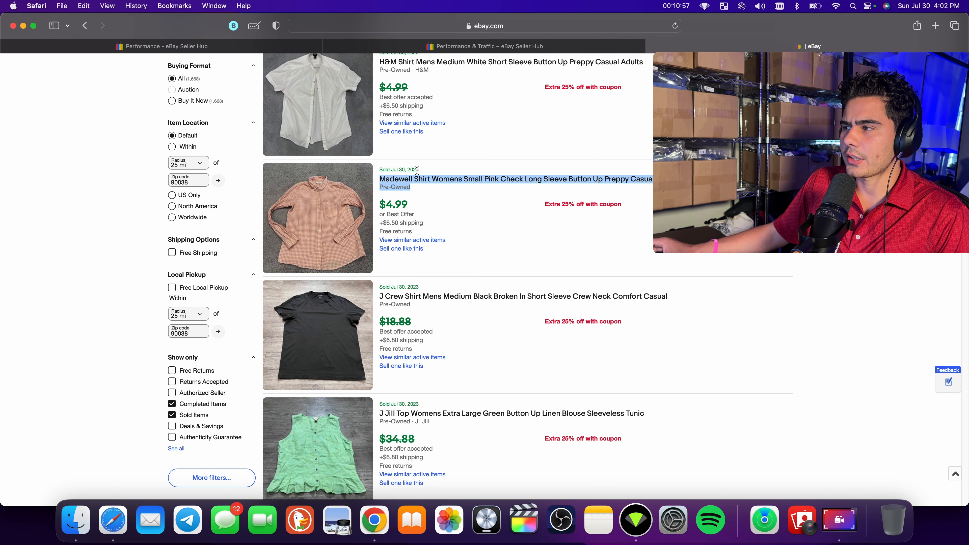
scroll("down", 3)
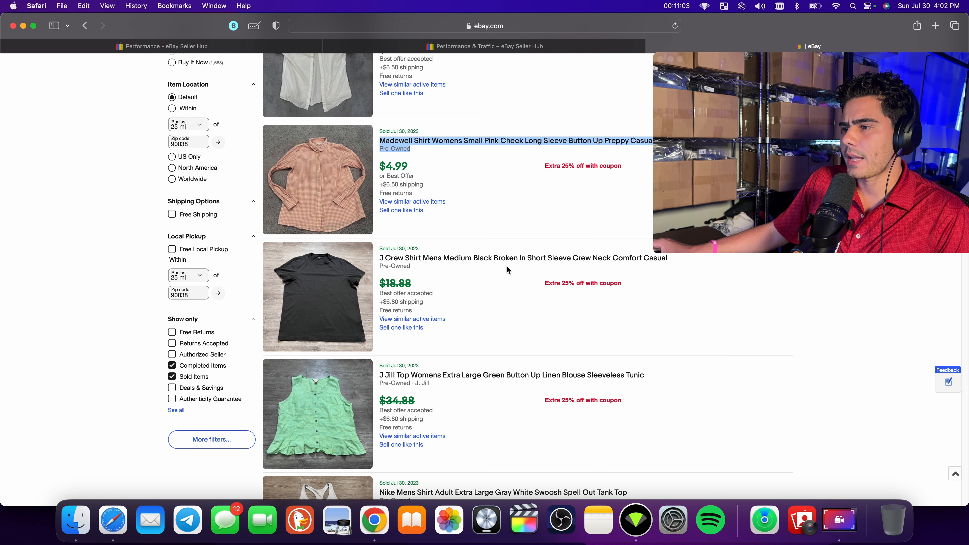
mouse_move(493, 262)
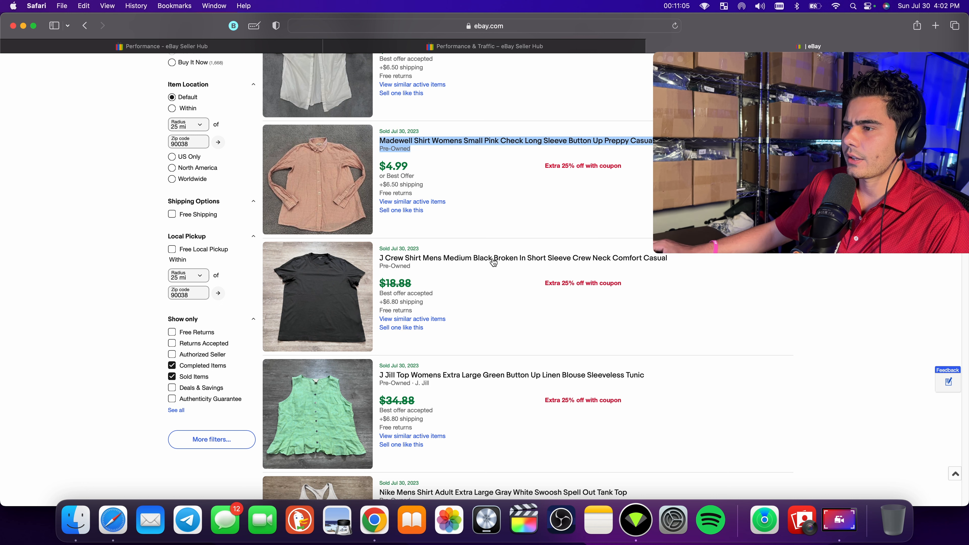
mouse_move(322, 264)
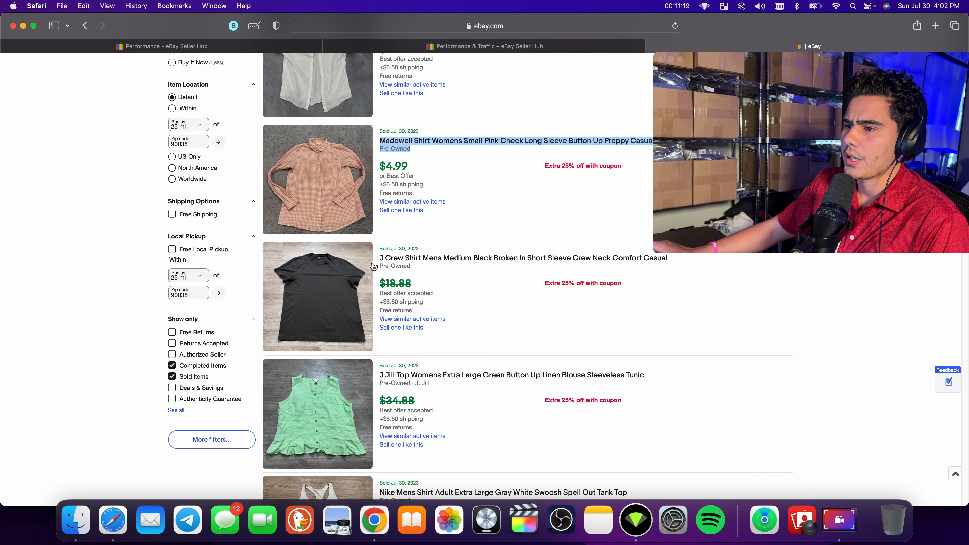
scroll("down", 3)
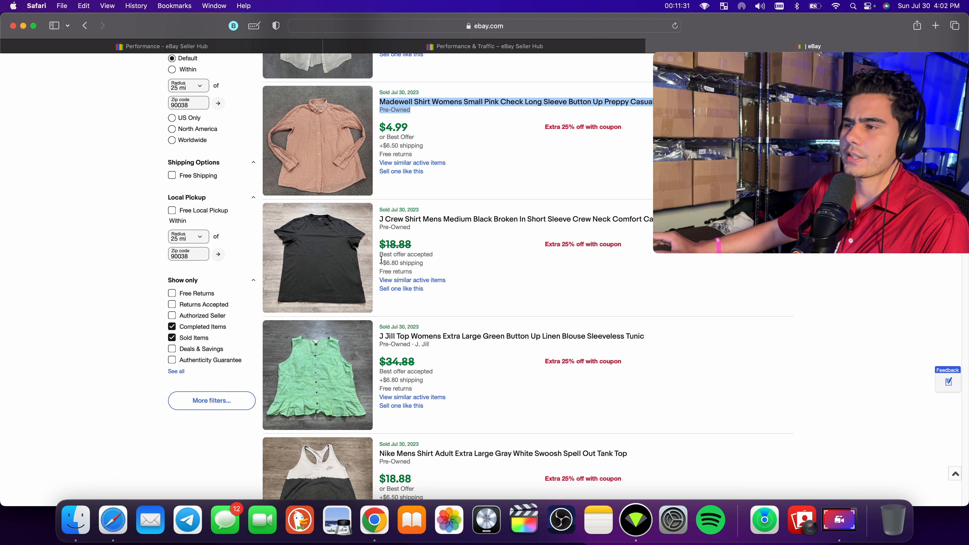
mouse_move(443, 223)
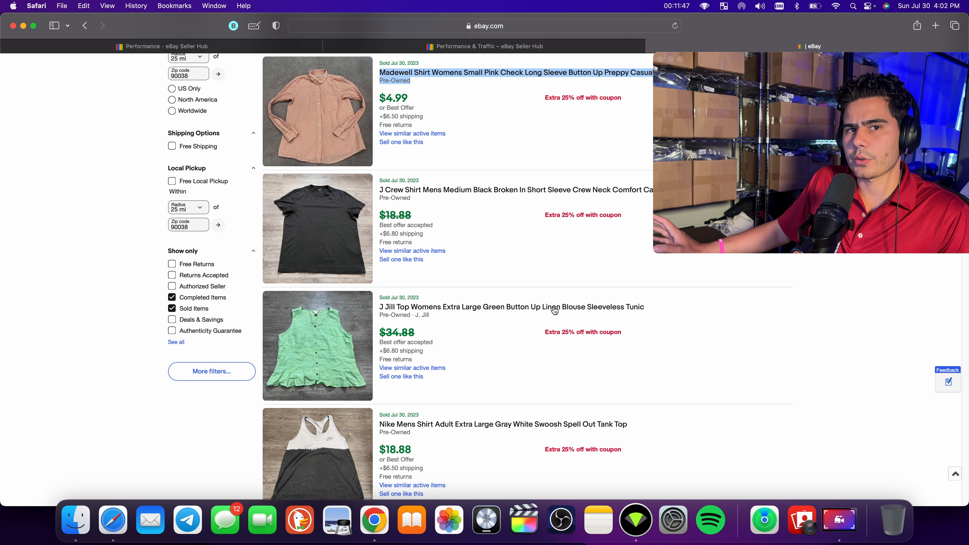
mouse_move(574, 314)
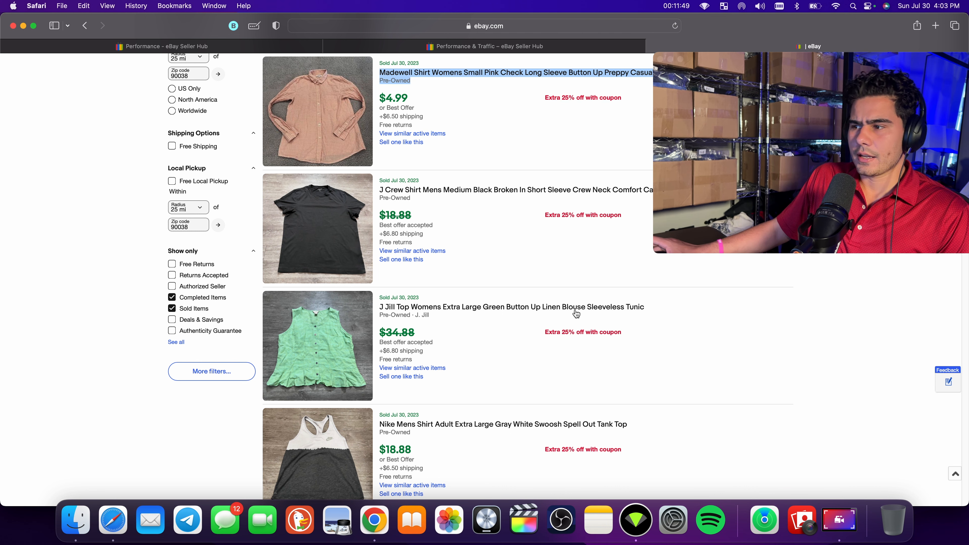
mouse_move(418, 327)
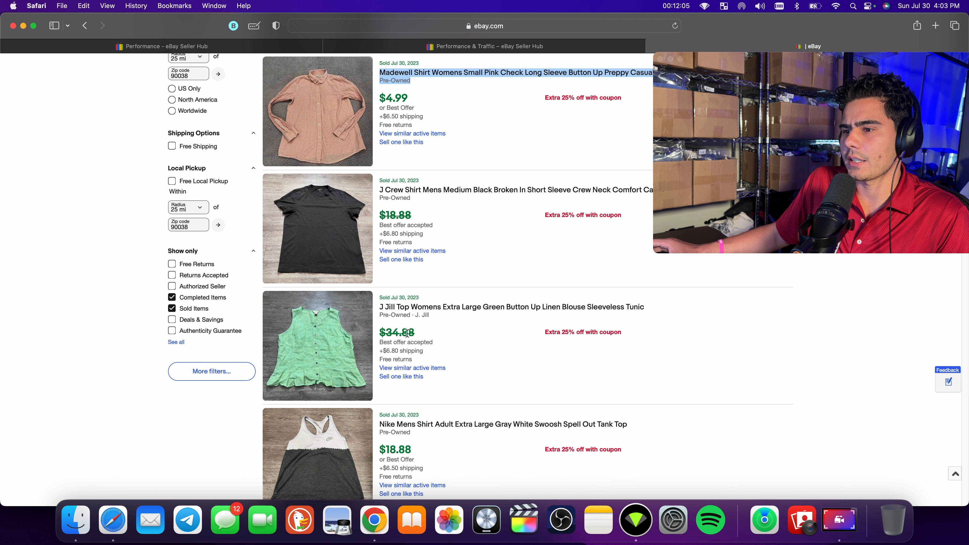
scroll("down", 3)
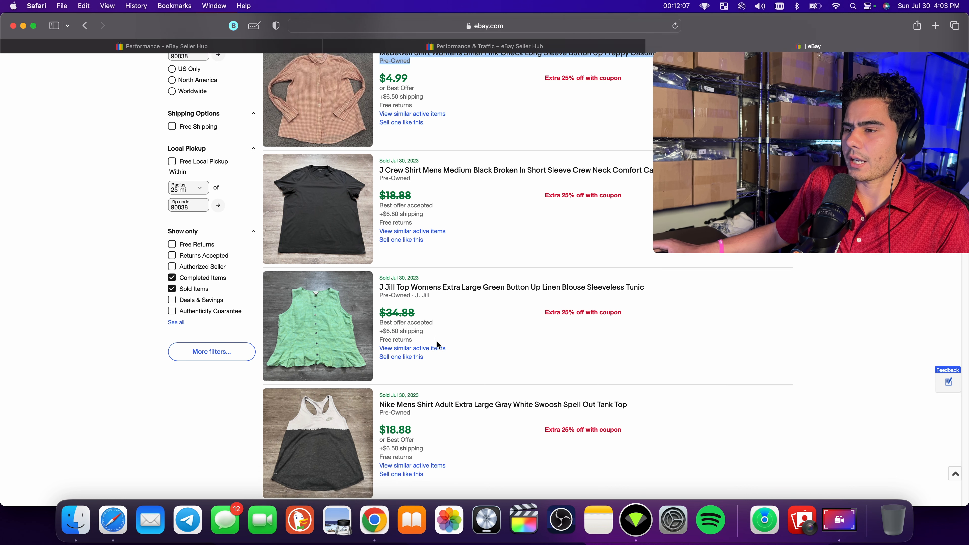
Step: Continue down past the Nike tank to the Hugo Boss necktie and C9 Champion tank
scroll("down", 3)
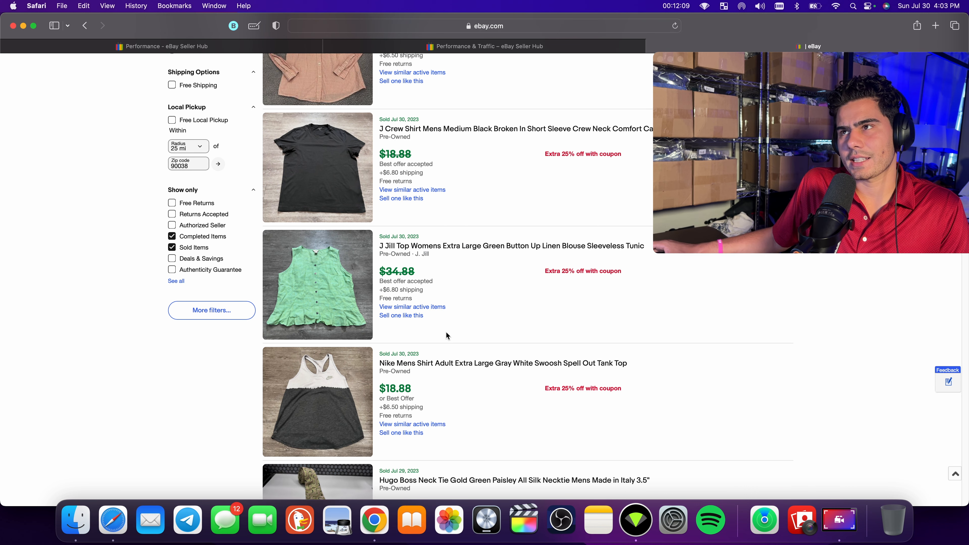
mouse_move(575, 246)
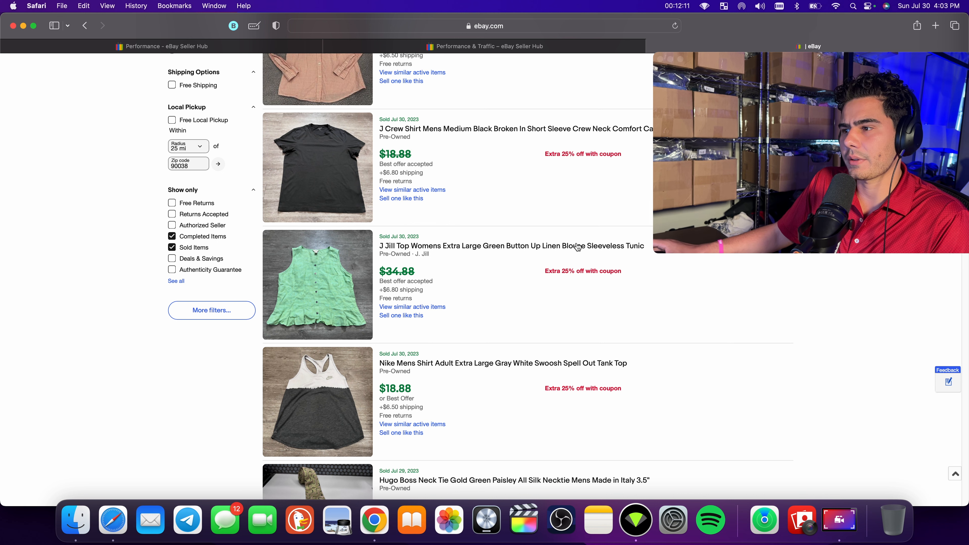
scroll("down", 3)
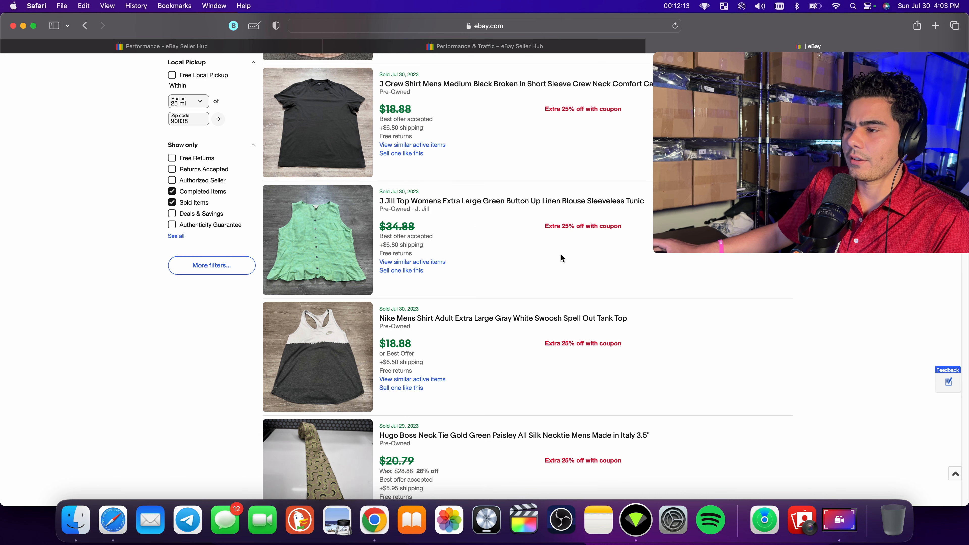
scroll("down", 3)
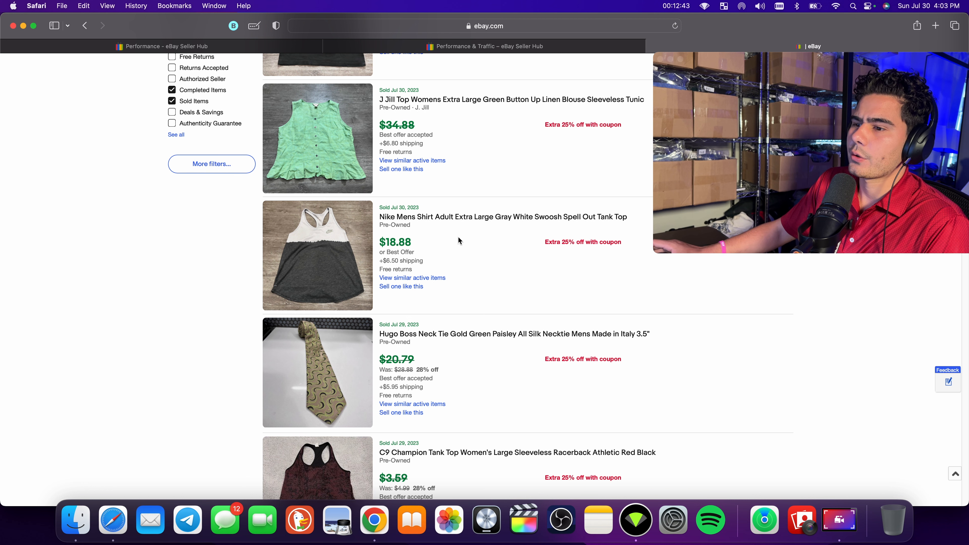
mouse_move(461, 247)
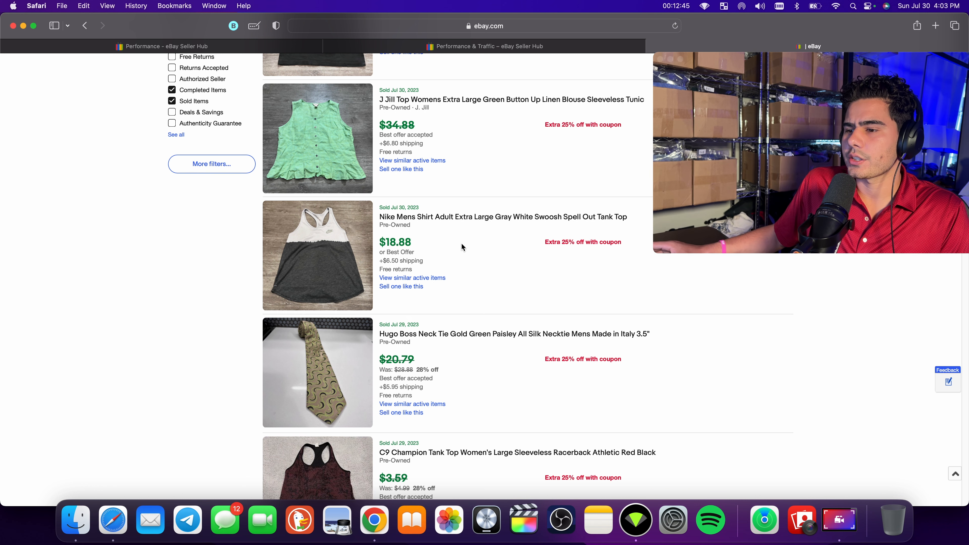
scroll("down", 3)
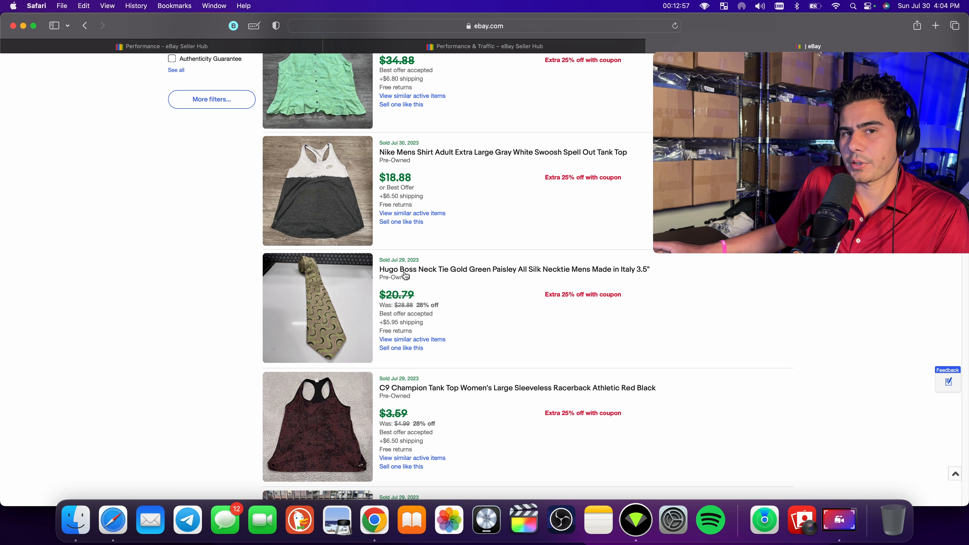
scroll("down", 3)
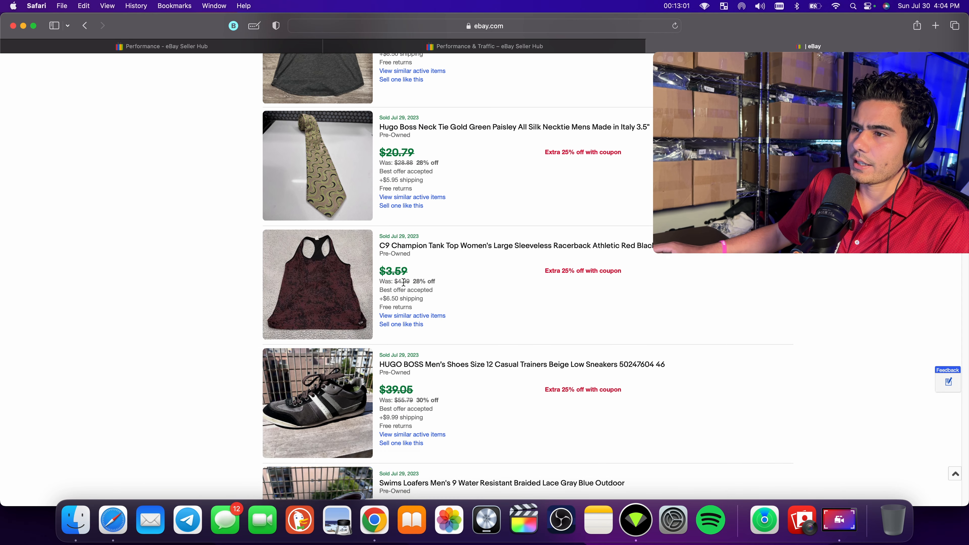
Step: Scroll down the sold listings past the Hugo Boss sneakers to the Swims gray braided loafers at $27.71
scroll("down", 3)
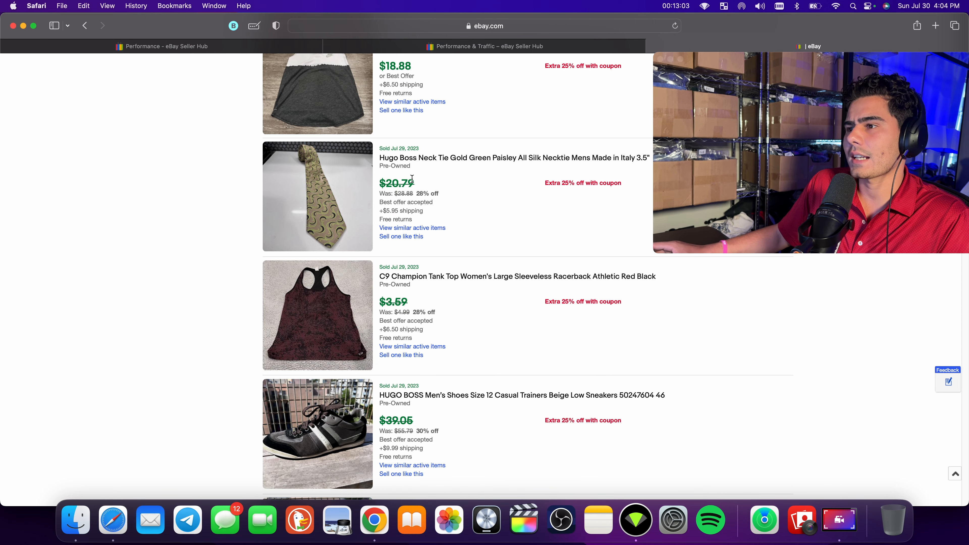
scroll("down", 3)
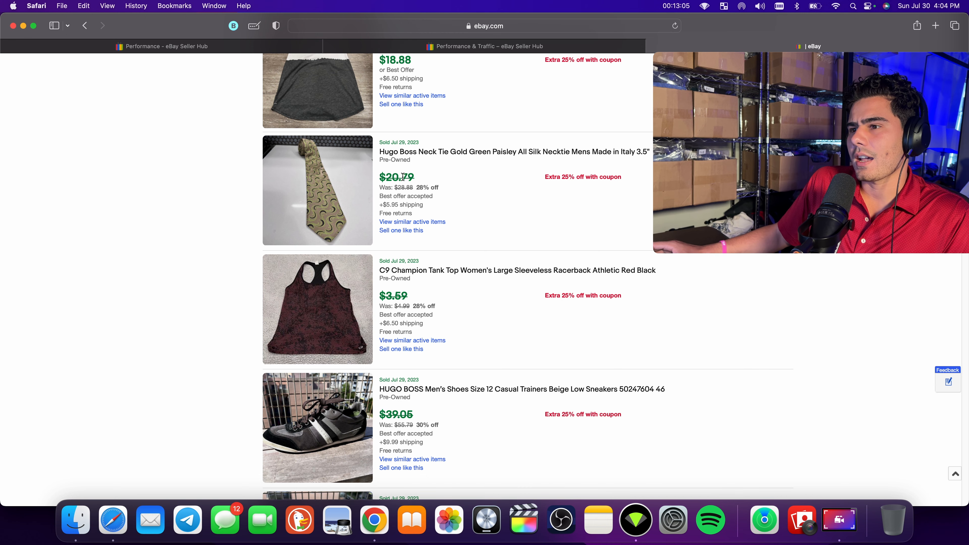
mouse_move(341, 202)
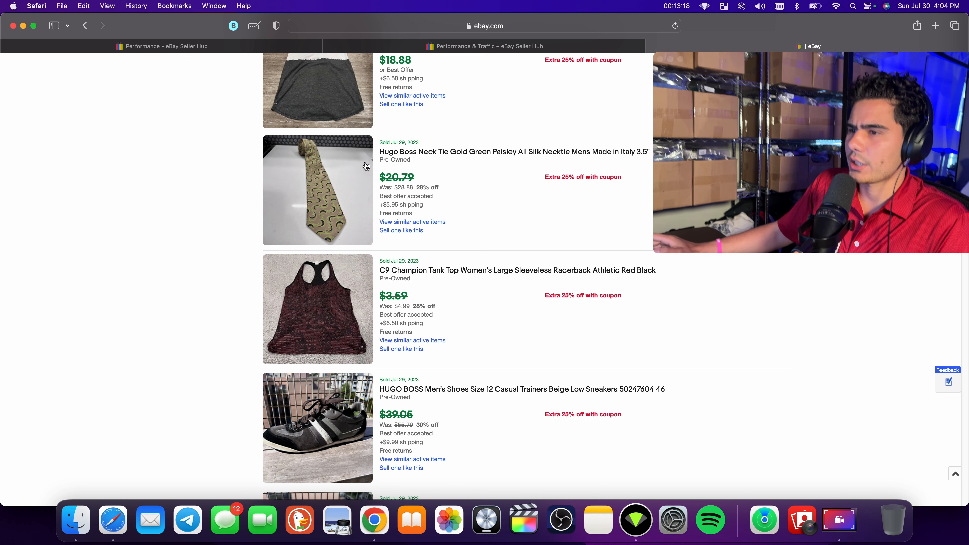
mouse_move(483, 186)
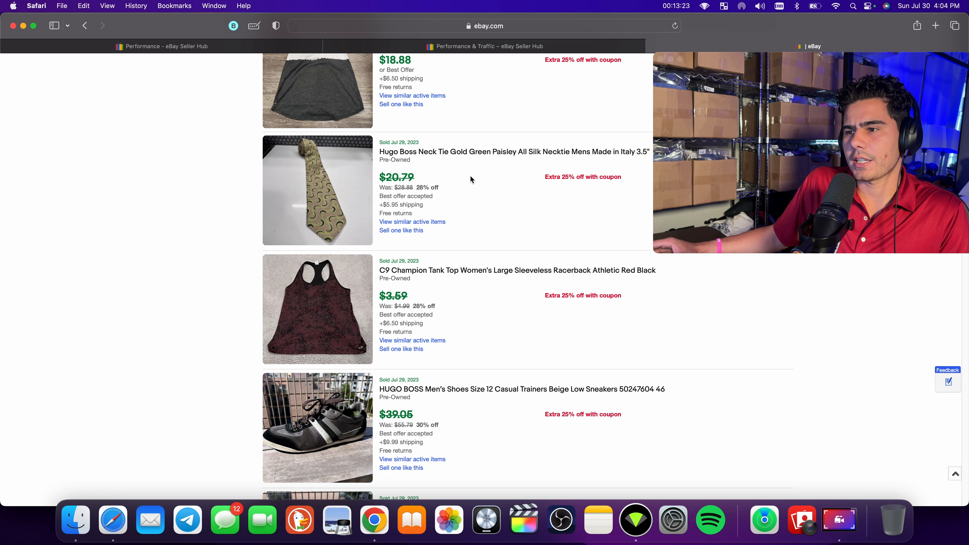
scroll("down", 3)
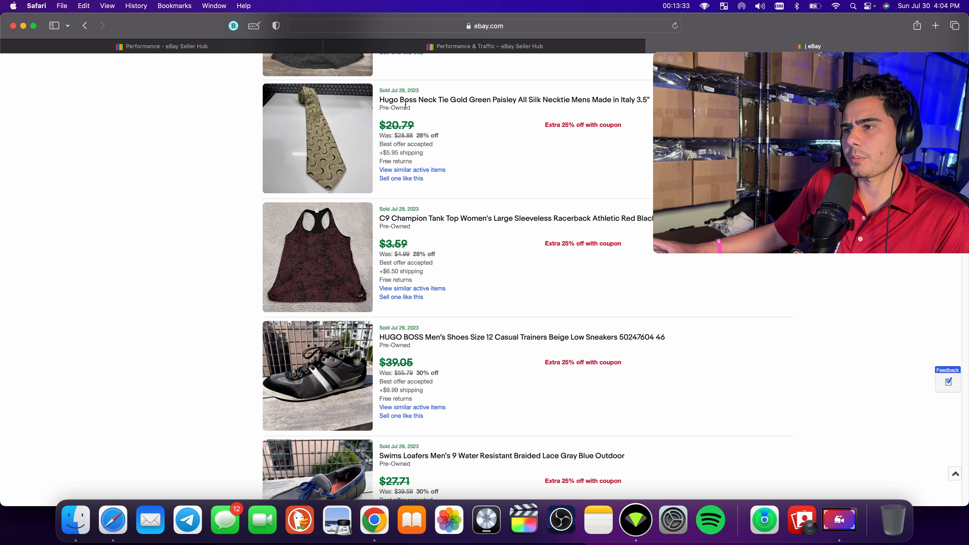
scroll("down", 3)
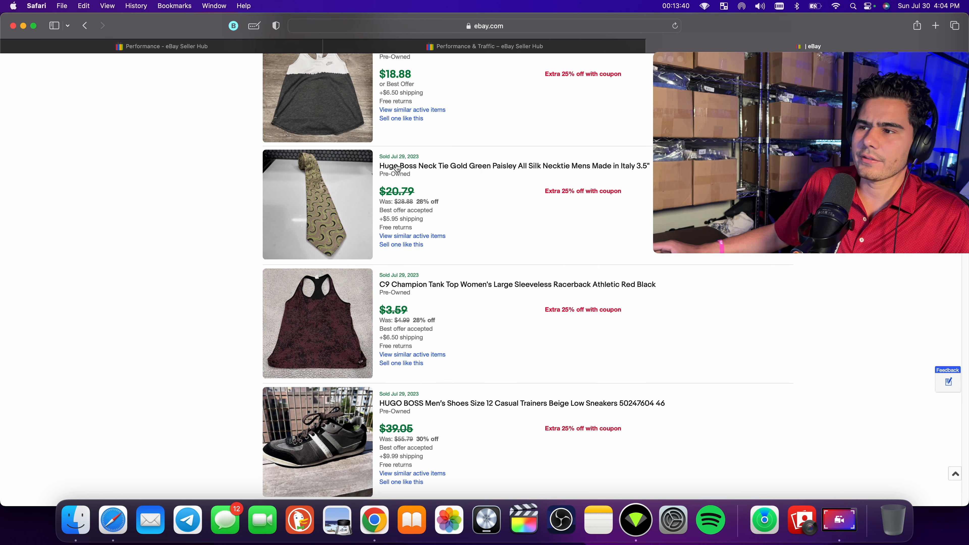
mouse_move(436, 197)
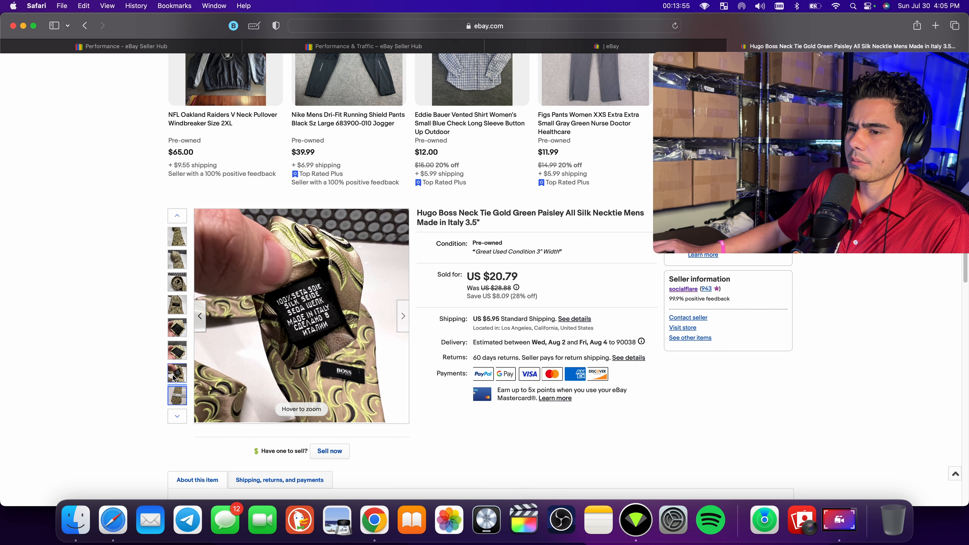
left_click(177, 394)
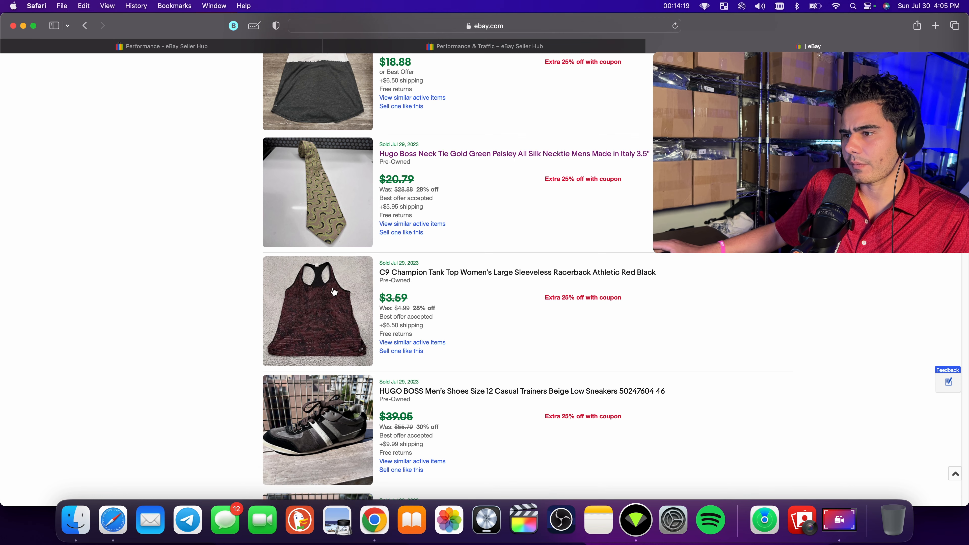
mouse_move(383, 283)
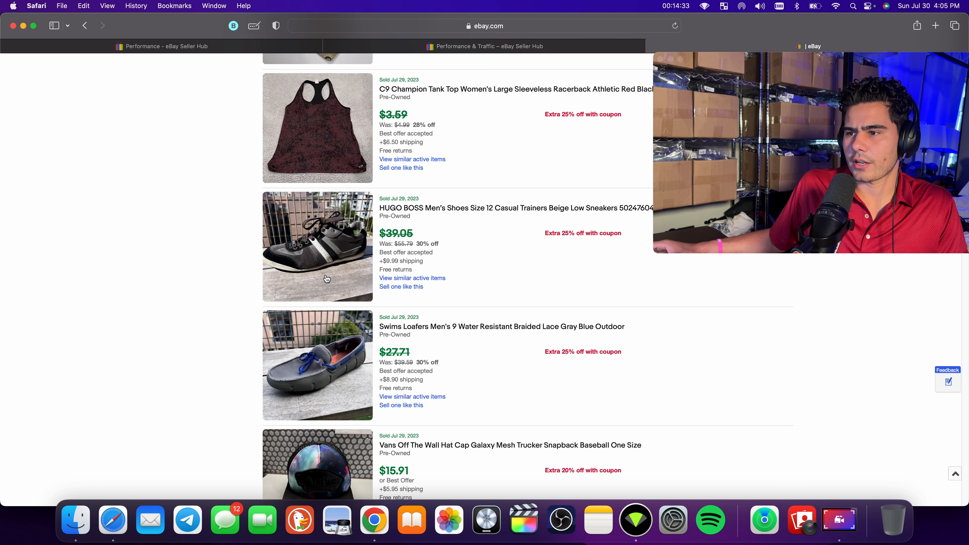
Step: Scroll down to the Swims loafers, Vans galaxy trucker cap at $15.91 and BYLT pink tee at $14.31
scroll("down", 3)
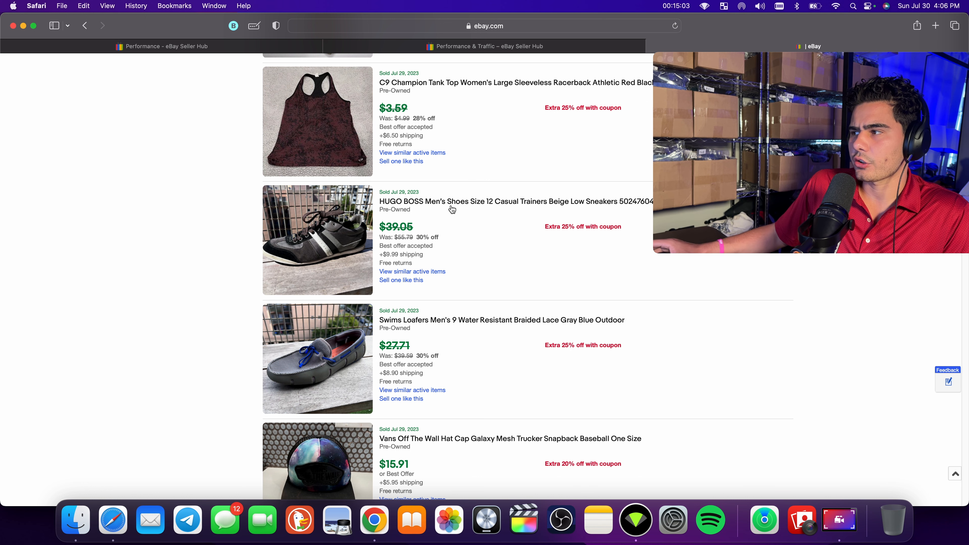
scroll("down", 3)
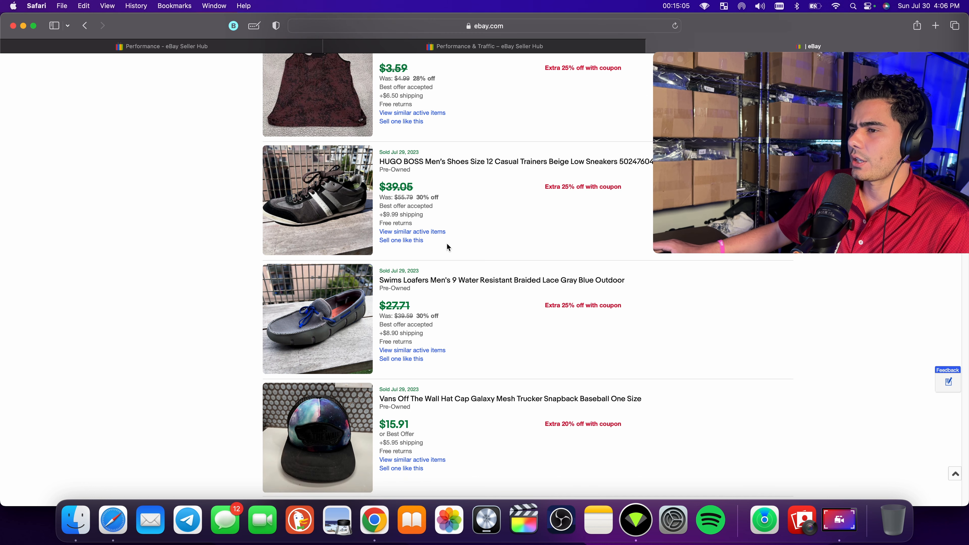
scroll("down", 3)
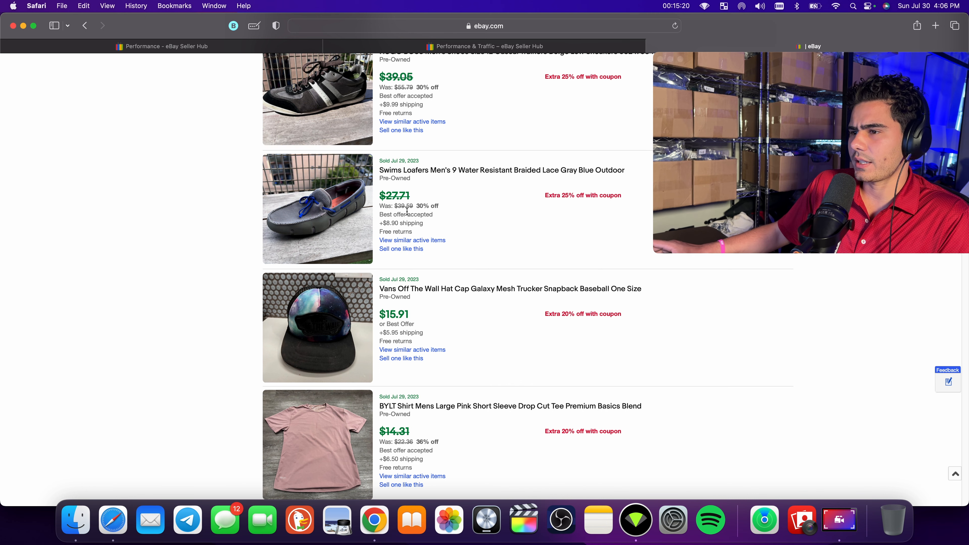
Step: Scroll down to the Nike Roma black cap at $14.14 and J. Crew black midi dress at $12.08
scroll("down", 3)
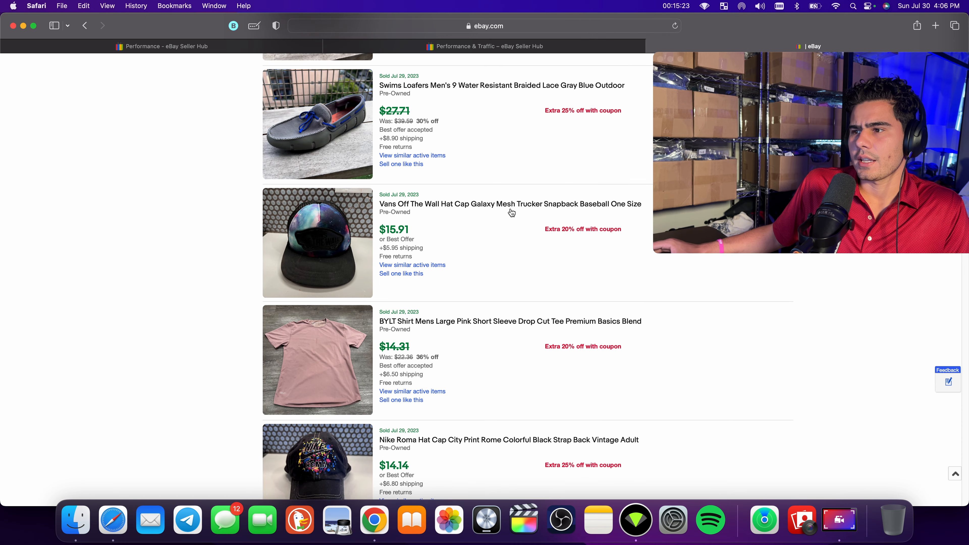
mouse_move(341, 250)
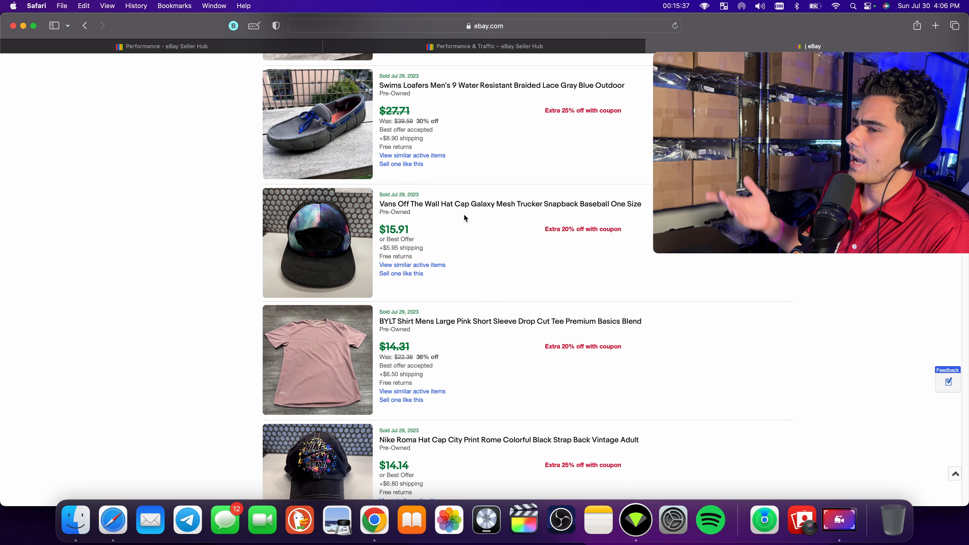
mouse_move(432, 268)
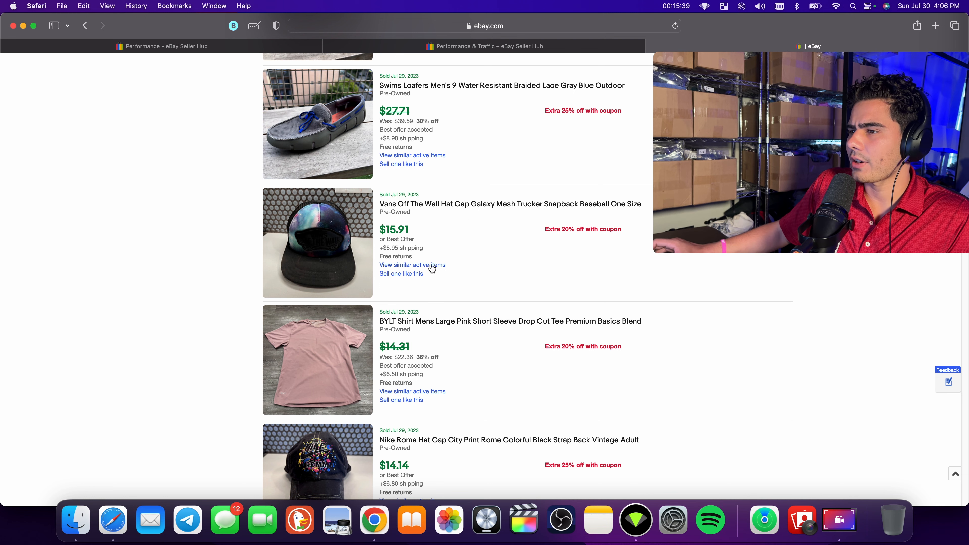
scroll("down", 3)
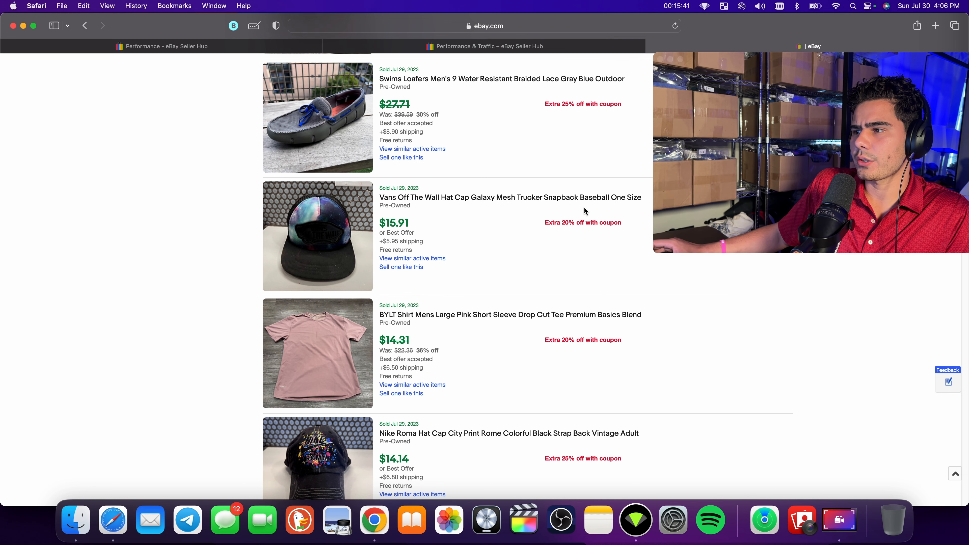
scroll("down", 3)
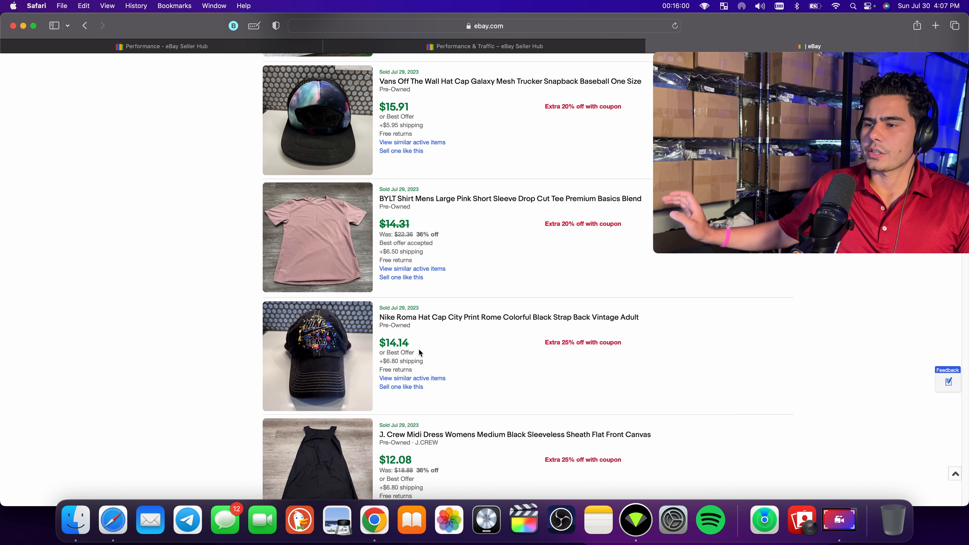
mouse_move(272, 480)
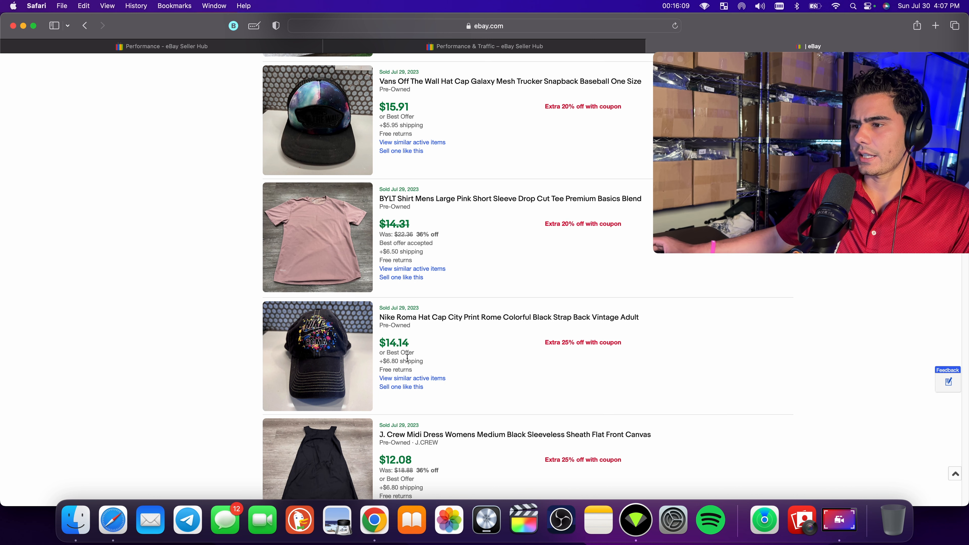
Step: Scroll down to the Wrangler camo cargo shorts at $15.10 and REI Co-op convertible pants at $24.42
scroll("down", 3)
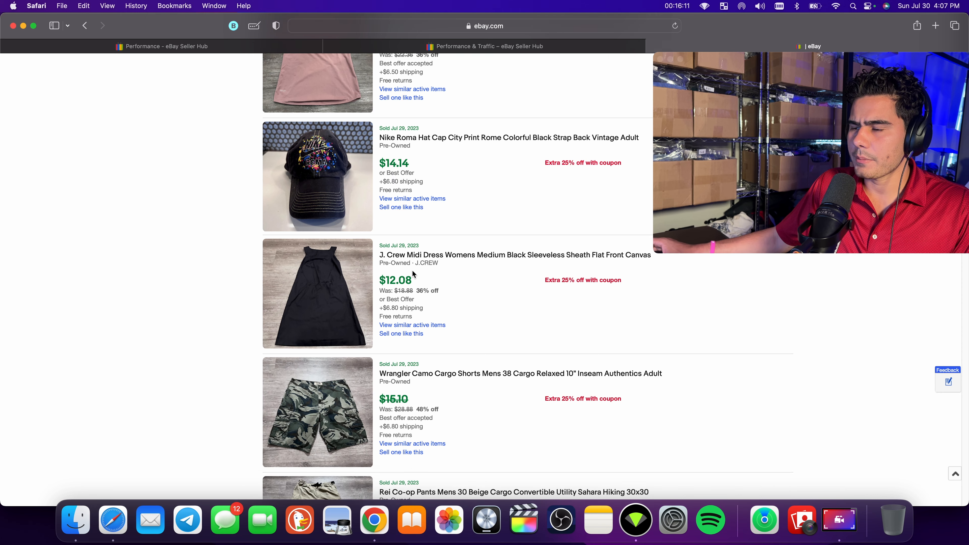
mouse_move(374, 273)
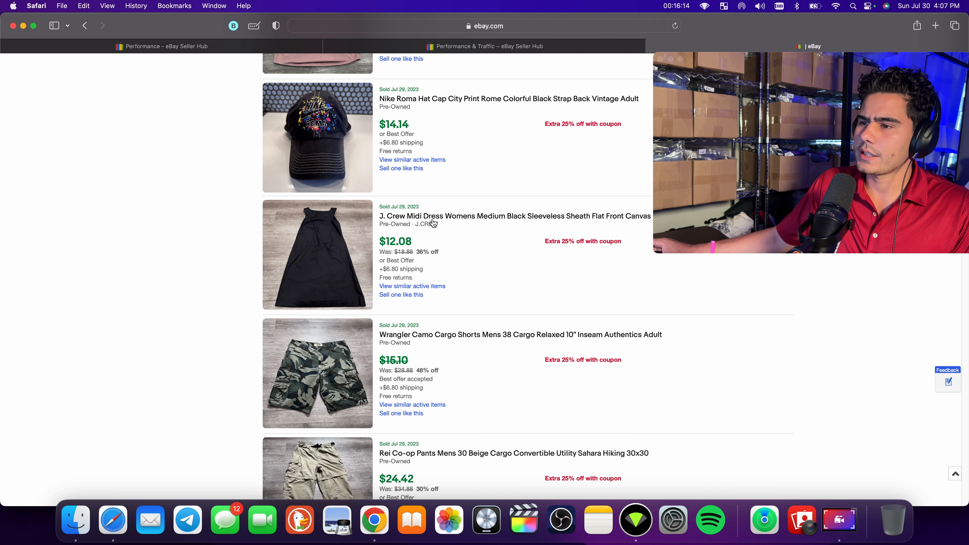
scroll("down", 3)
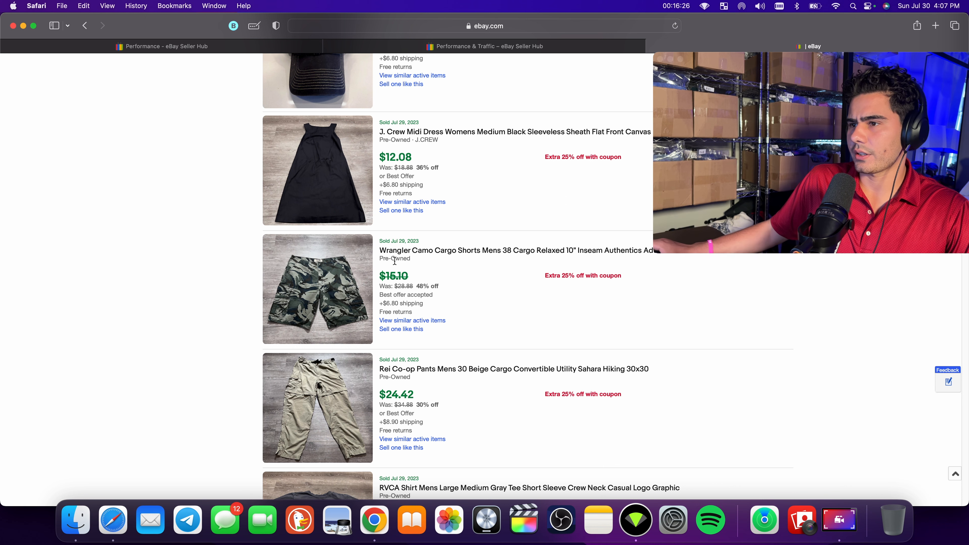
mouse_move(349, 185)
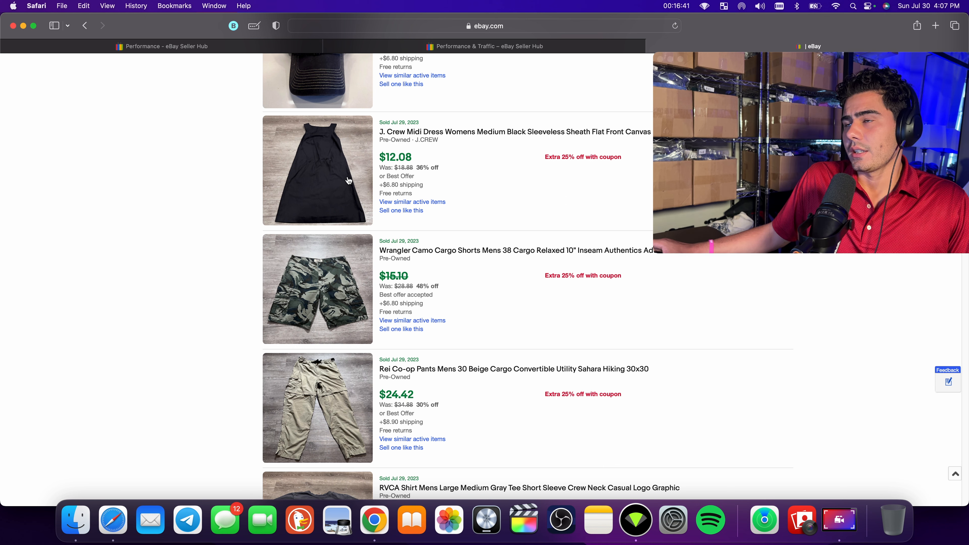
Step: Scroll down the sold listings past the RVCA tee to the Old Navy top
scroll("down", 3)
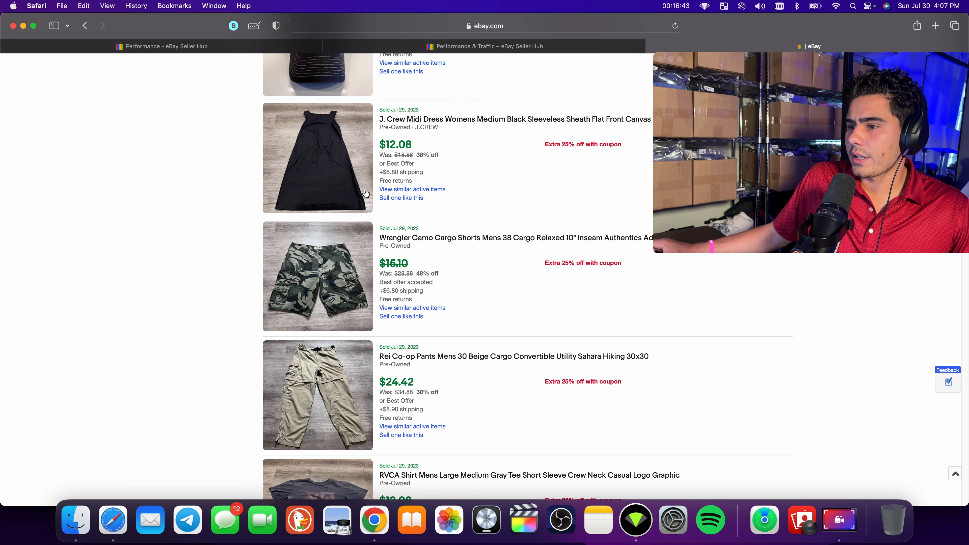
scroll("down", 3)
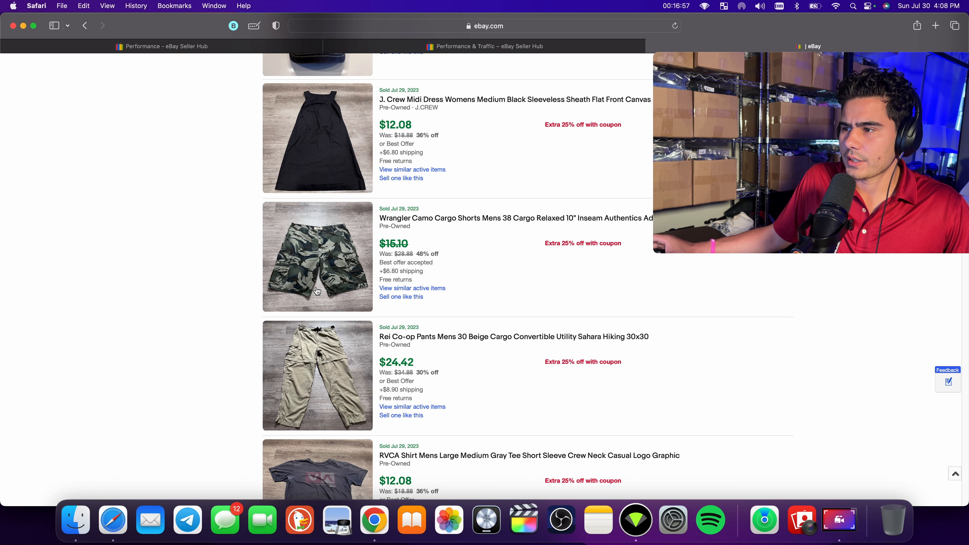
scroll("down", 3)
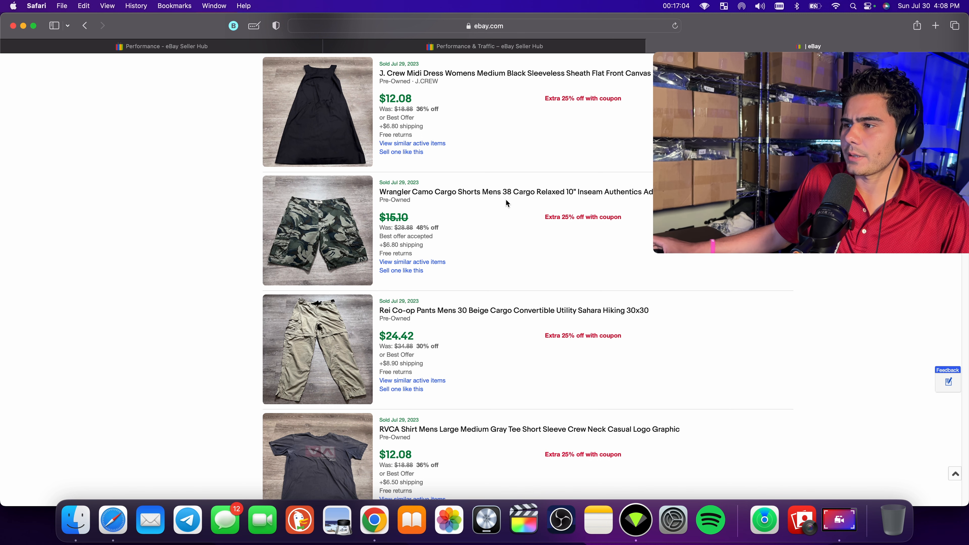
scroll("down", 3)
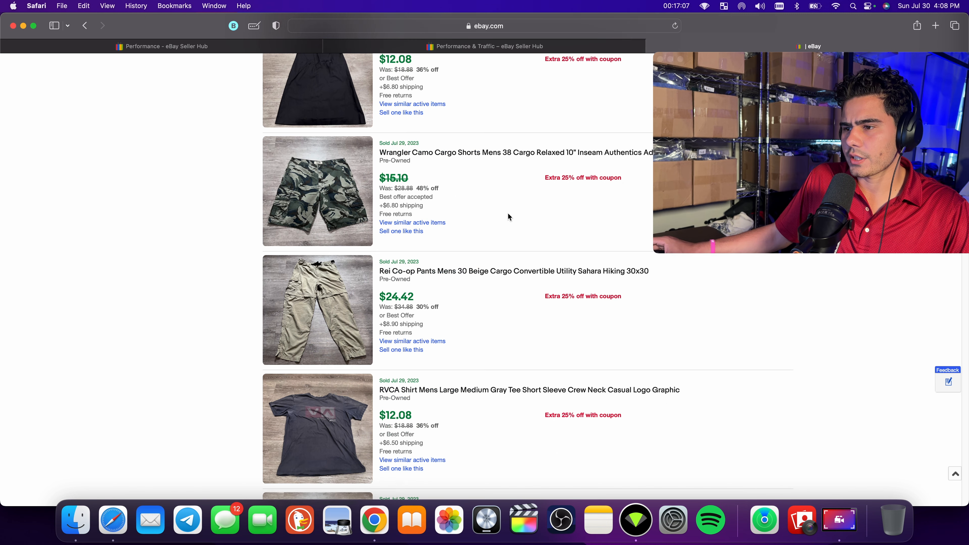
scroll("down", 3)
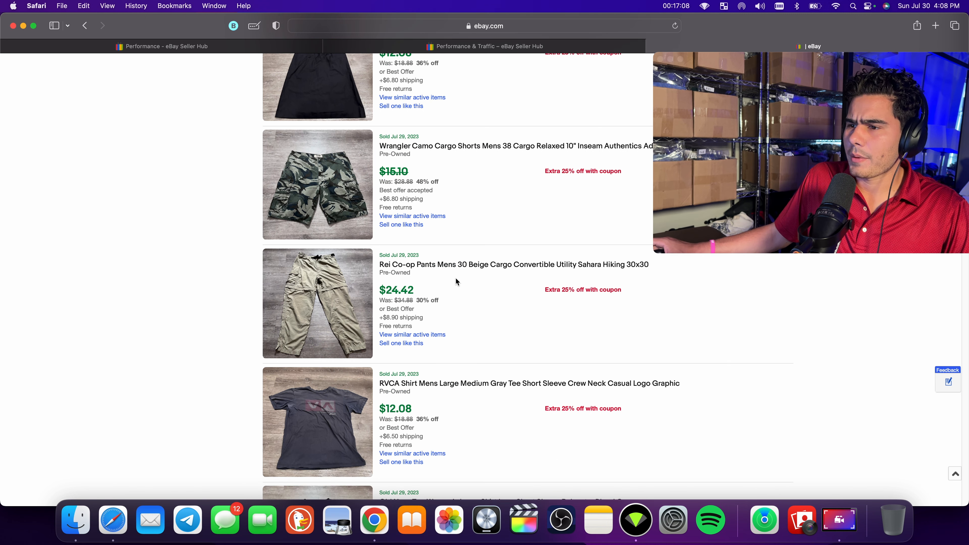
mouse_move(495, 271)
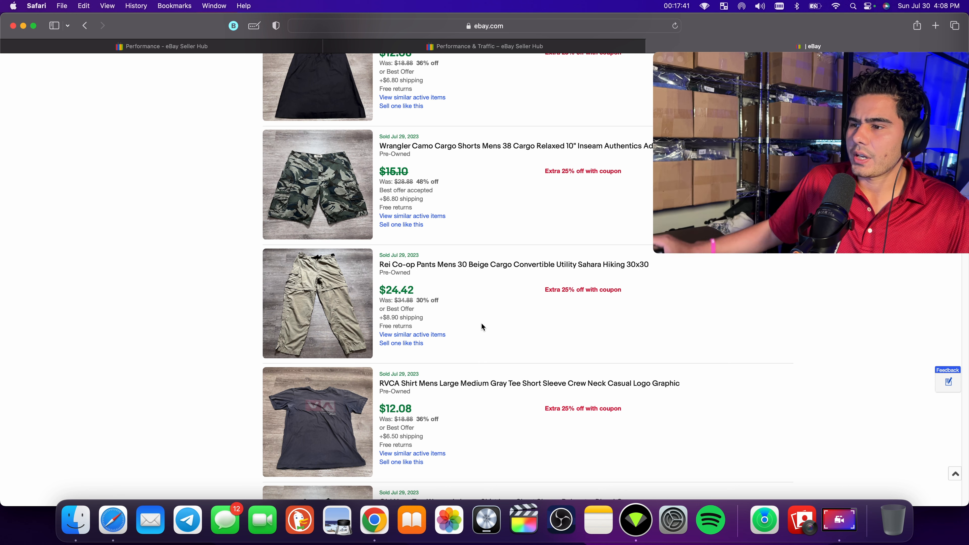
mouse_move(424, 250)
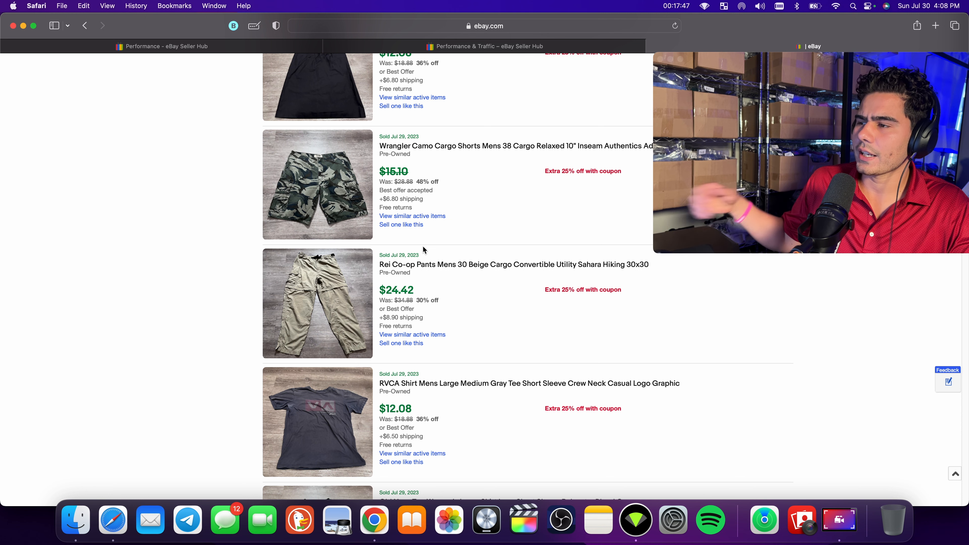
Step: Continue down to the Nike Tech joggers at $24.42 and Calvin Klein shirt at $9.60
scroll("down", 3)
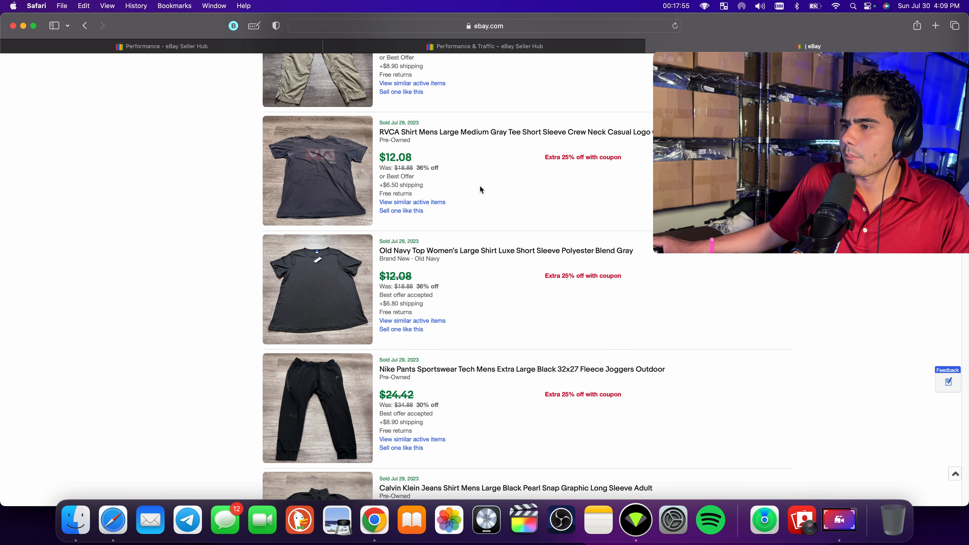
scroll("down", 3)
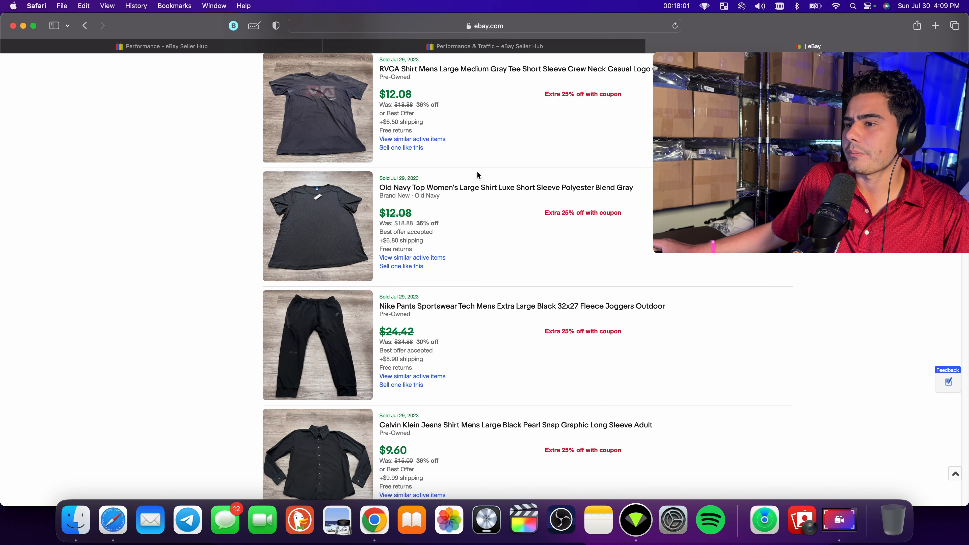
mouse_move(525, 188)
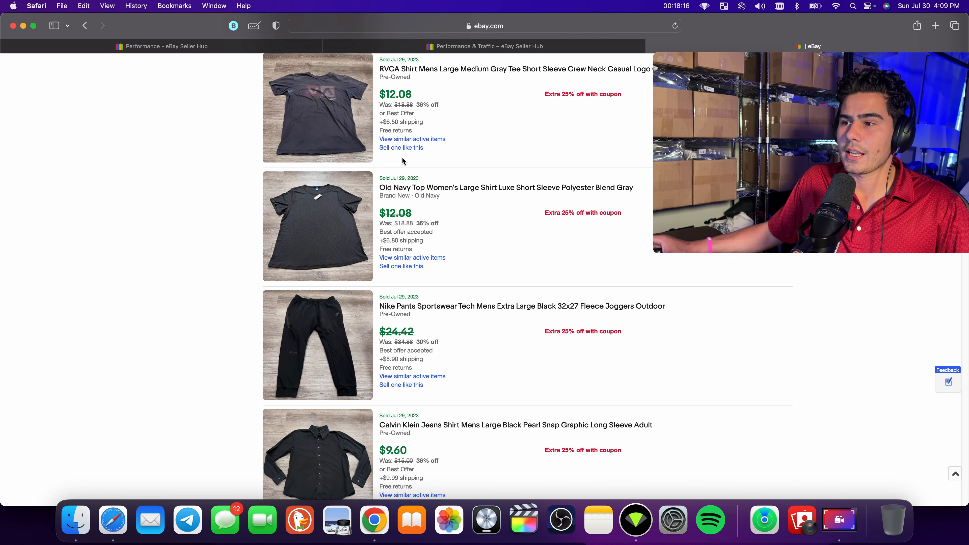
scroll("up", 3)
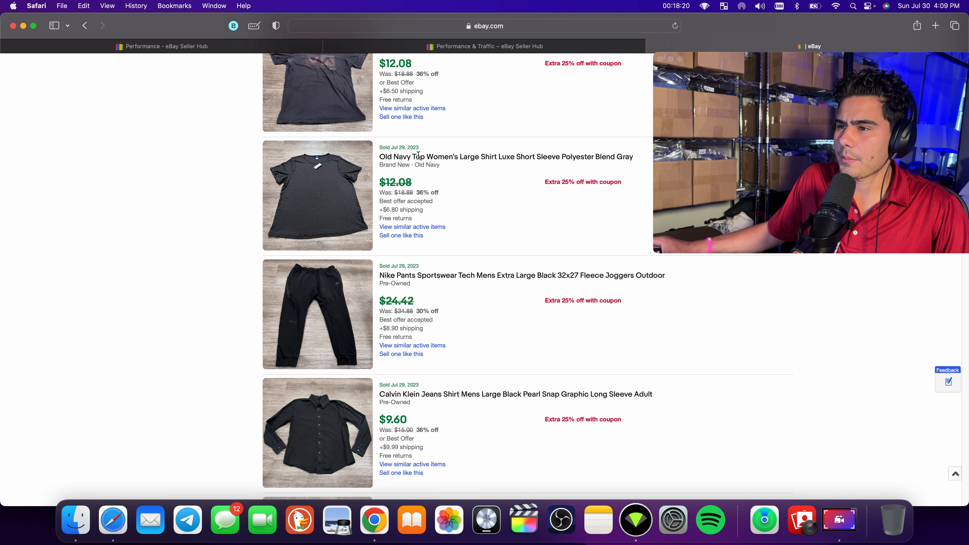
scroll("down", 3)
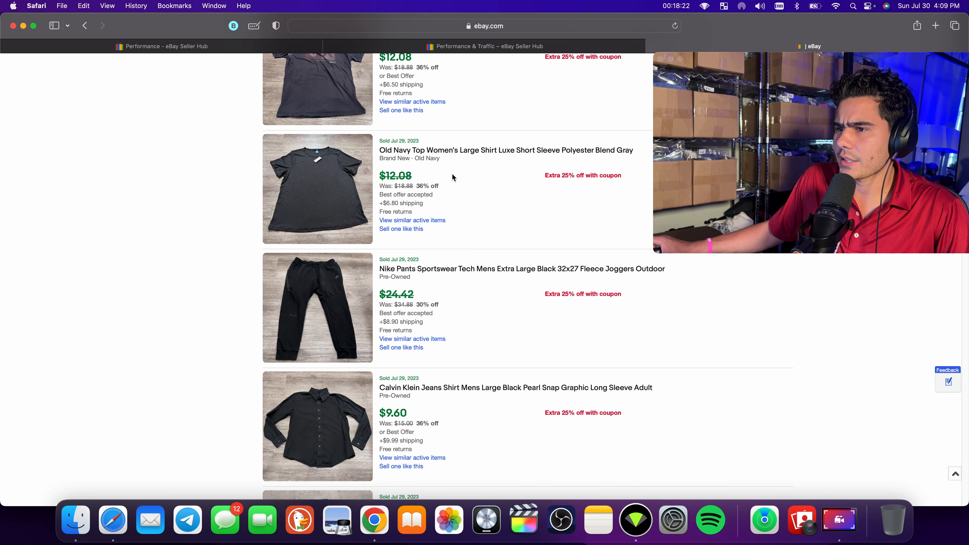
scroll("down", 3)
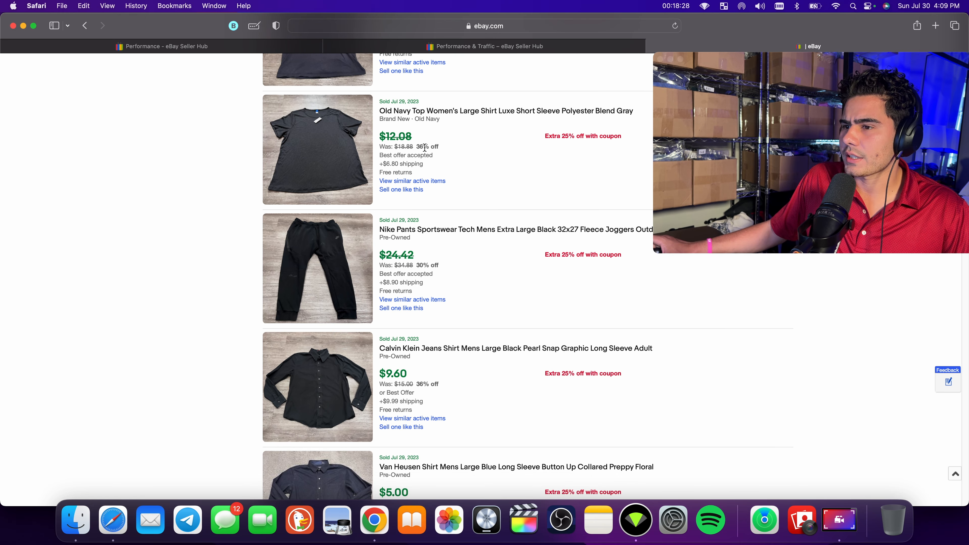
Step: Scroll down past the Old Navy and Nike listings to the Calvin Klein black snap shirt
scroll("down", 3)
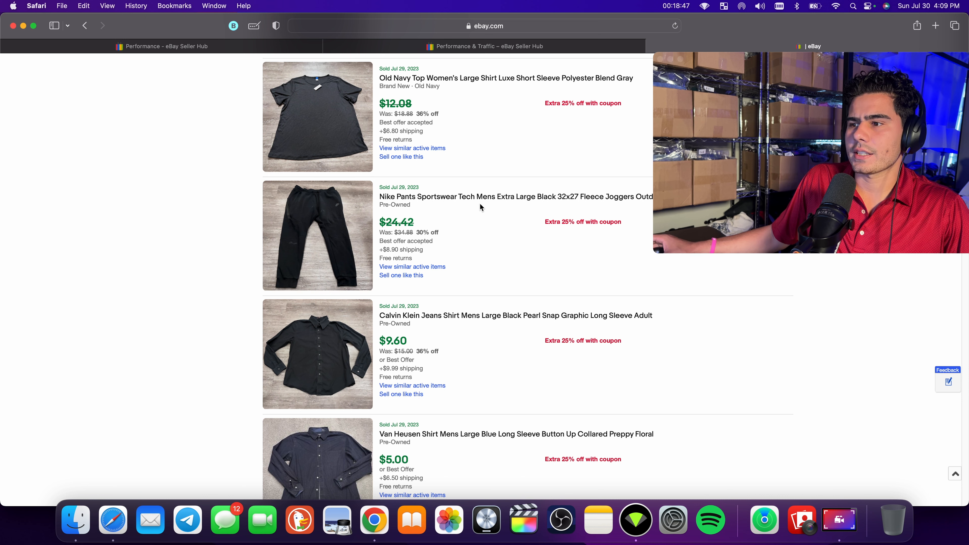
mouse_move(473, 206)
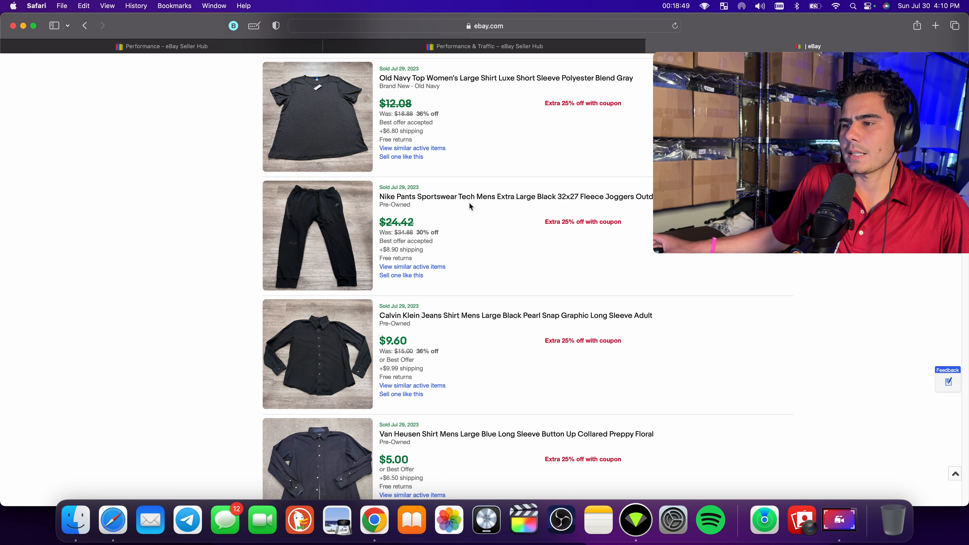
scroll("down", 3)
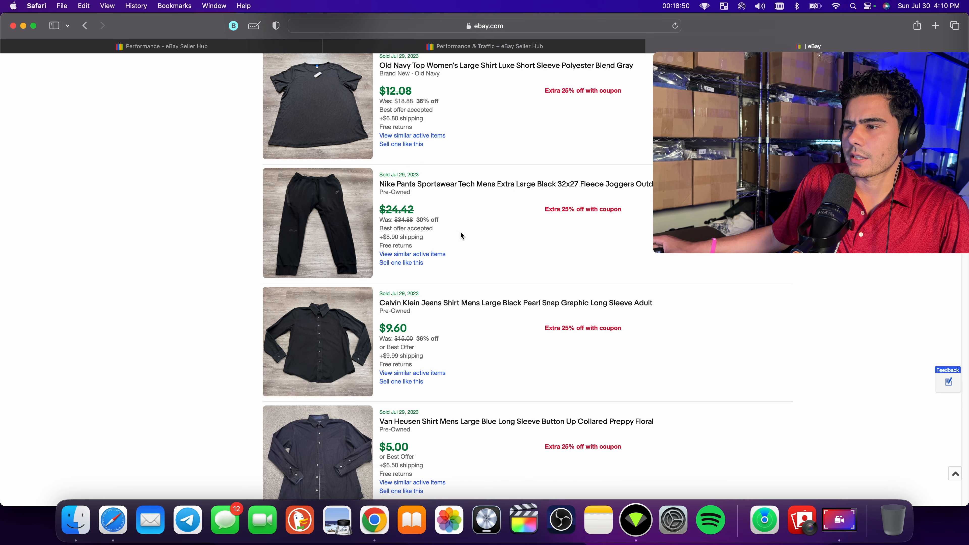
scroll("down", 3)
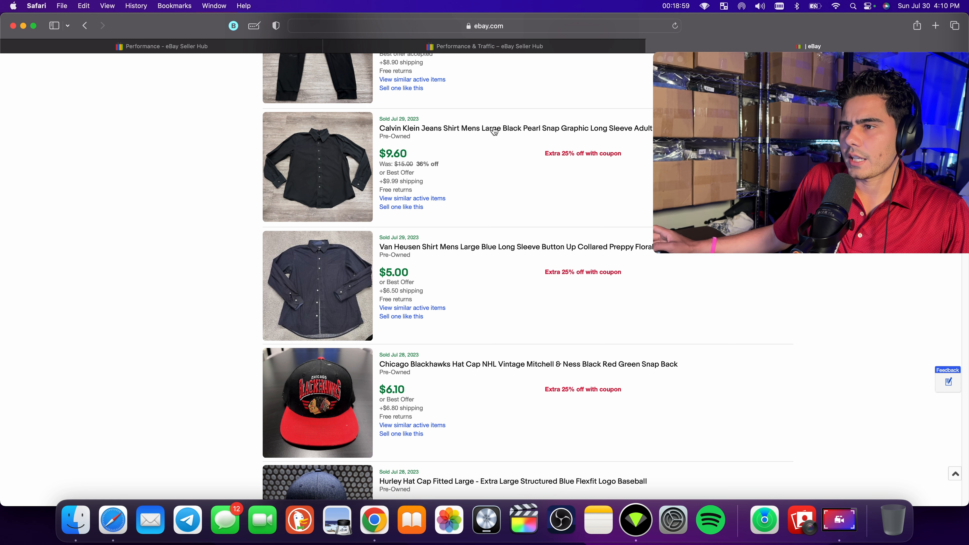
mouse_move(481, 140)
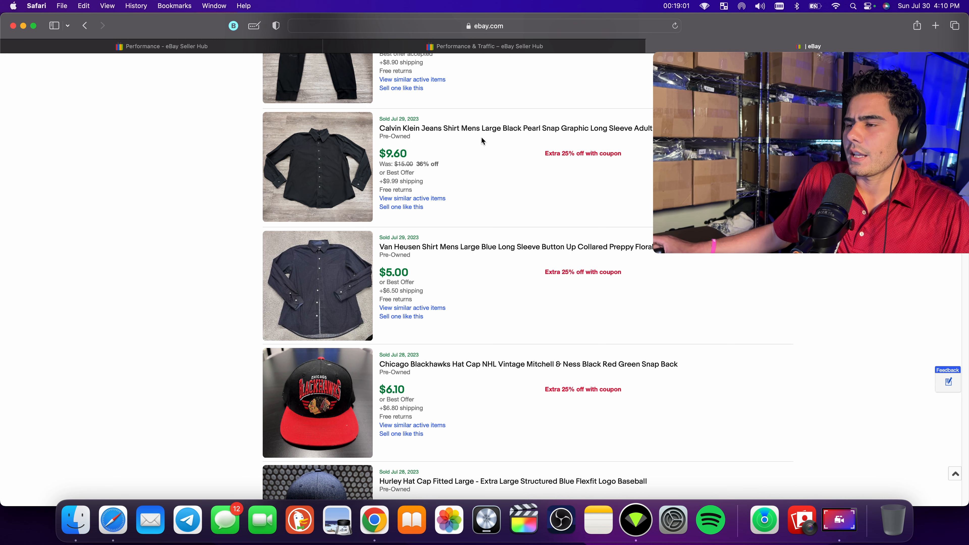
scroll("down", 3)
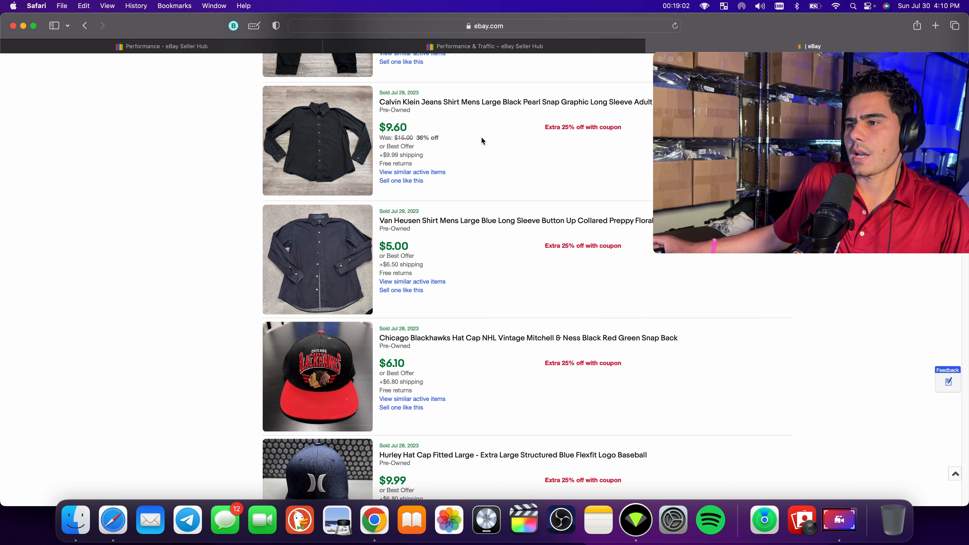
scroll("down", 3)
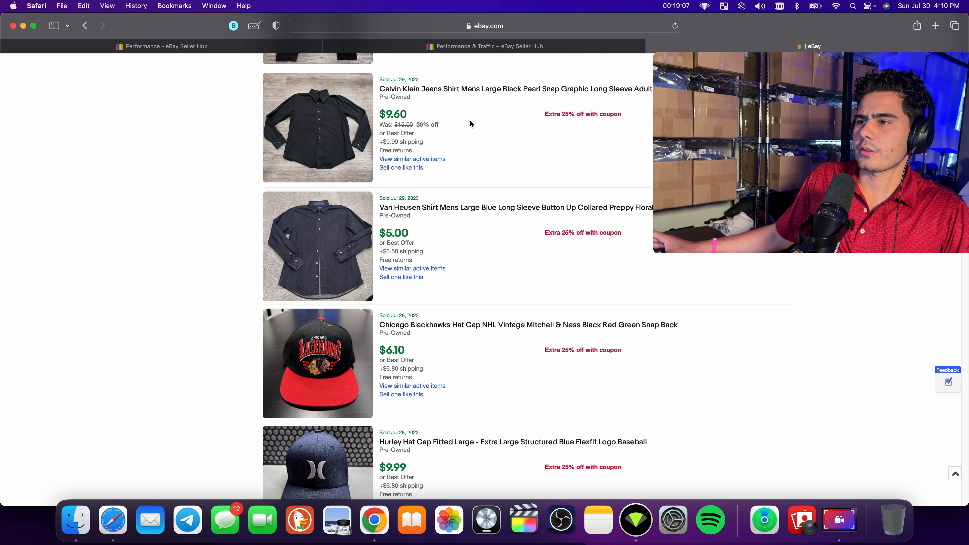
Step: Continue down to the Van Heusen shirt at $5.00, Blackhawks cap at $6.10 and Hurley cap at $9.99
scroll("down", 3)
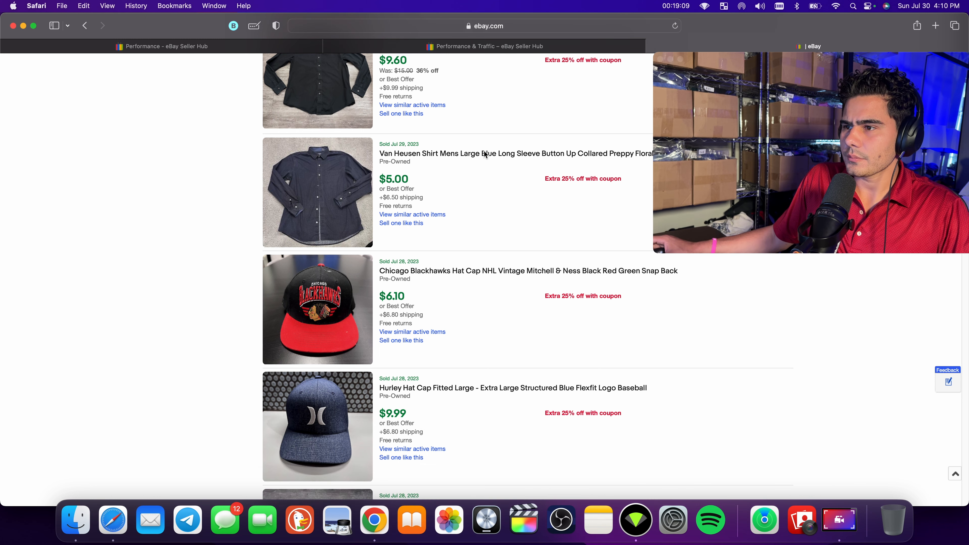
mouse_move(448, 162)
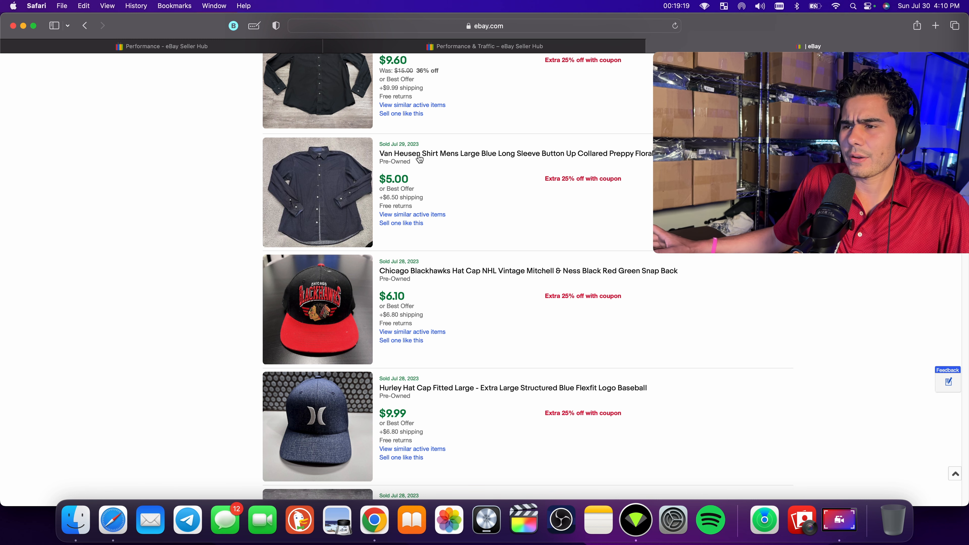
scroll("down", 3)
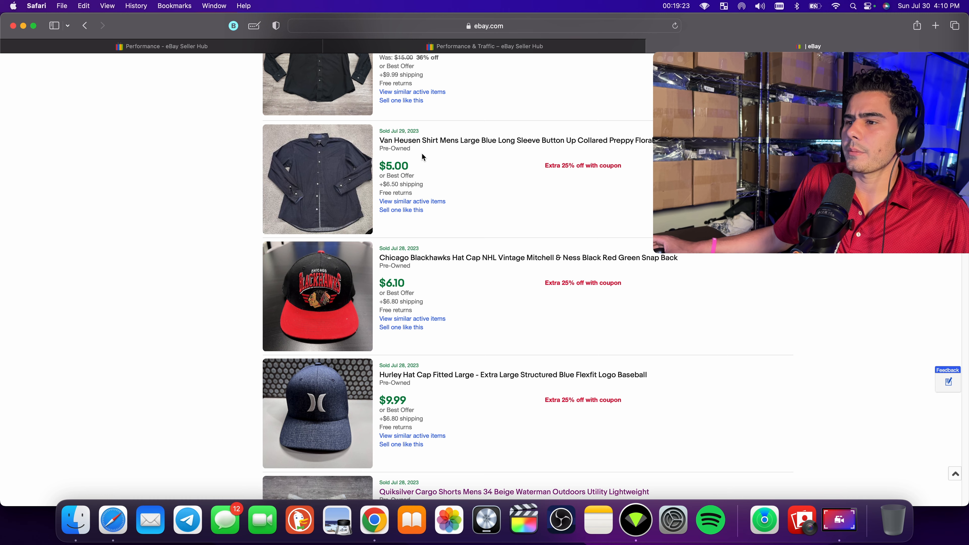
scroll("down", 3)
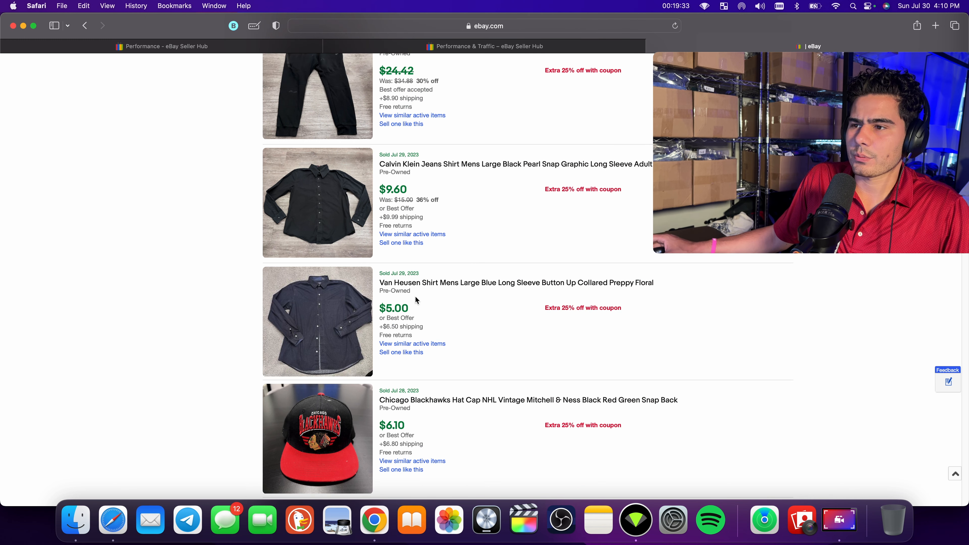
scroll("down", 3)
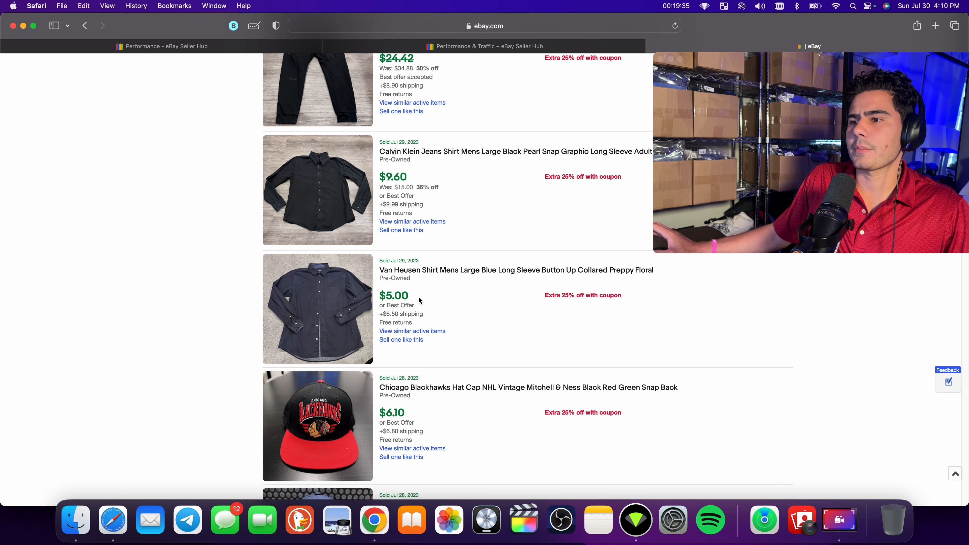
mouse_move(319, 201)
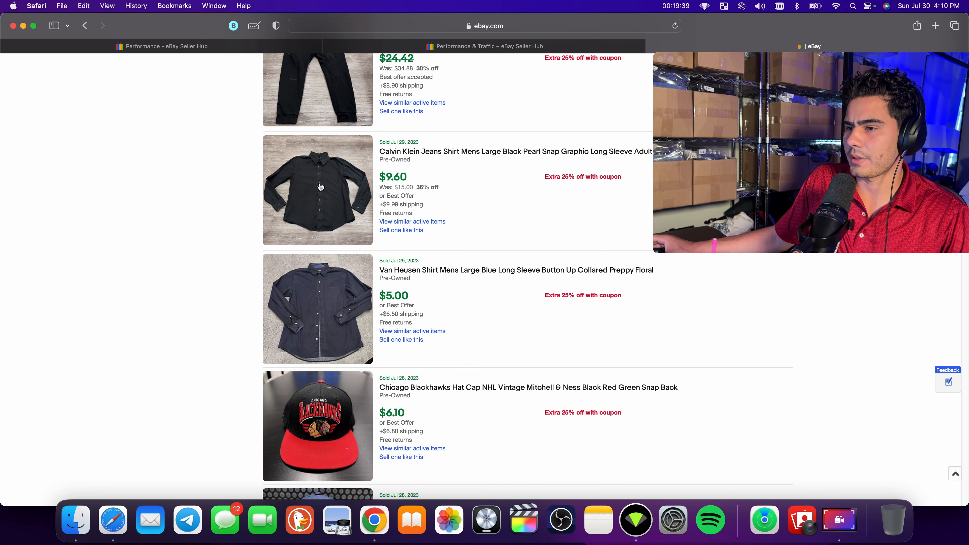
Step: Scroll past the caps and Quiksilver shorts at $12.08 to the Polo rugby at $48.22 and Eddie Bauer jacket at $5.00
scroll("down", 3)
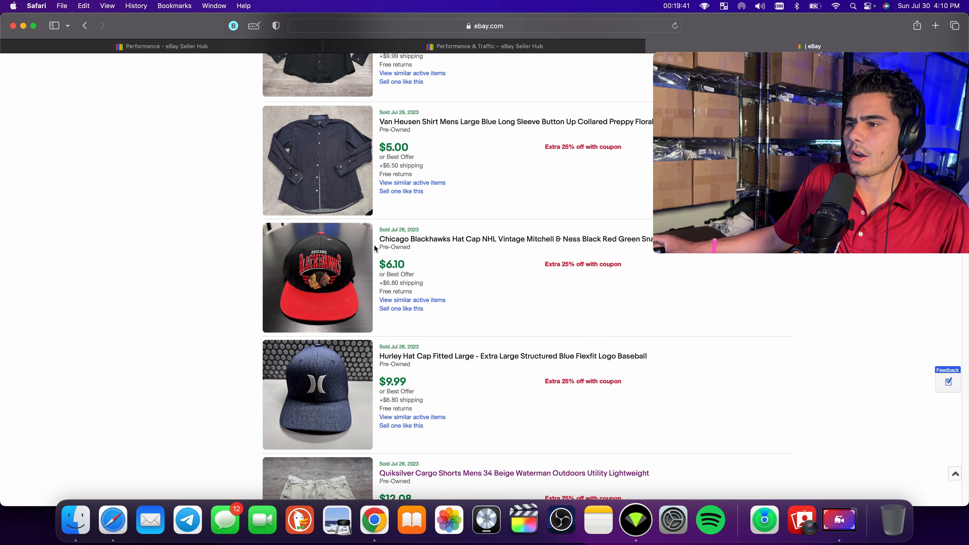
scroll("down", 3)
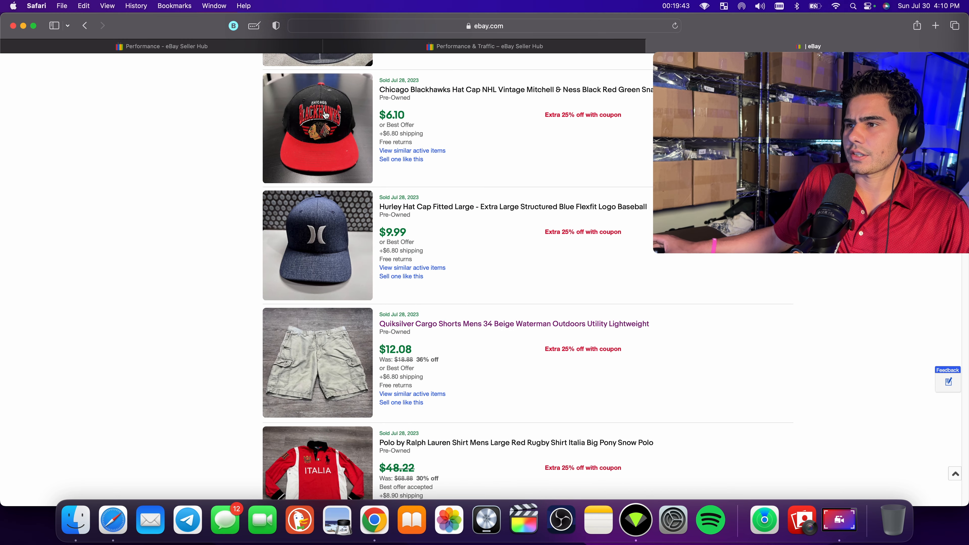
mouse_move(370, 116)
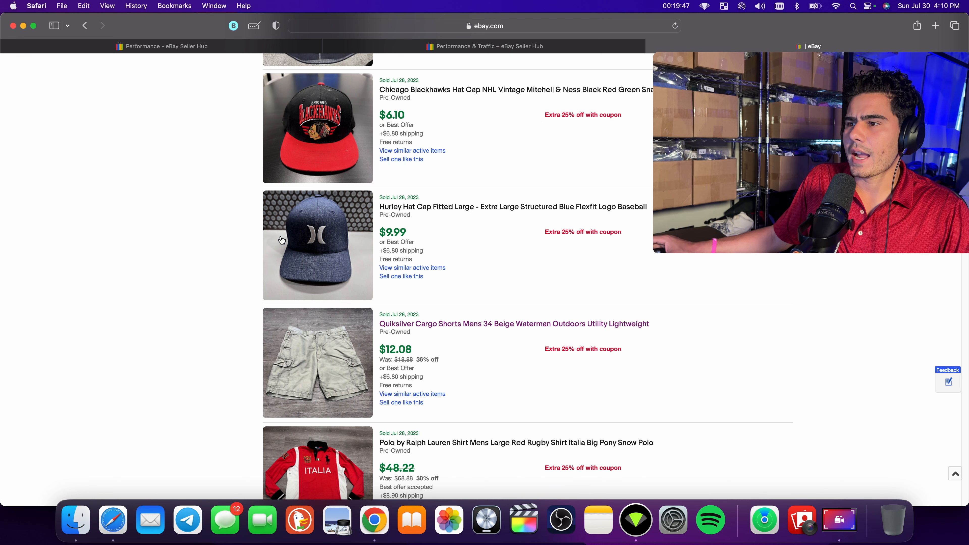
mouse_move(339, 198)
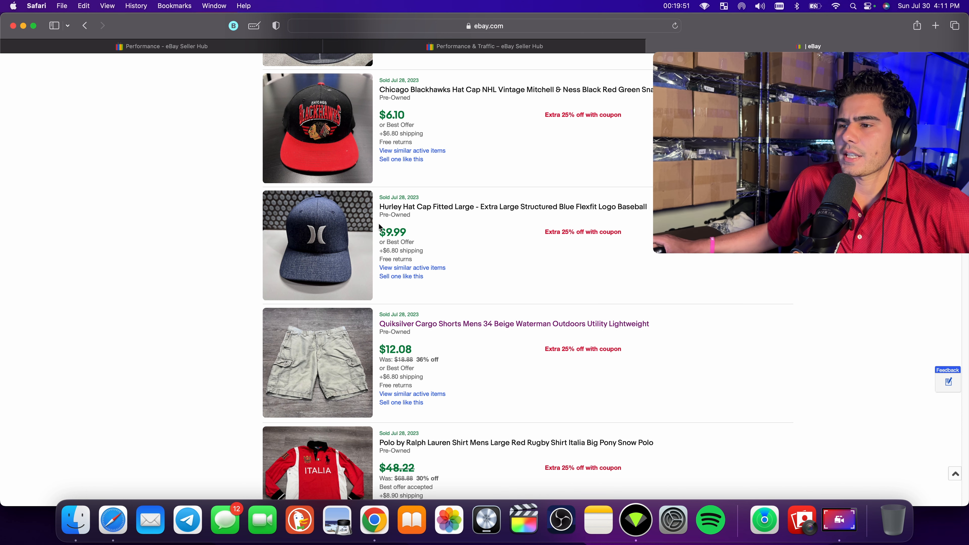
scroll("down", 3)
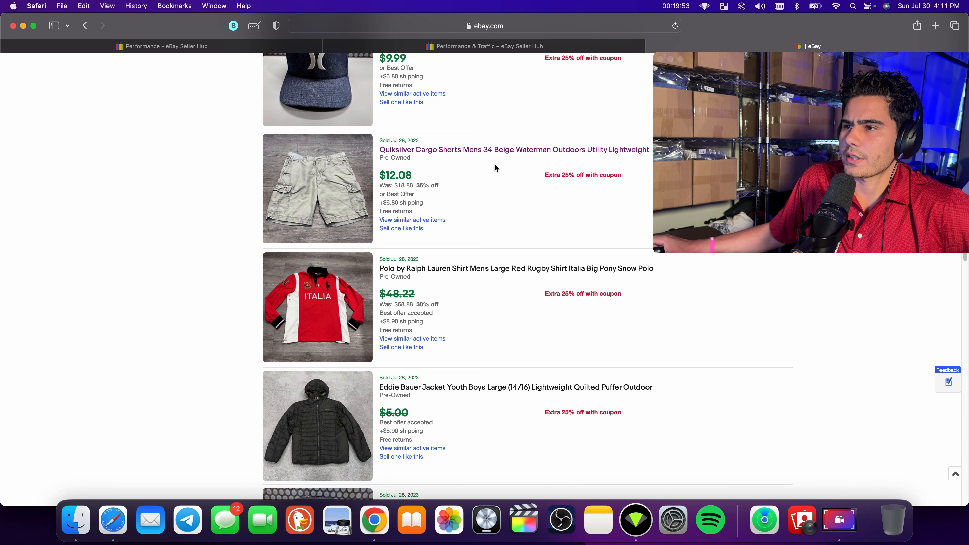
mouse_move(448, 157)
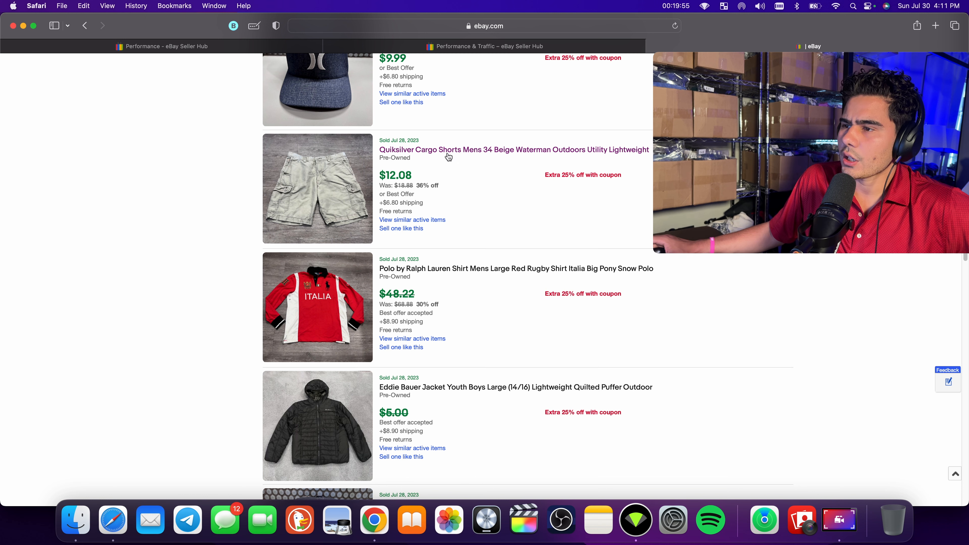
mouse_move(353, 179)
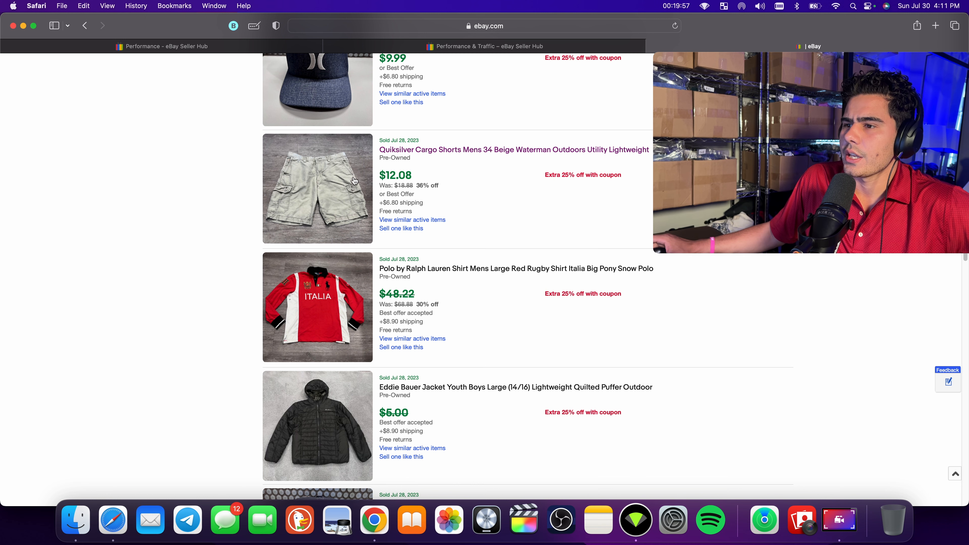
scroll("down", 3)
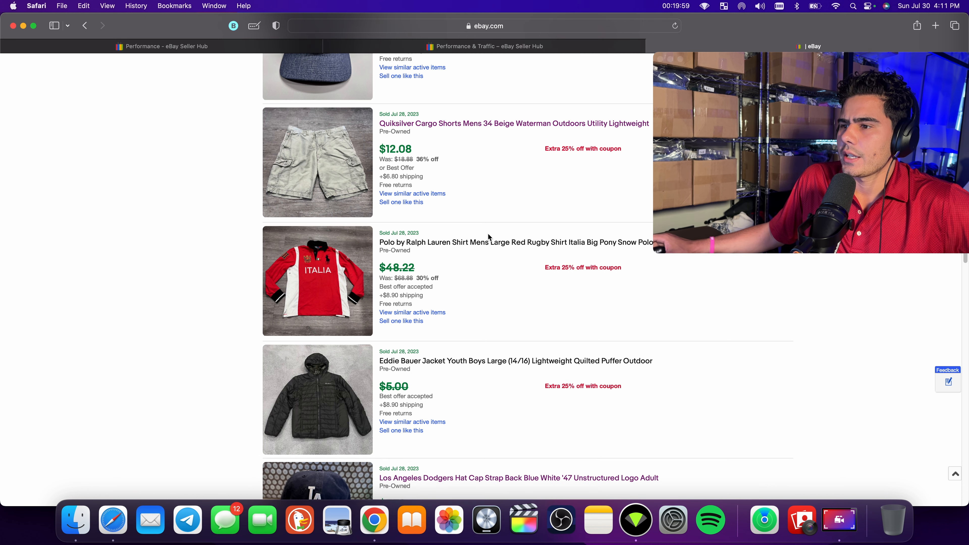
scroll("down", 3)
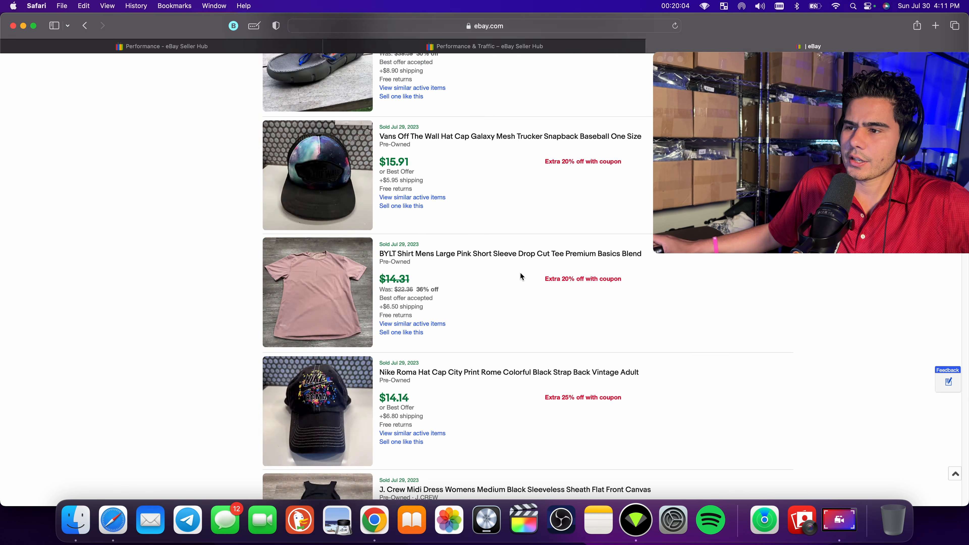
scroll("down", 3)
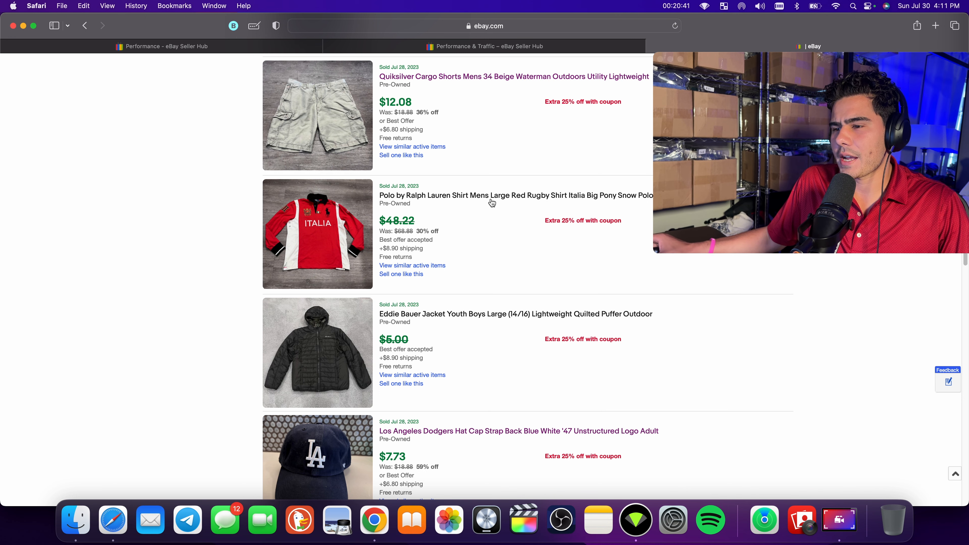
scroll("down", 3)
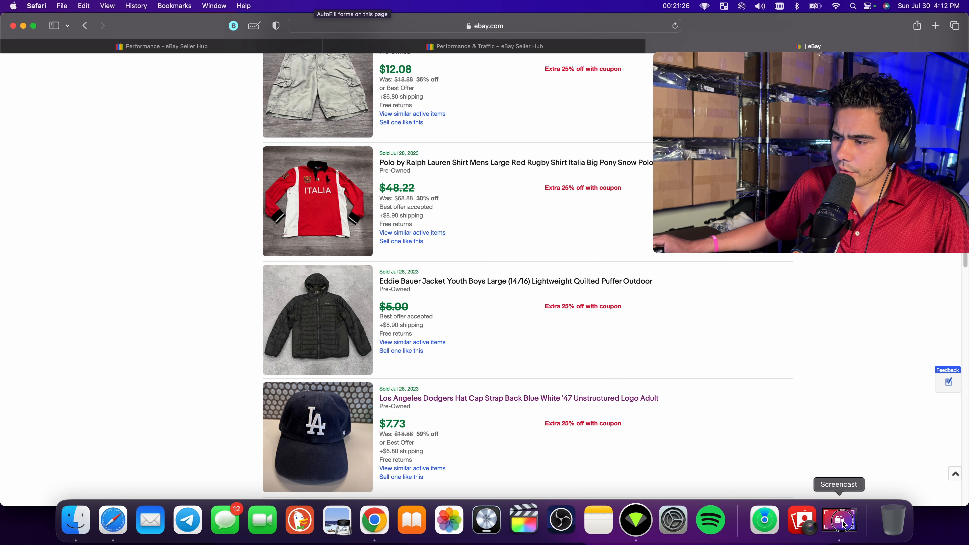
left_click(838, 520)
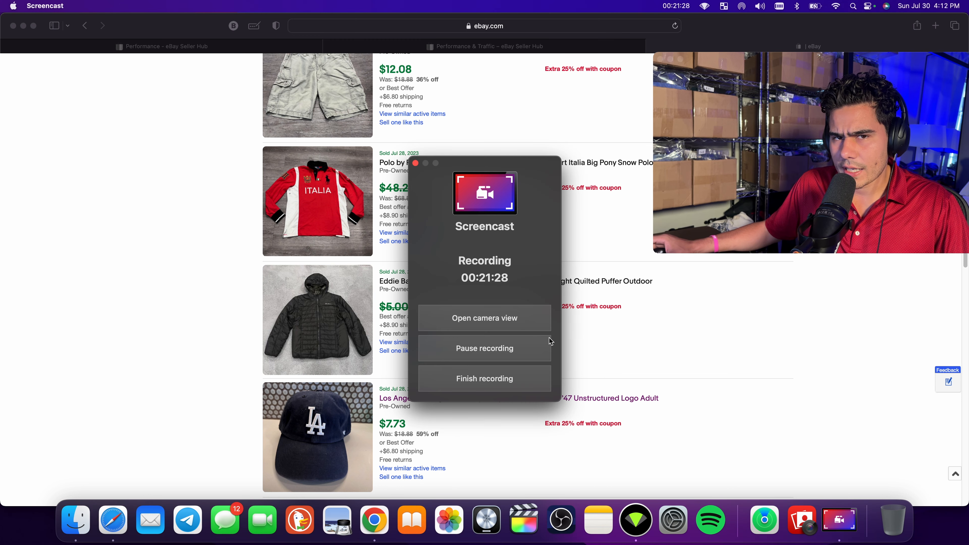
mouse_move(504, 312)
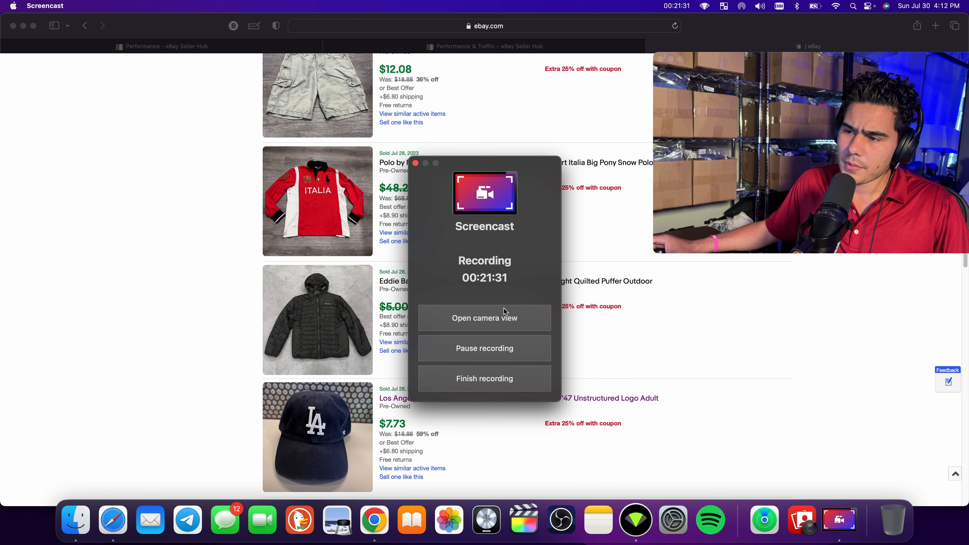